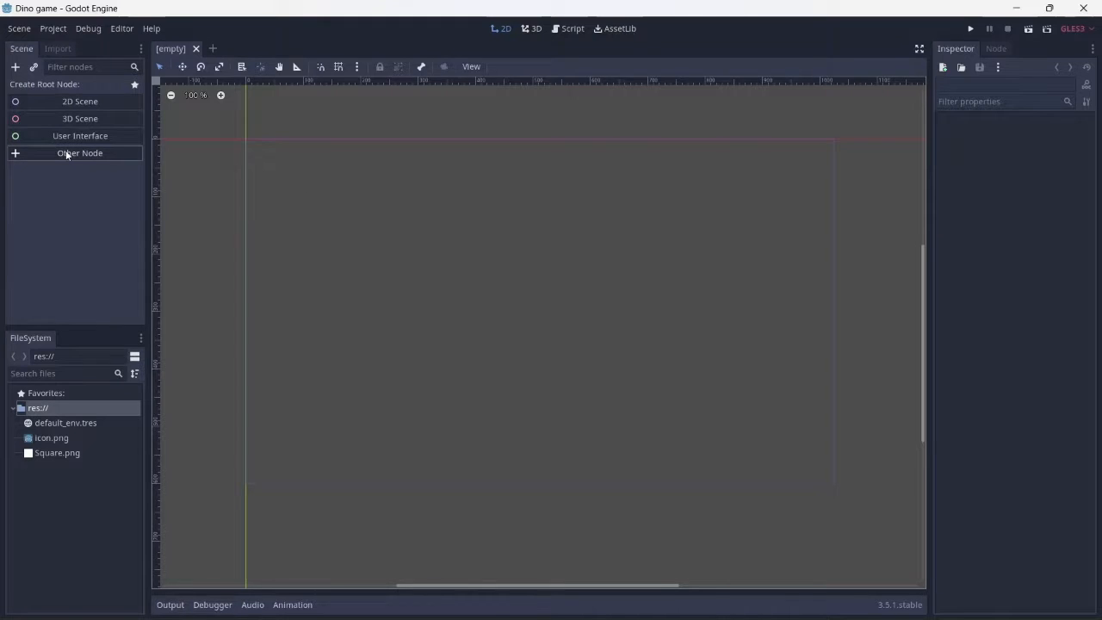
Create a 2D scene and rename its root node to Main.
{"action": "left_click", "coordinate": [80, 100]}
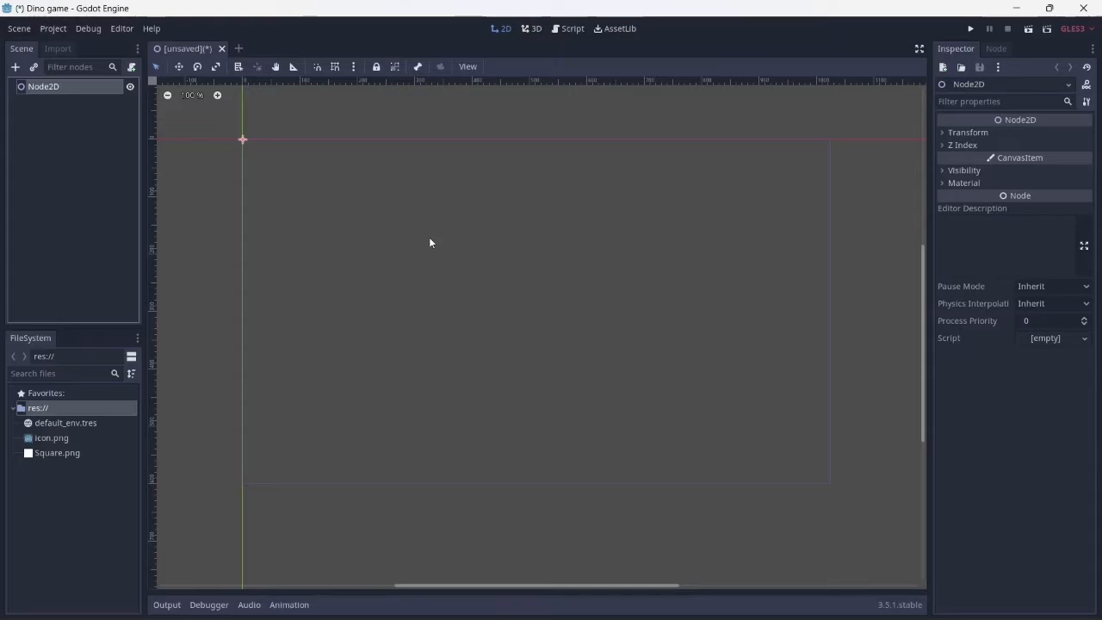
{"action": "double_click", "coordinate": [43, 86]}
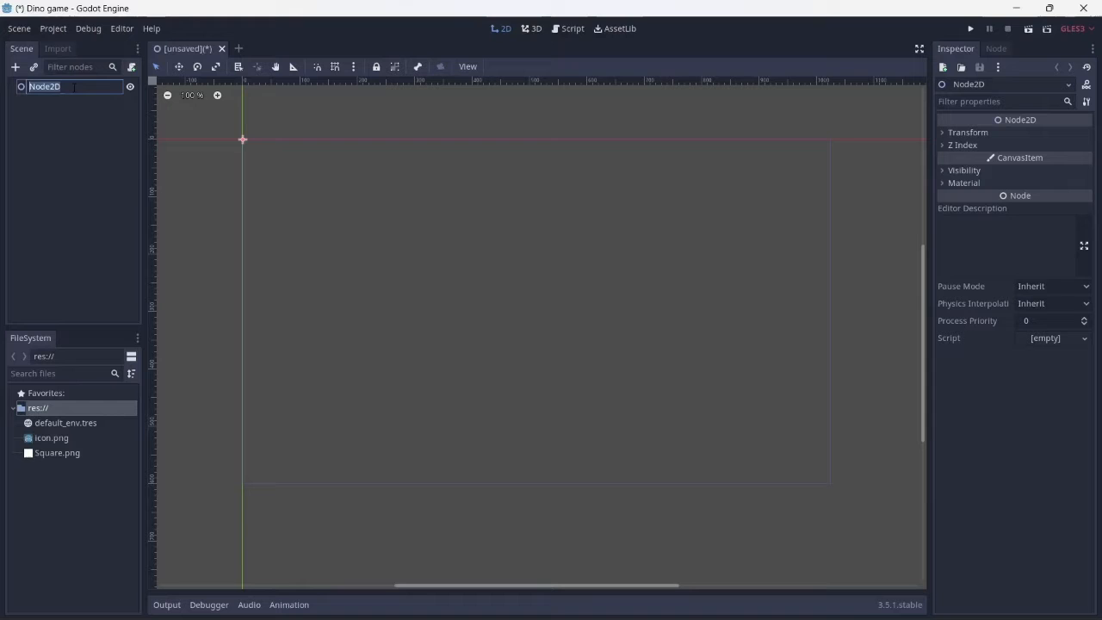
{"action": "type", "text": "Main"}
{"action": "type", "text": "kinem"}
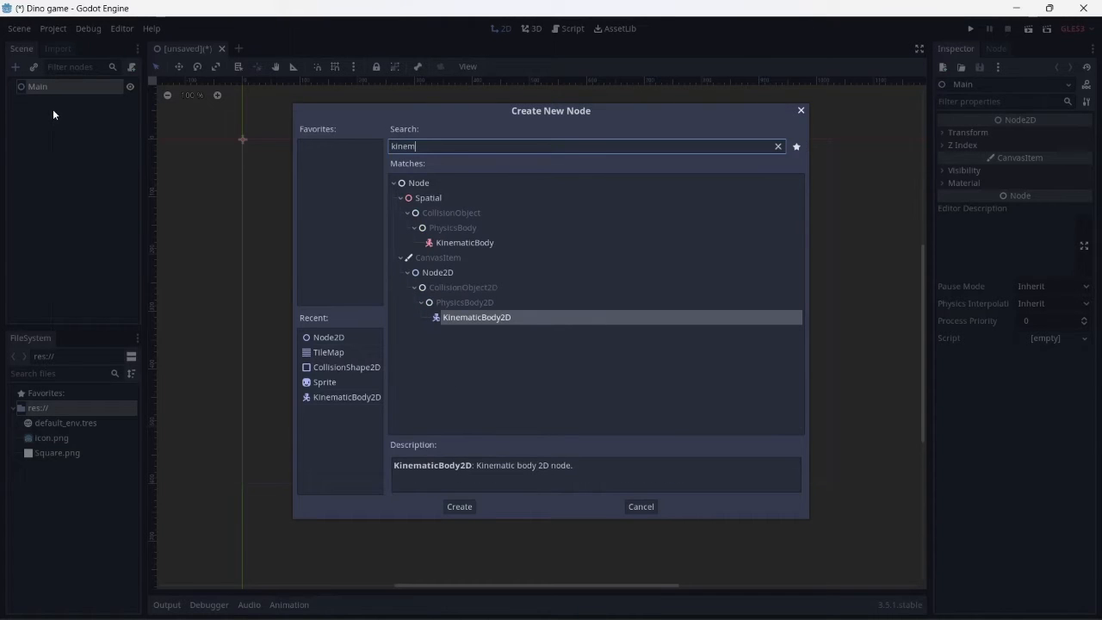
Add a KinematicBody2D with an icon.png Sprite and a RectangleShape2D collision, then rename it Player.
{"action": "left_click", "coordinate": [458, 506]}
{"action": "type", "text": "collis"}
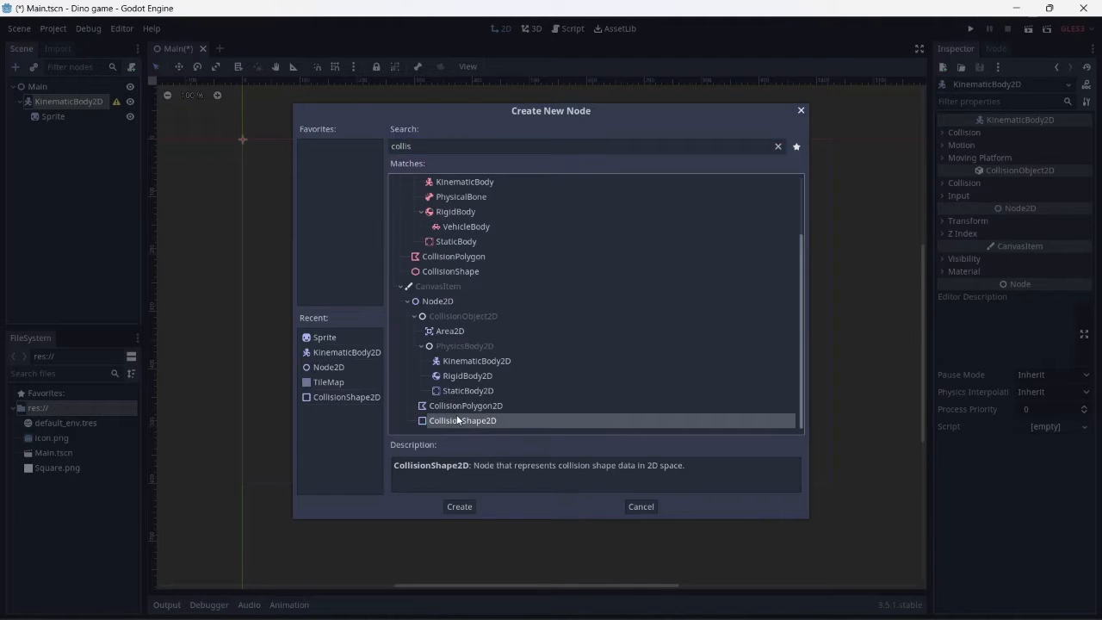
{"action": "left_click", "coordinate": [458, 507]}
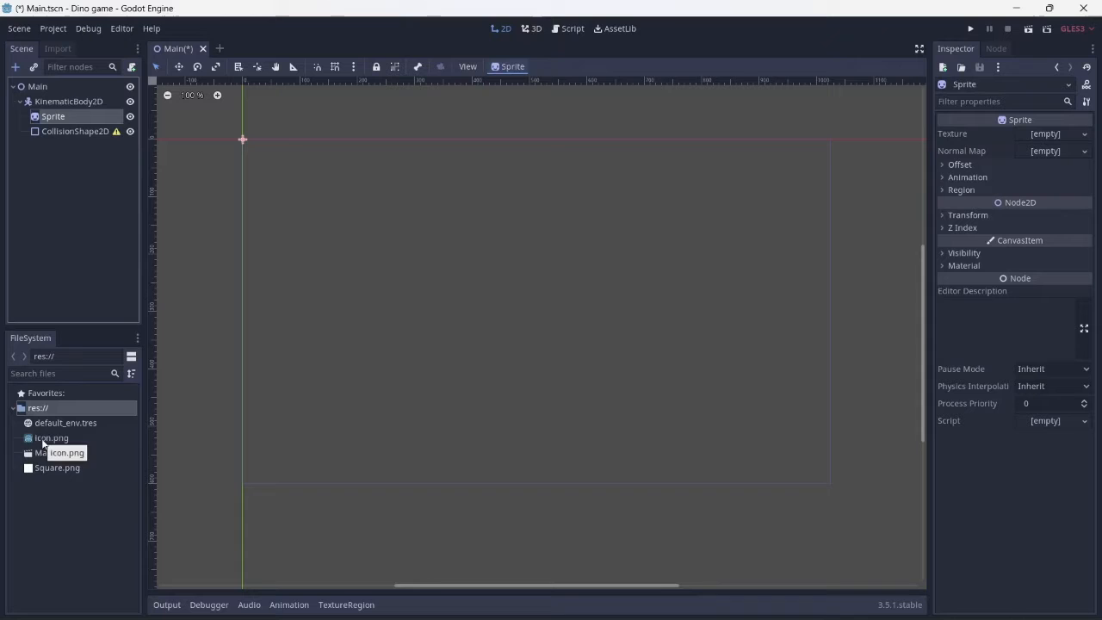
{"action": "left_click_drag", "start_coordinate": [51, 438], "coordinate": [527, 338]}
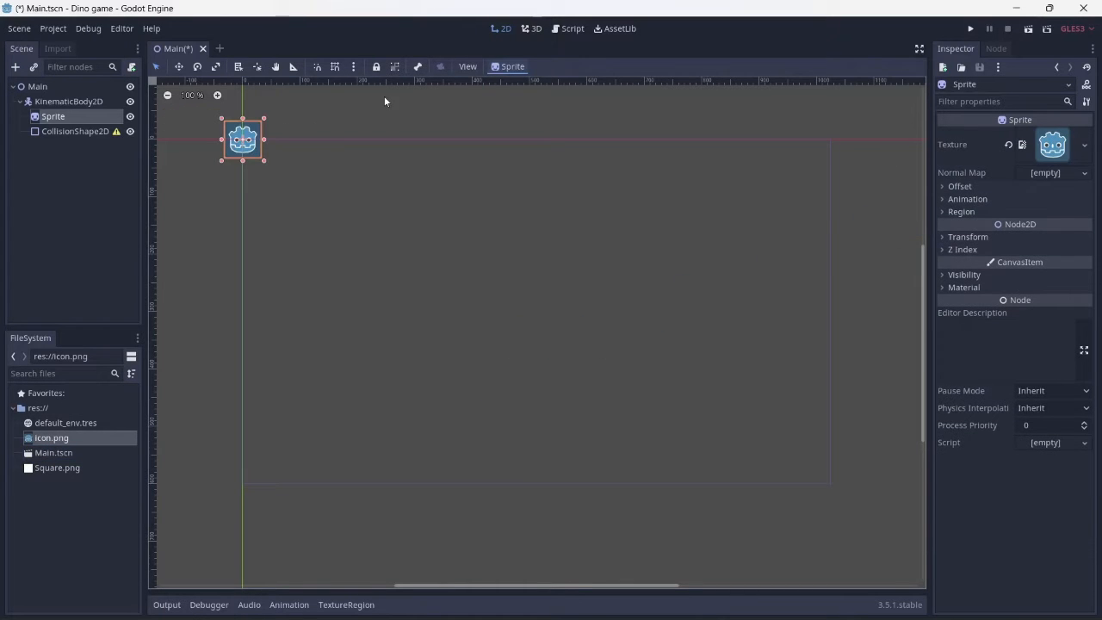
{"action": "left_click", "coordinate": [1044, 135]}
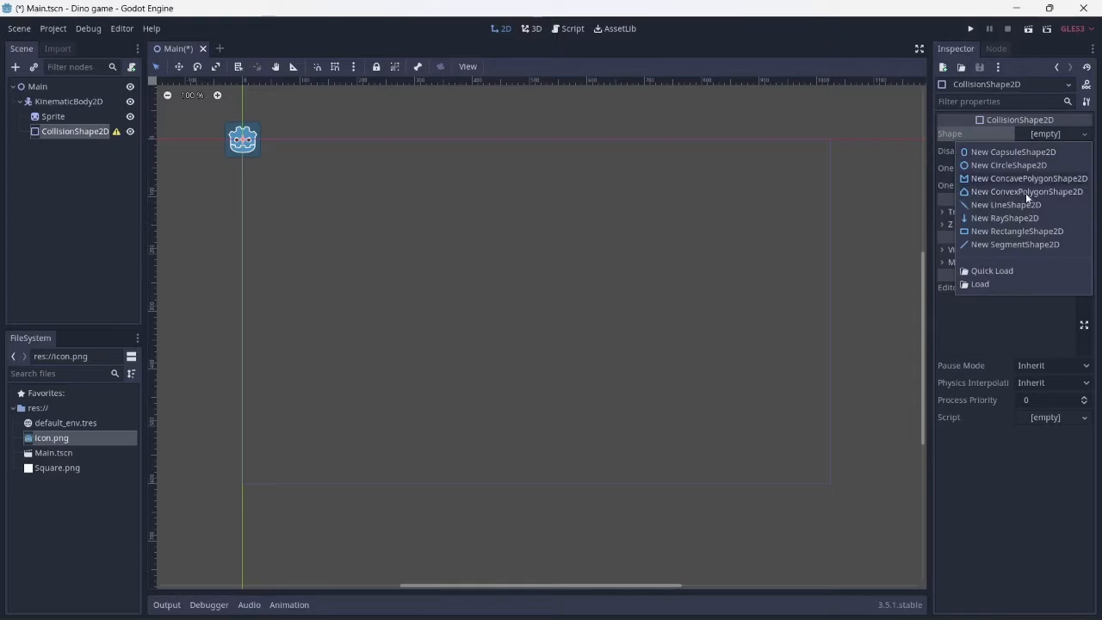
{"action": "left_click", "coordinate": [1017, 231]}
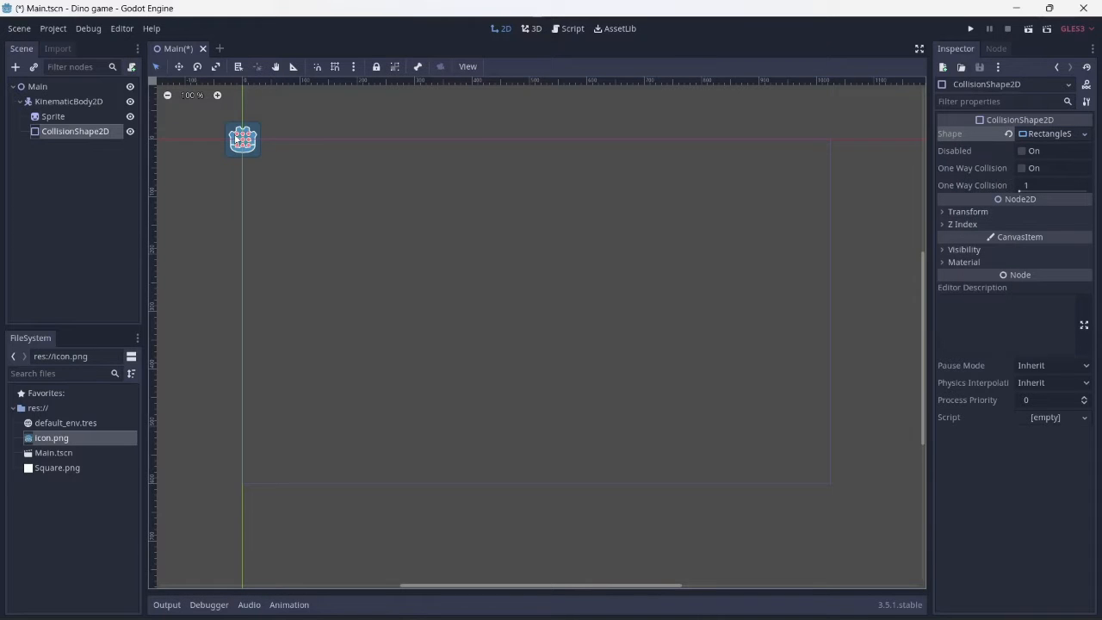
{"action": "left_click", "coordinate": [244, 141]}
{"action": "type", "text": "Player"}
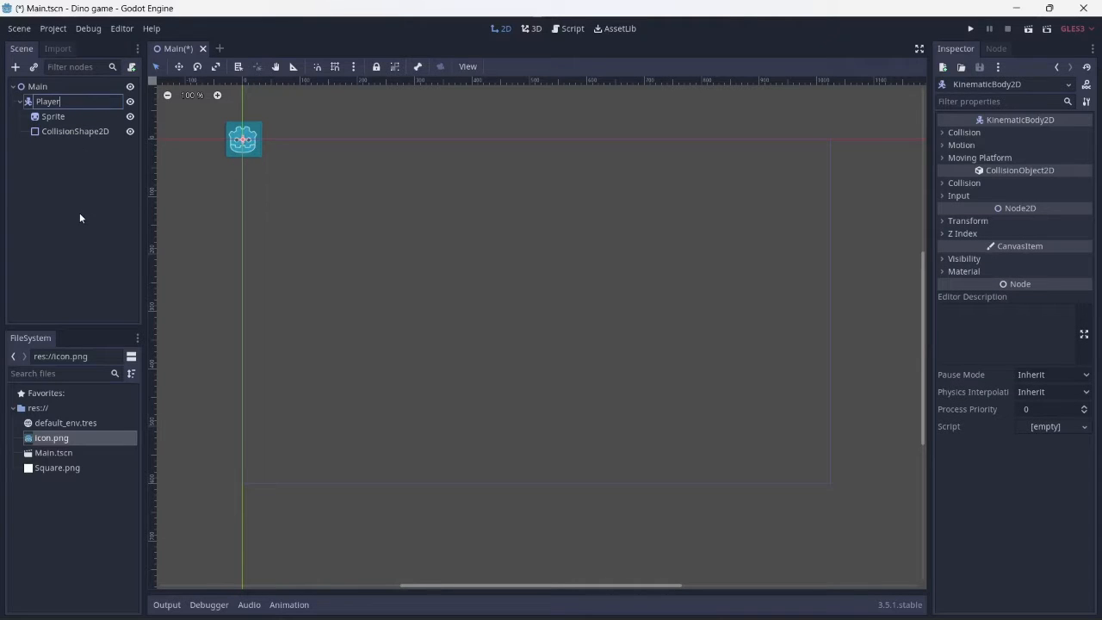
Save the Player branch as its own scene Player.tscn.
{"action": "right_click", "coordinate": [46, 100]}
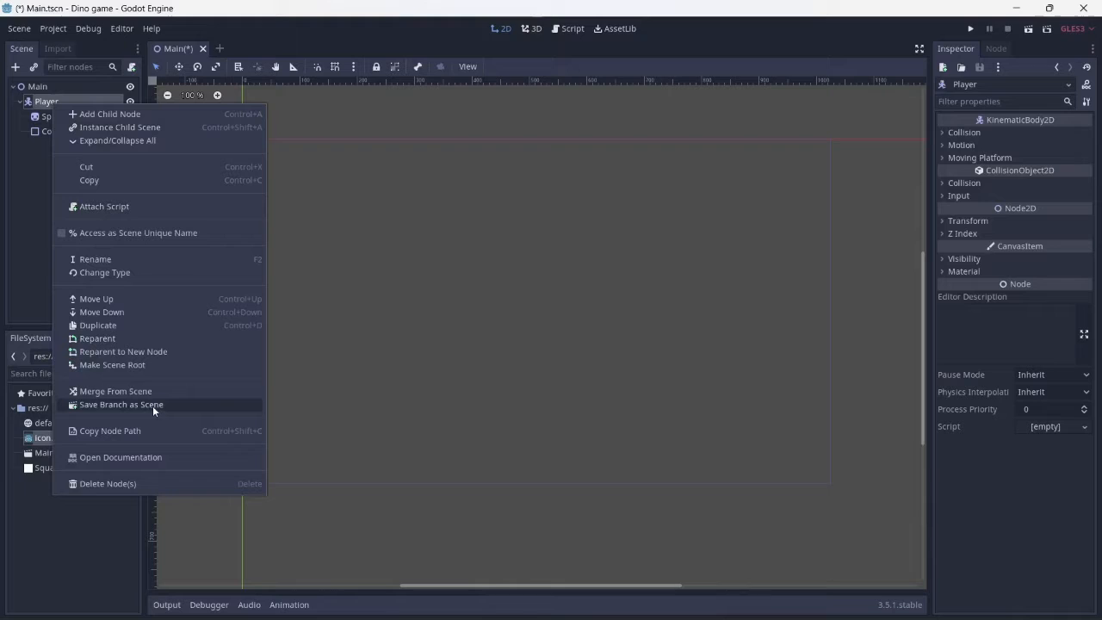
{"action": "left_click", "coordinate": [121, 405]}
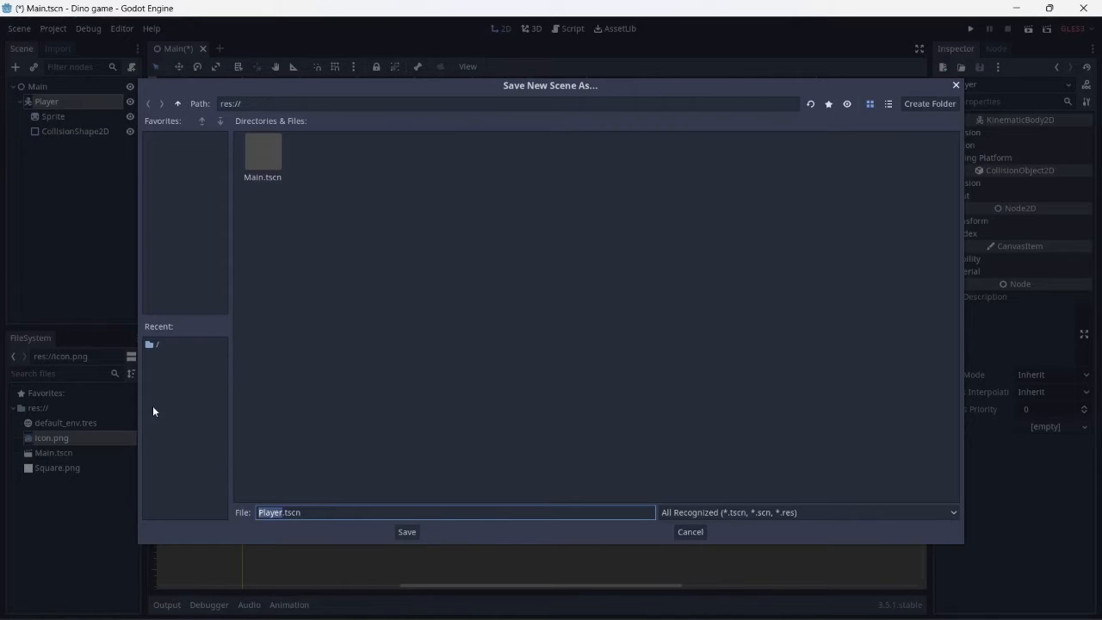
{"action": "left_click", "coordinate": [407, 531]}
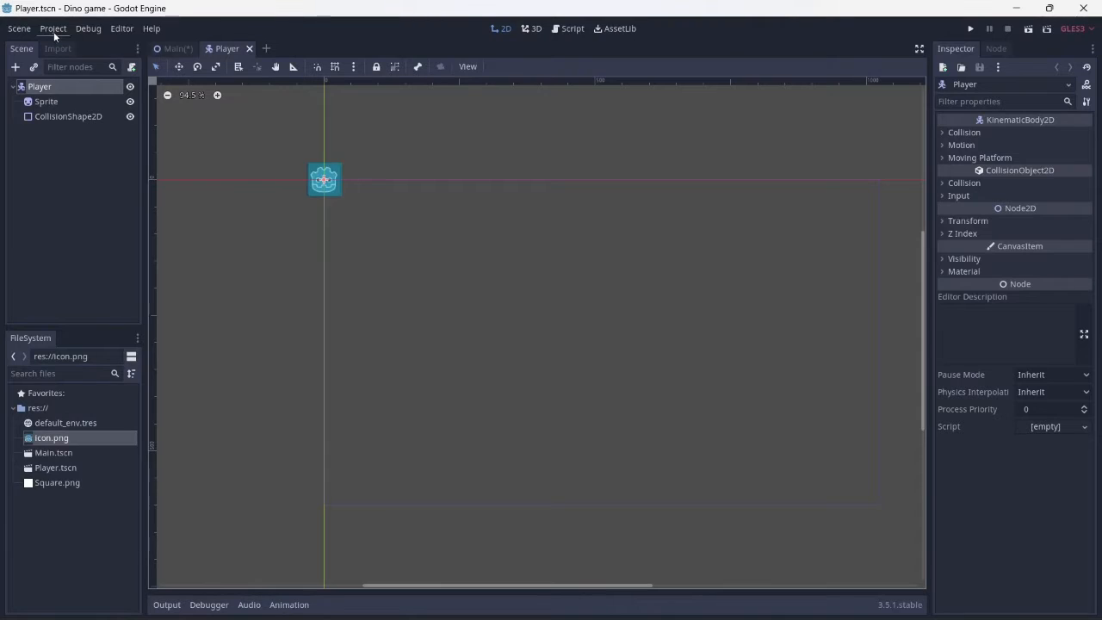
In Project Settings Input Map, add a jump action bound to the Space key.
{"action": "left_click", "coordinate": [52, 27]}
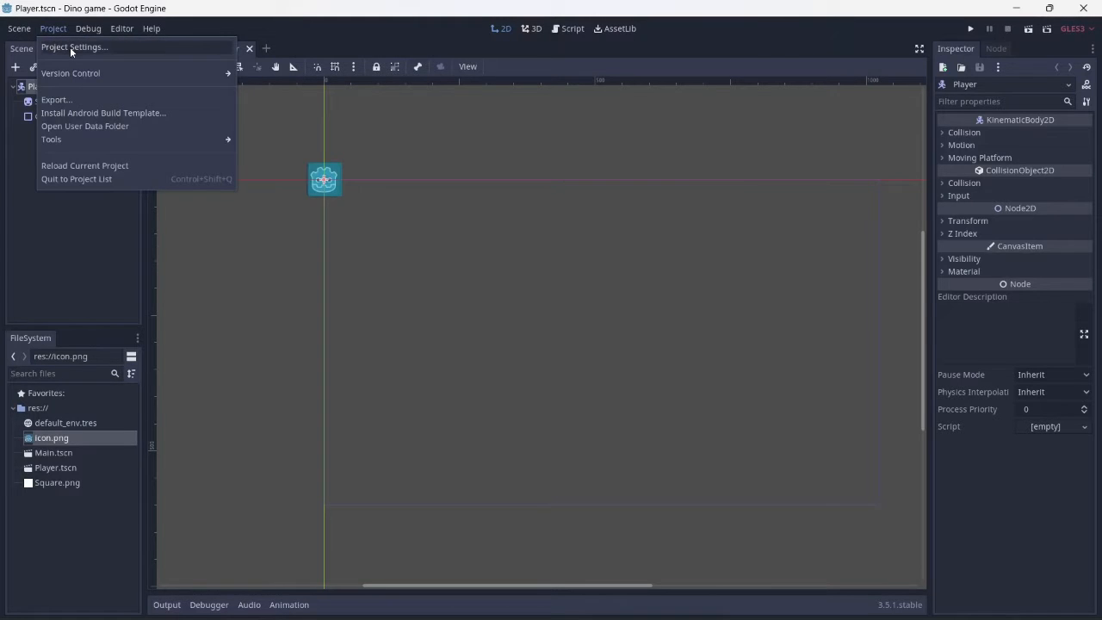
{"action": "left_click", "coordinate": [74, 48]}
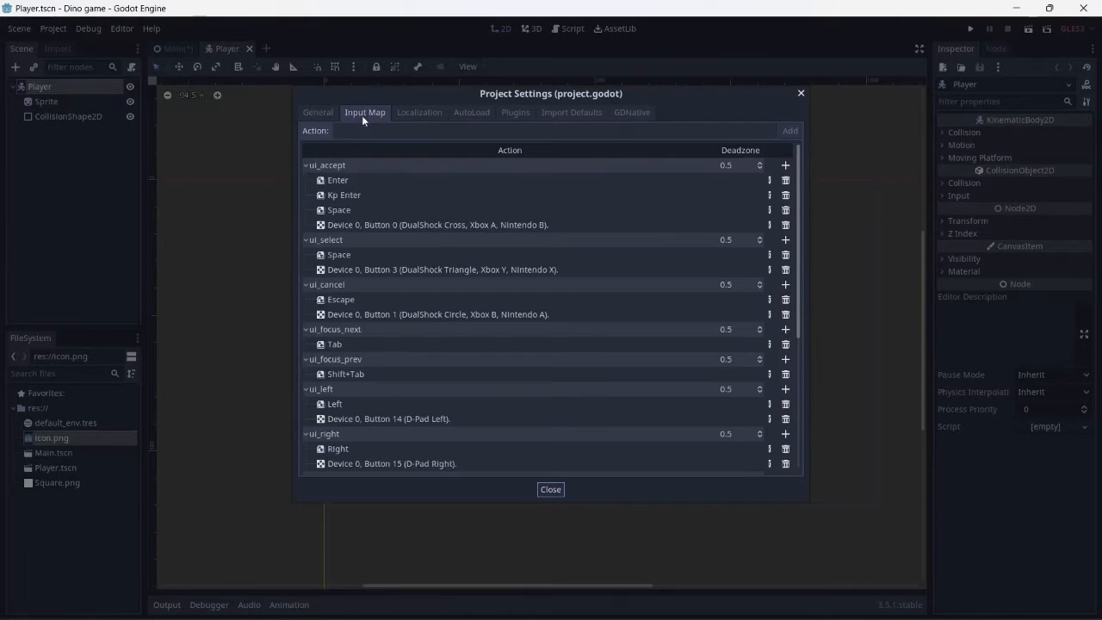
{"action": "left_click", "coordinate": [552, 131]}
{"action": "type", "text": "Jump"}
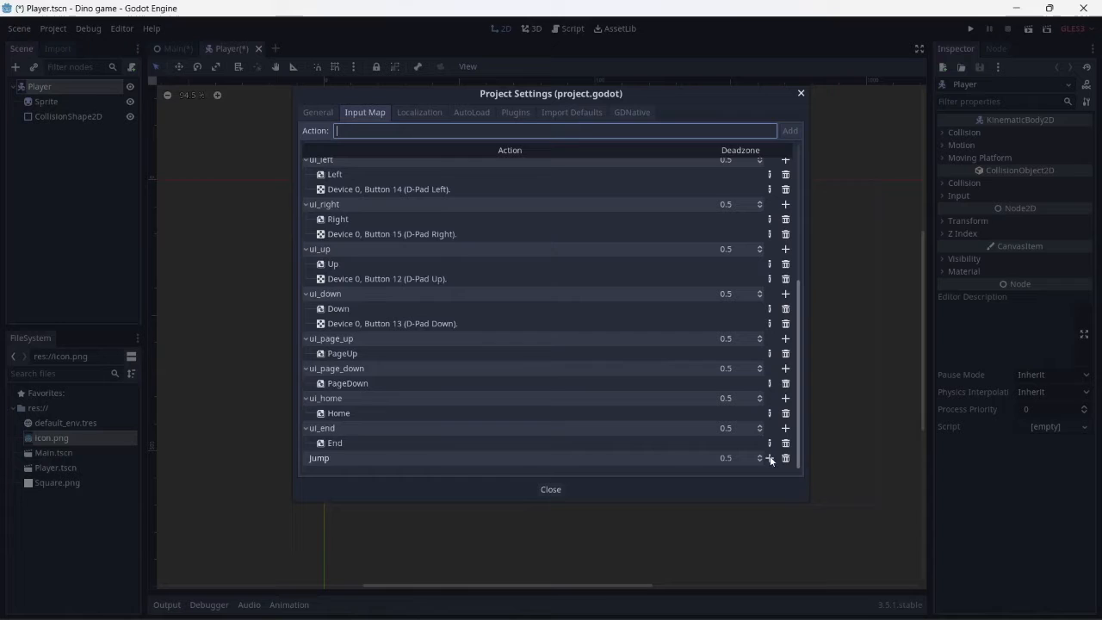
{"action": "left_click", "coordinate": [768, 459]}
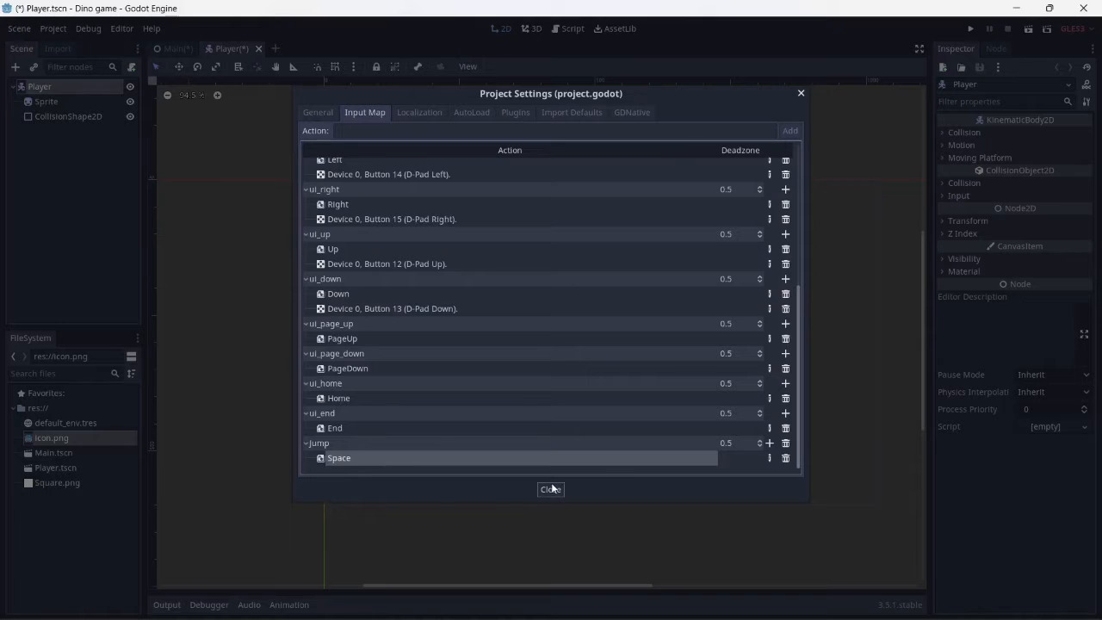
{"action": "left_click", "coordinate": [551, 489]}
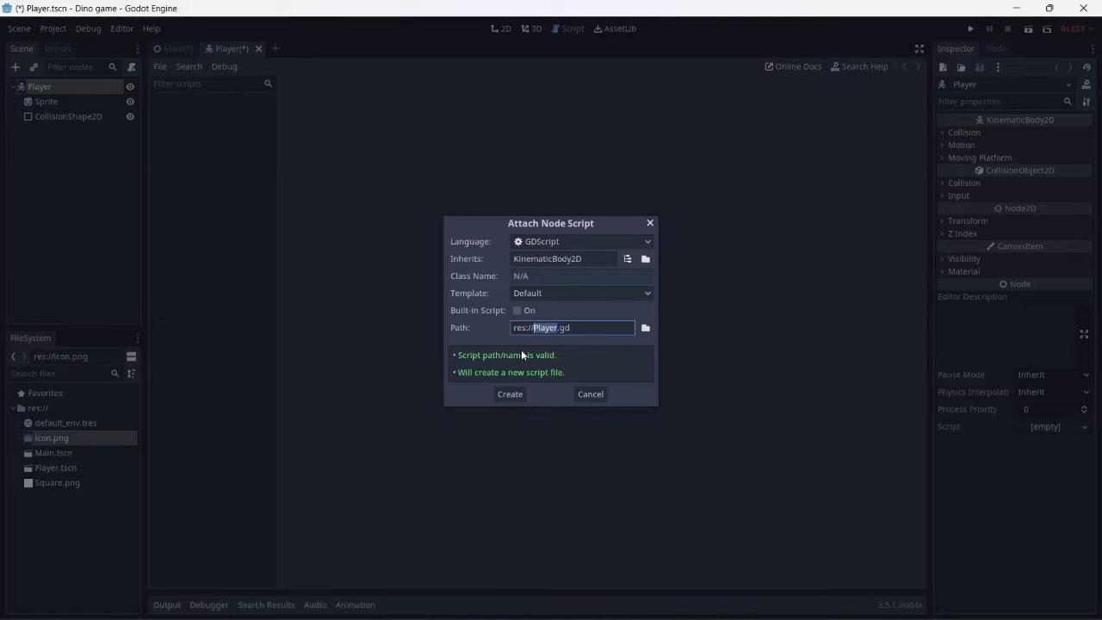
Create Player.gd declaring gravity = 100, jumpheight = 100 and velocity = Vector2.ZERO.
{"action": "left_click", "coordinate": [510, 393]}
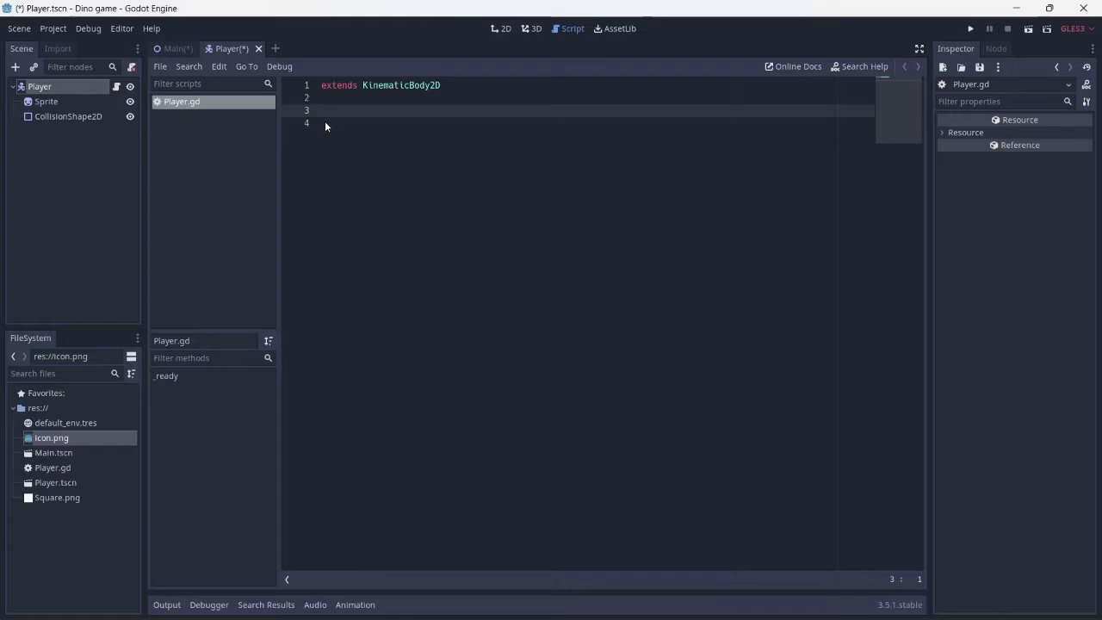
{"action": "type", "text": "var"}
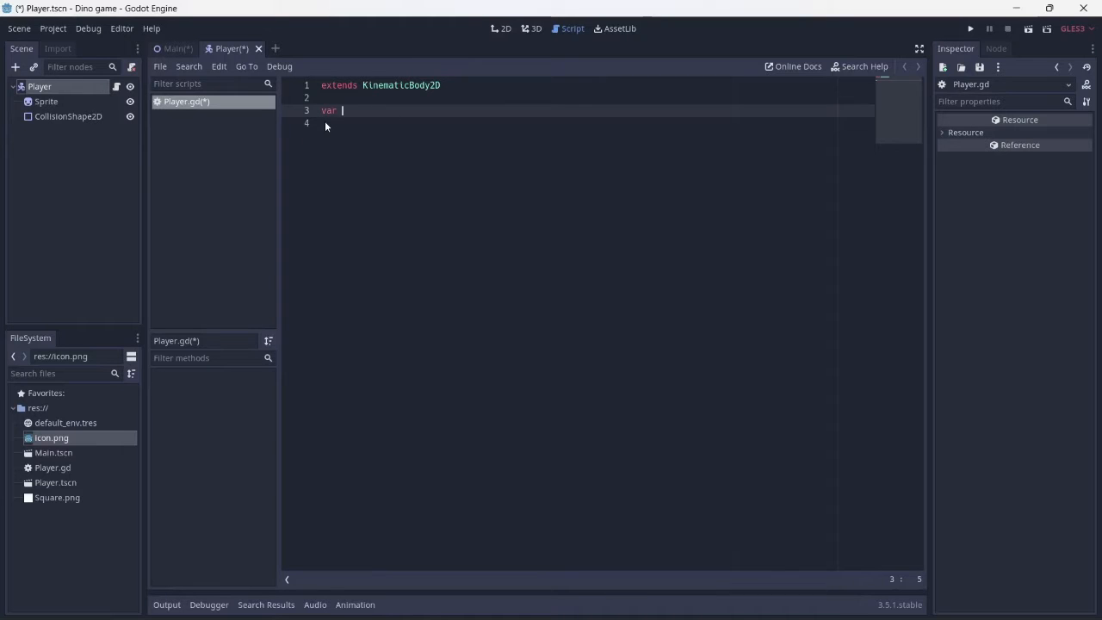
{"action": "type", "text": "gravity"}
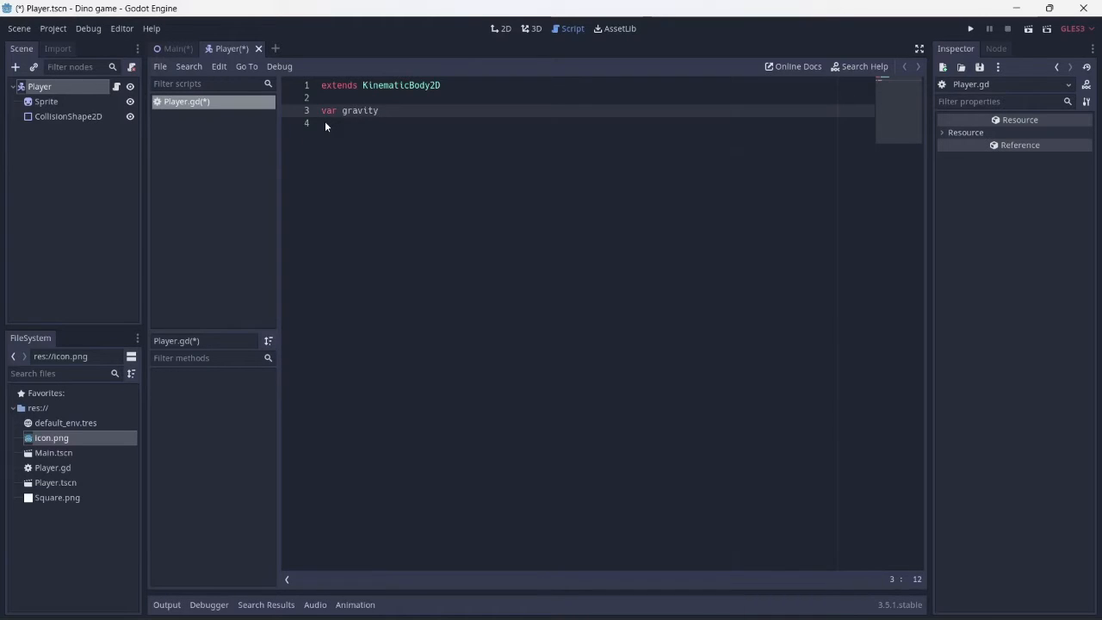
{"action": "type", "text": "= 100"}
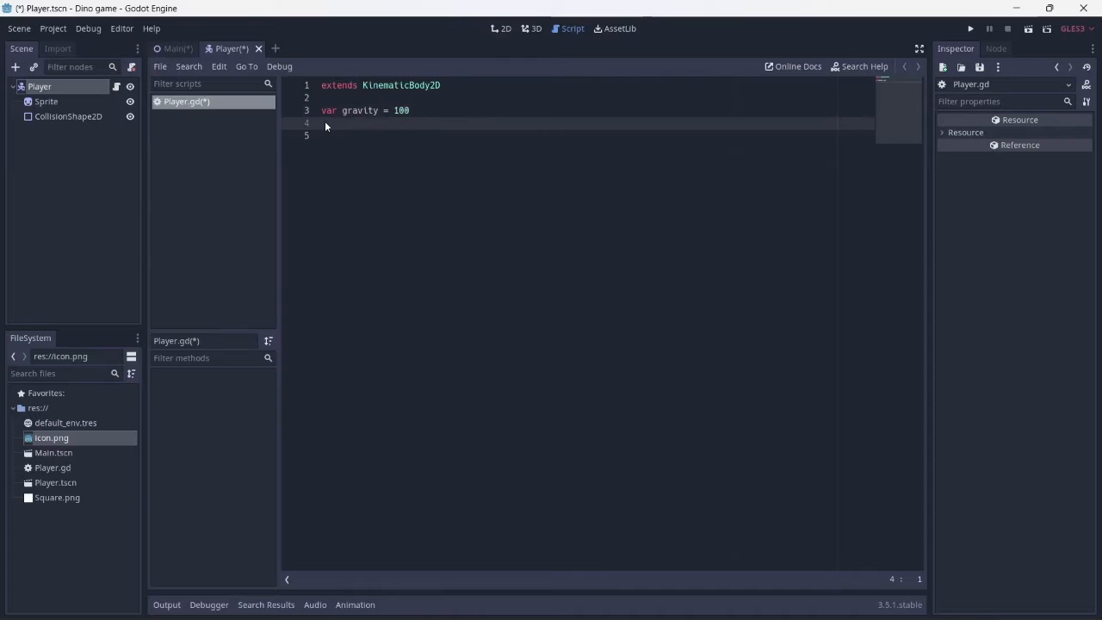
{"action": "type", "text": "var jump"}
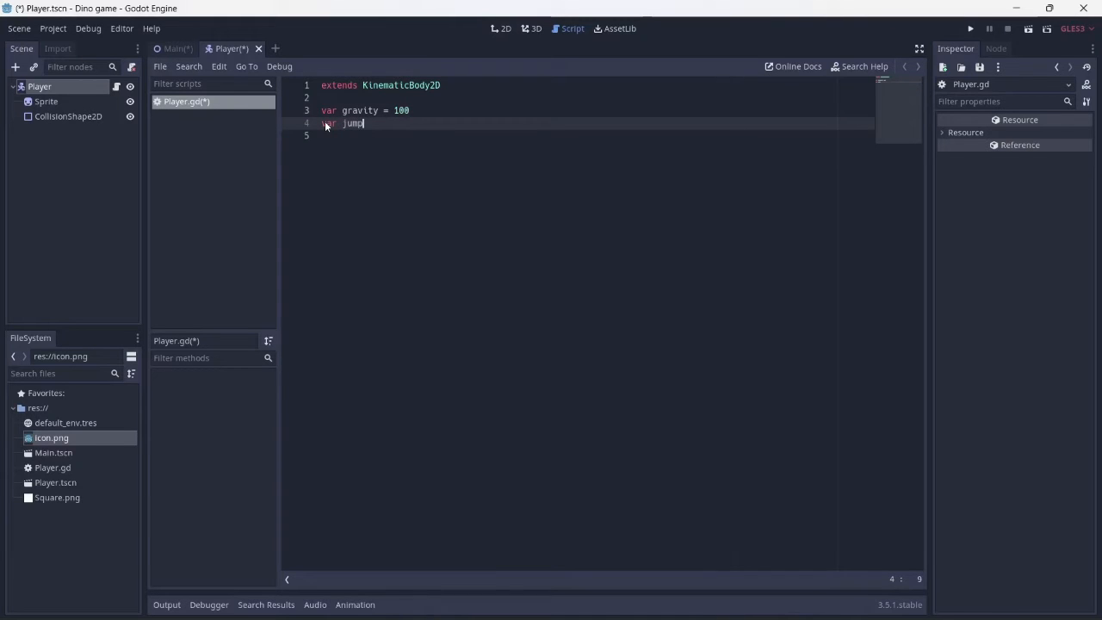
{"action": "type", "text": "height ="}
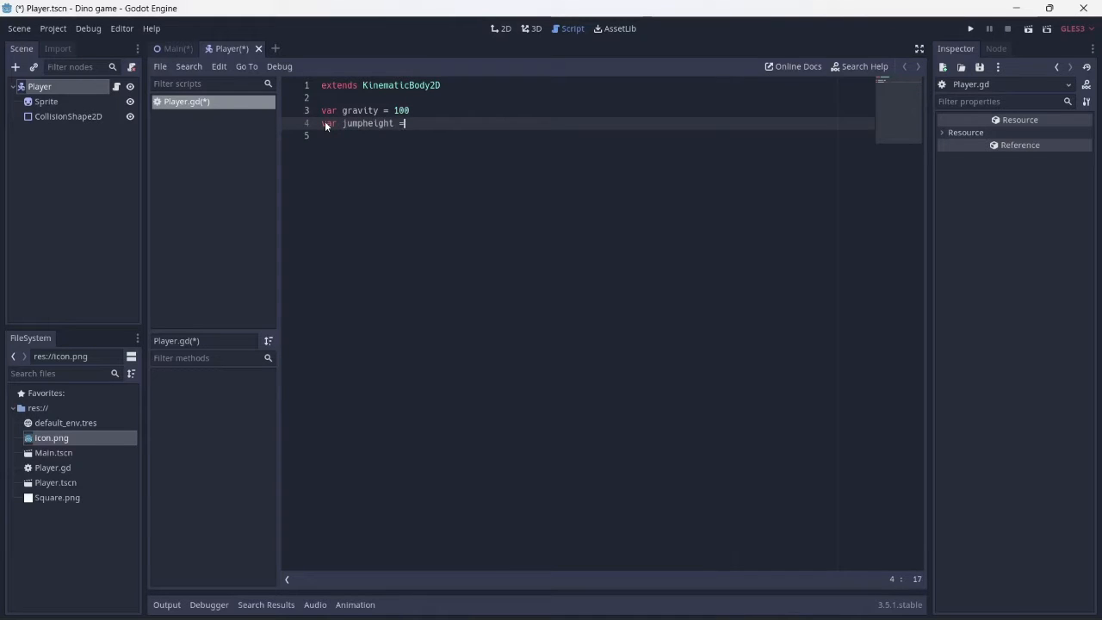
{"action": "type", "text": "100"}
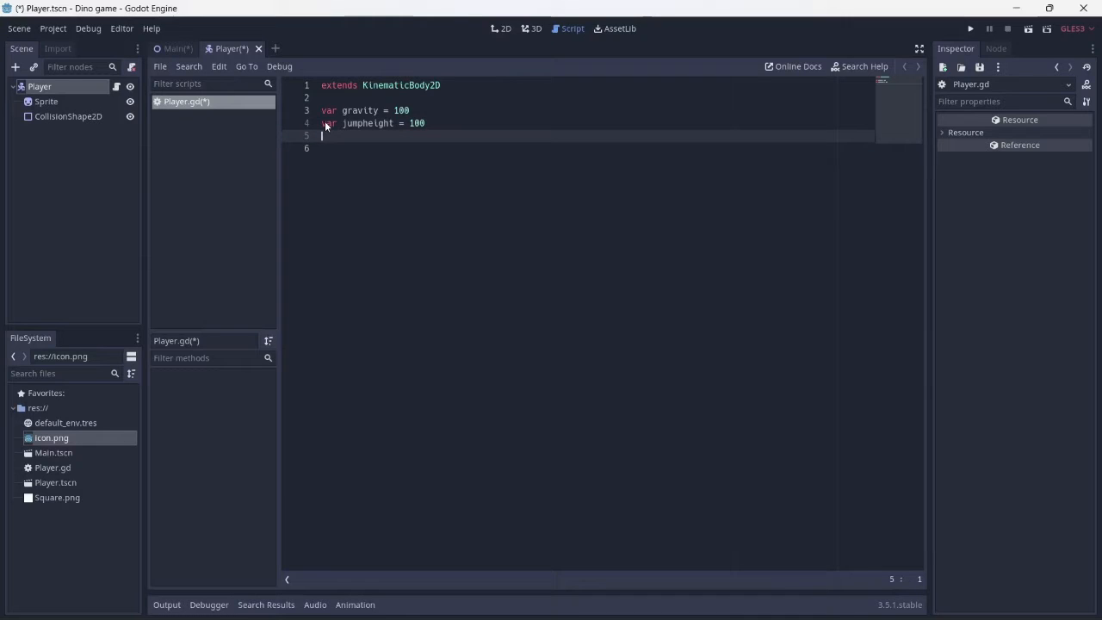
{"action": "type", "text": "var v"}
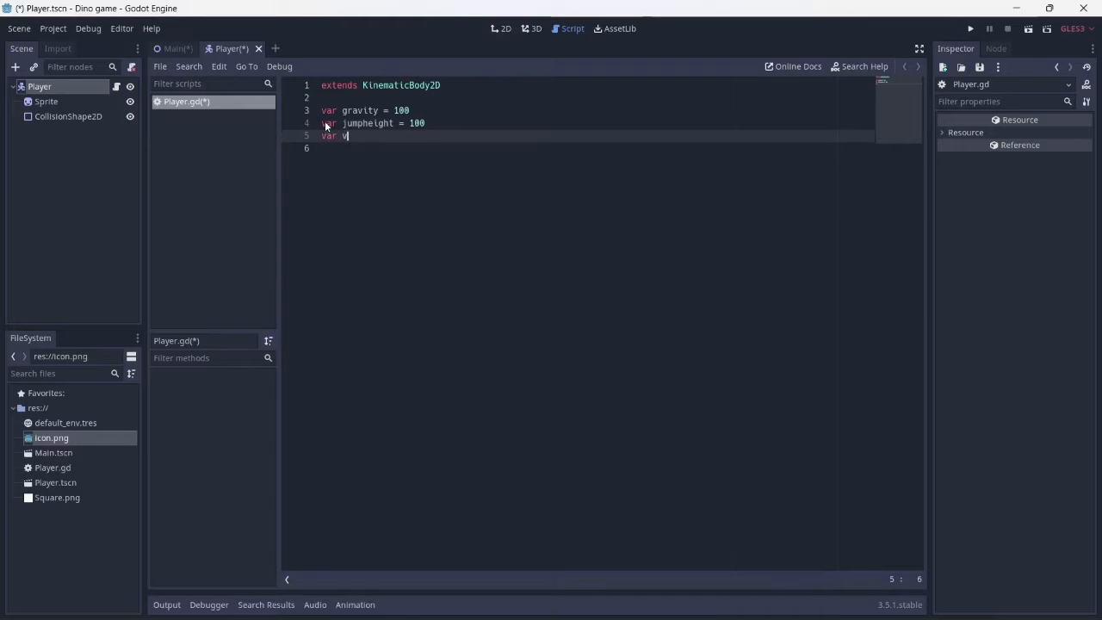
{"action": "type", "text": "elocity = Vector2"}
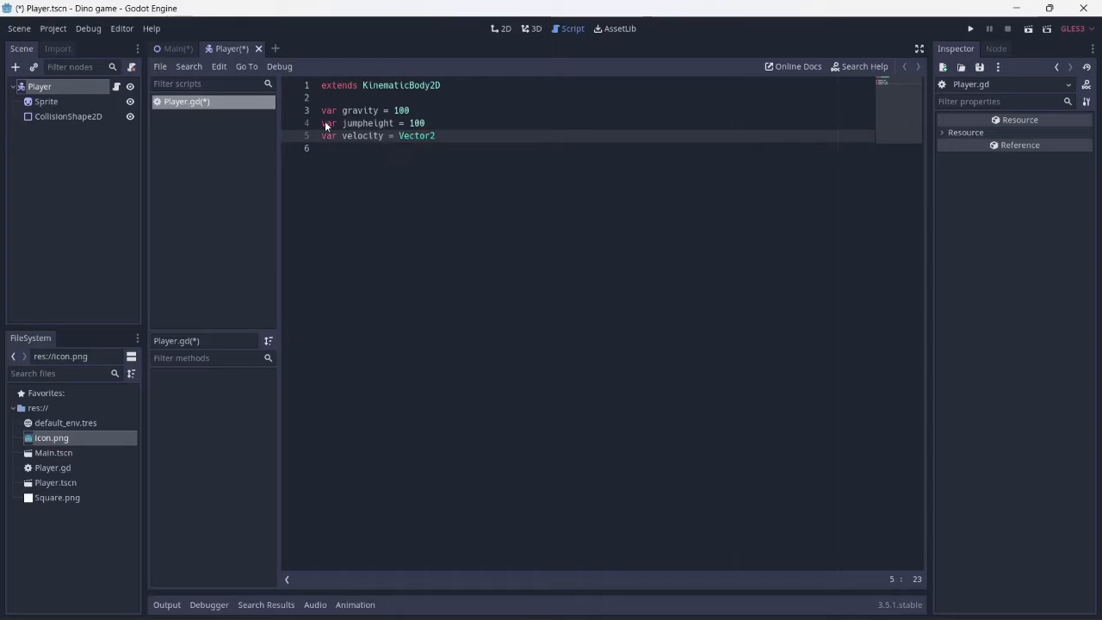
{"action": "type", "text": ".ZERO"}
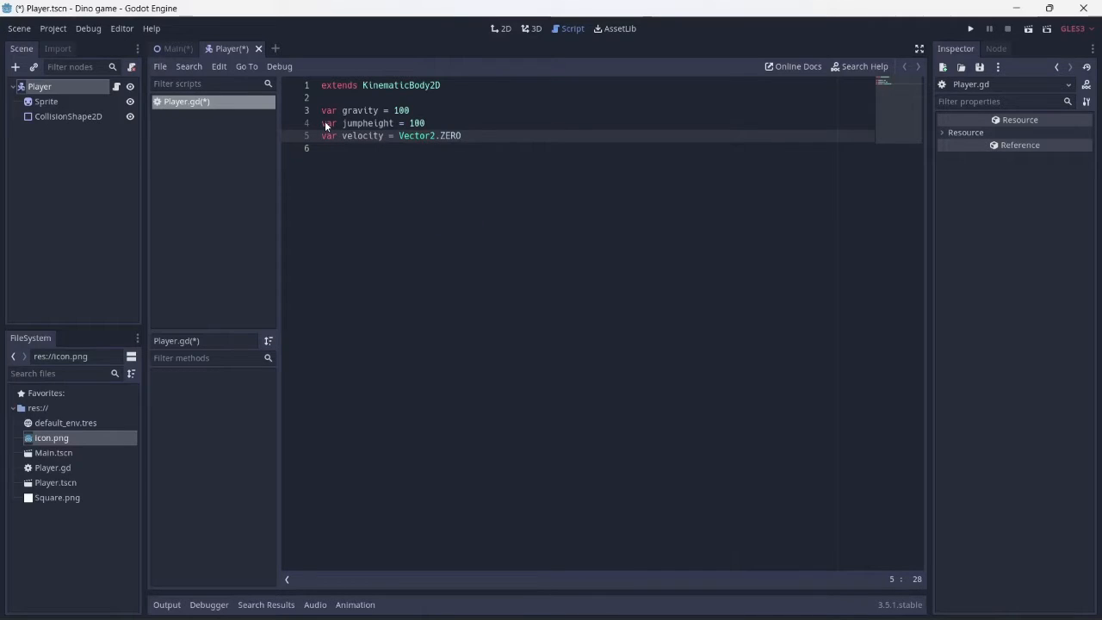
Write _physics_process(delta) subtracting jumpheight from velocity.y when jump is pressed.
{"action": "type", "text": "func"}
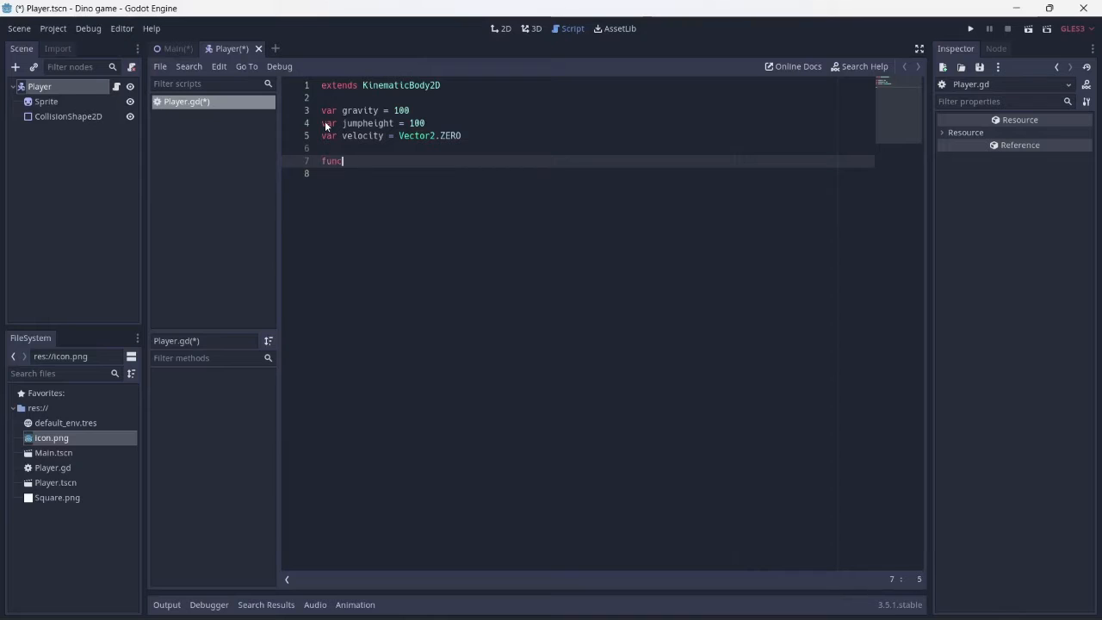
{"action": "type", "text": "_physics_process(delta):"}
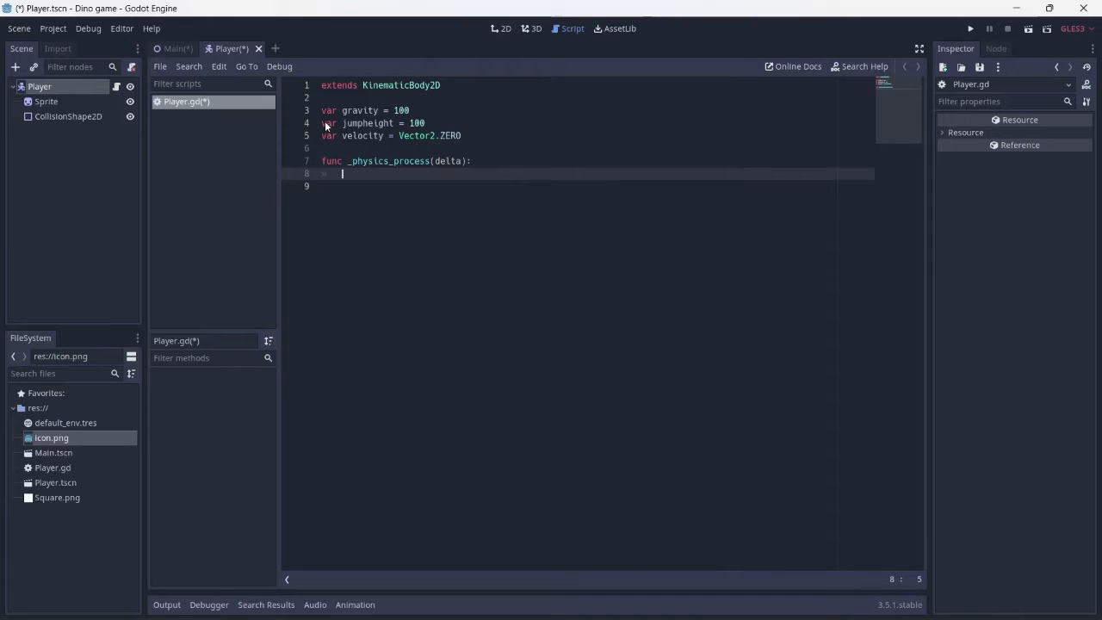
{"action": "type", "text": "if Input"}
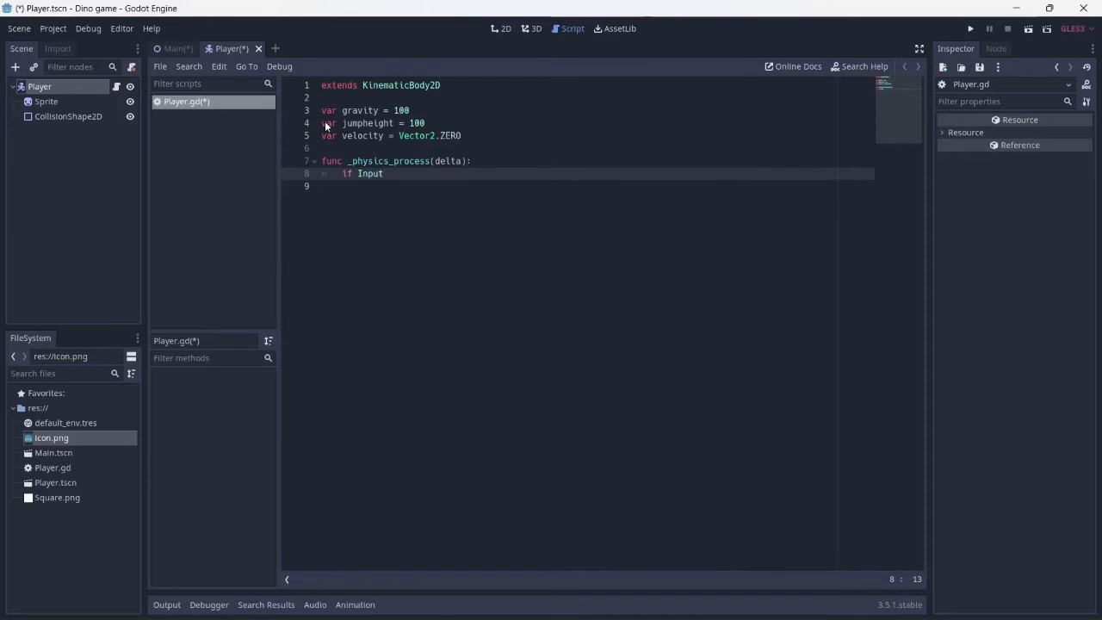
{"action": "type", "text": ".is_action_pressed(\"Jump\"):"}
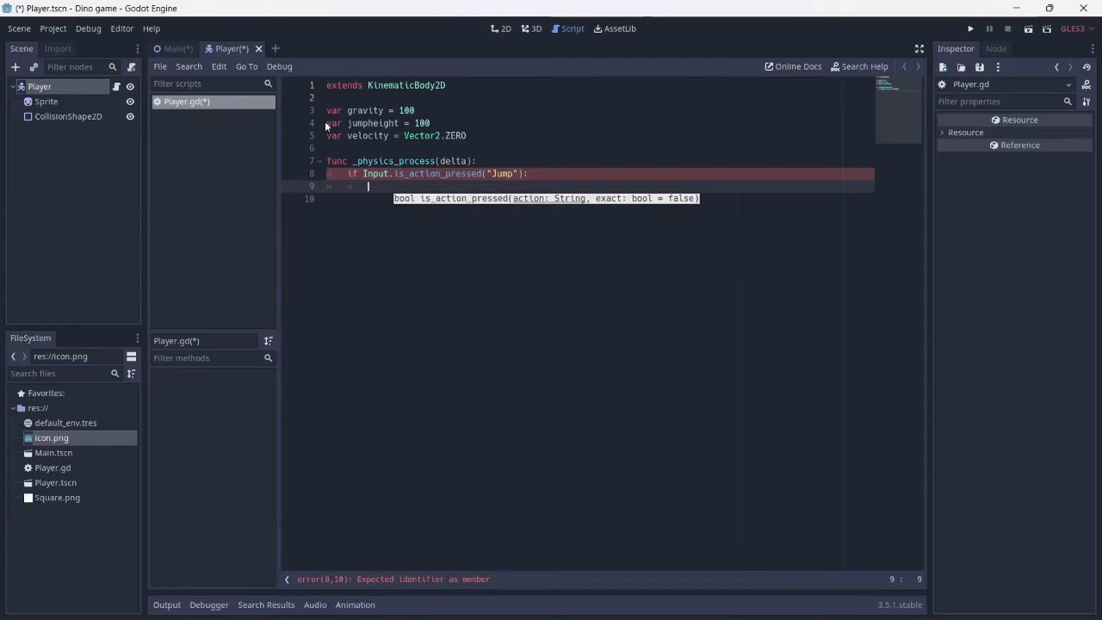
{"action": "type", "text": "v"}
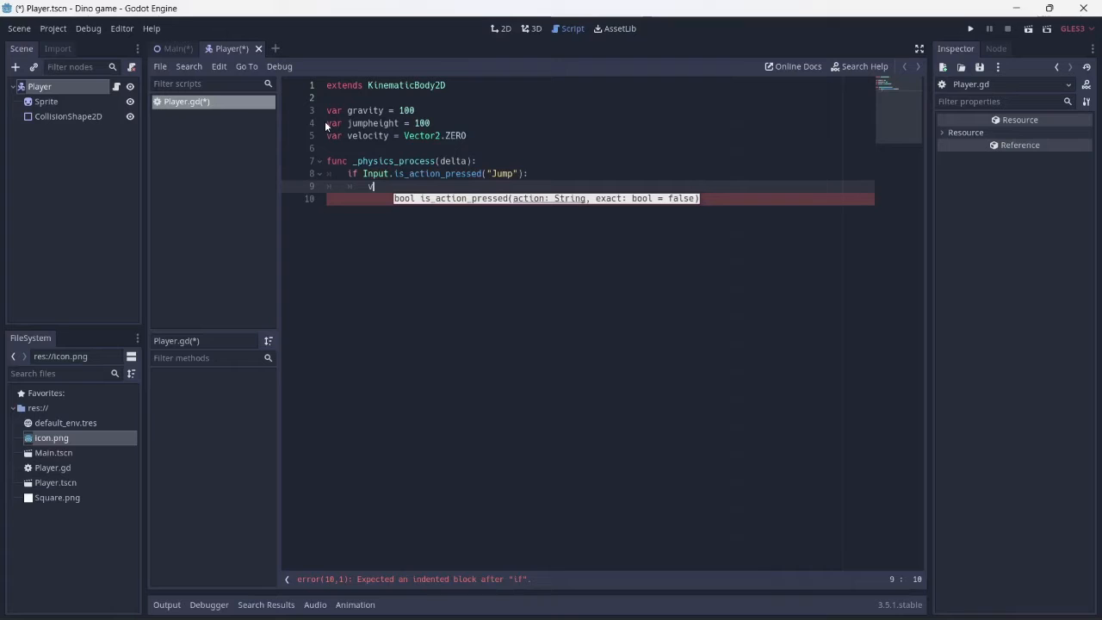
{"action": "type", "text": "elocity.y"}
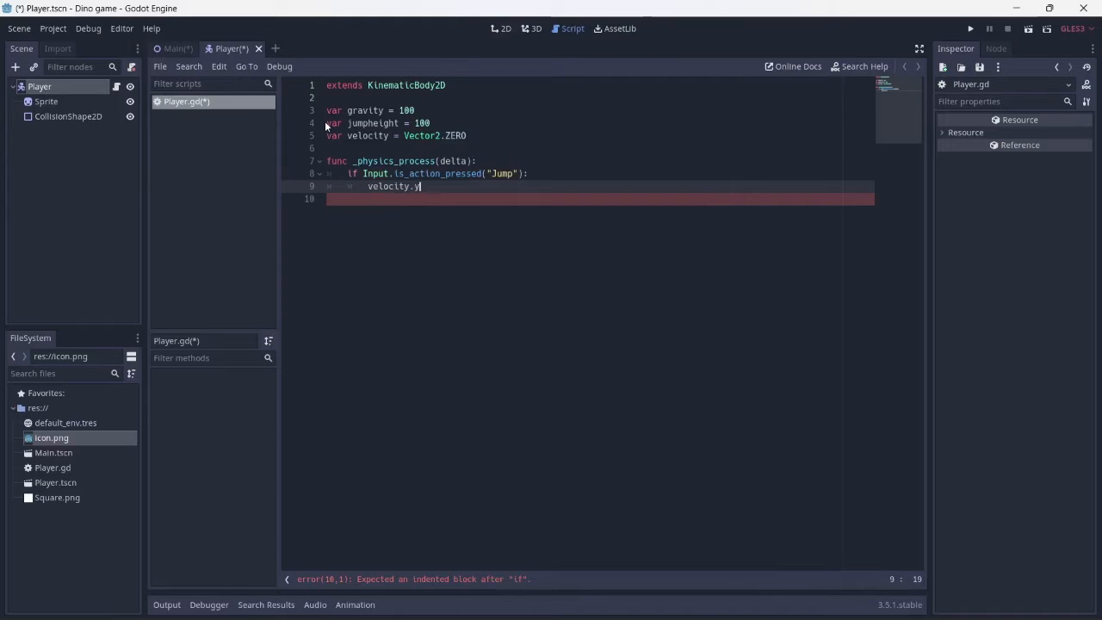
{"action": "type", "text": "-="}
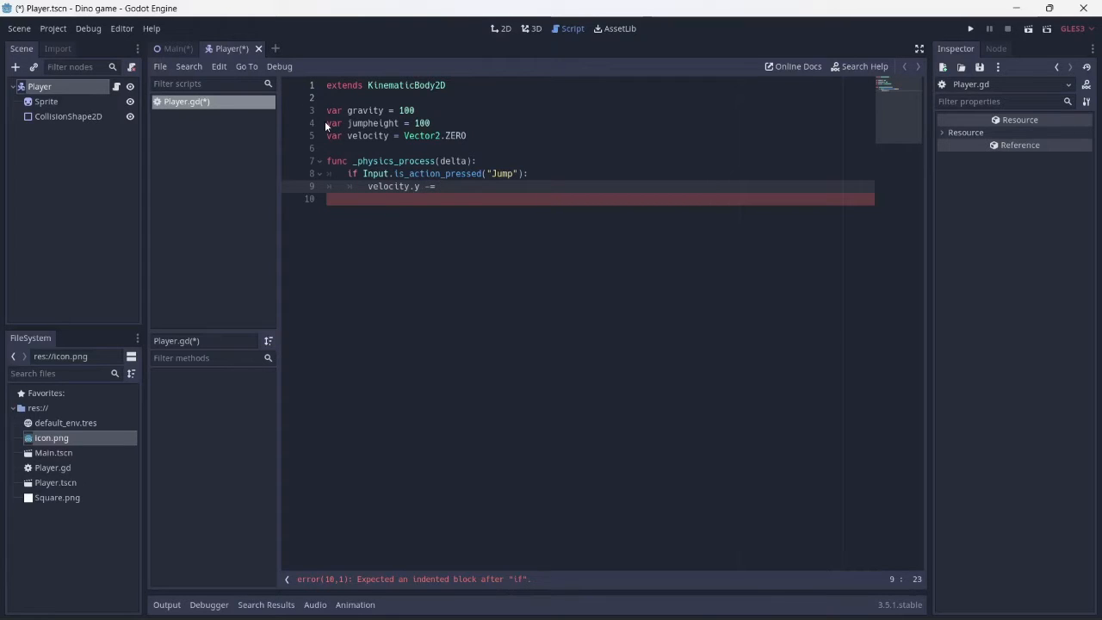
{"action": "type", "text": "jumpheight"}
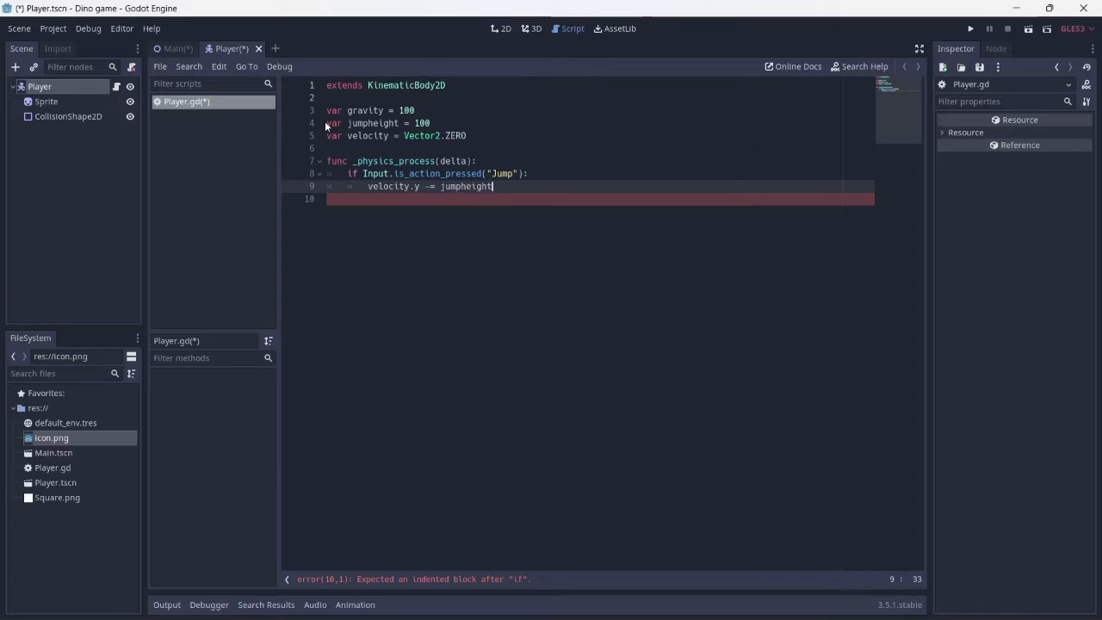
Add gravity scaled by delta and move_and_slide with Vector2.UP, then save the script.
{"action": "key", "text": "enter"}
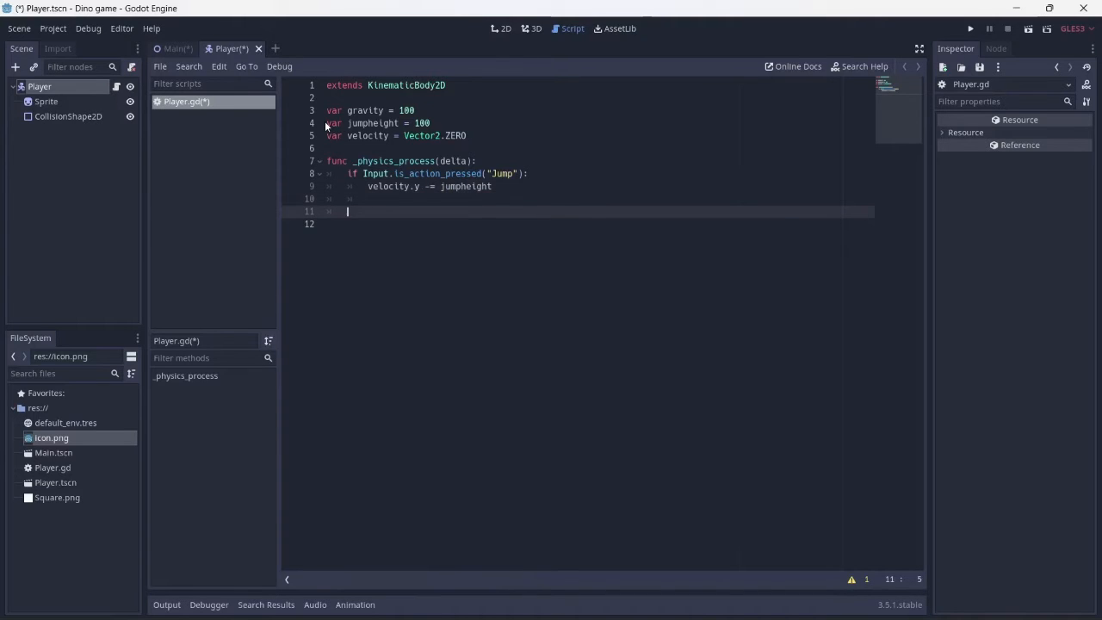
{"action": "type", "text": "velocity.y +="}
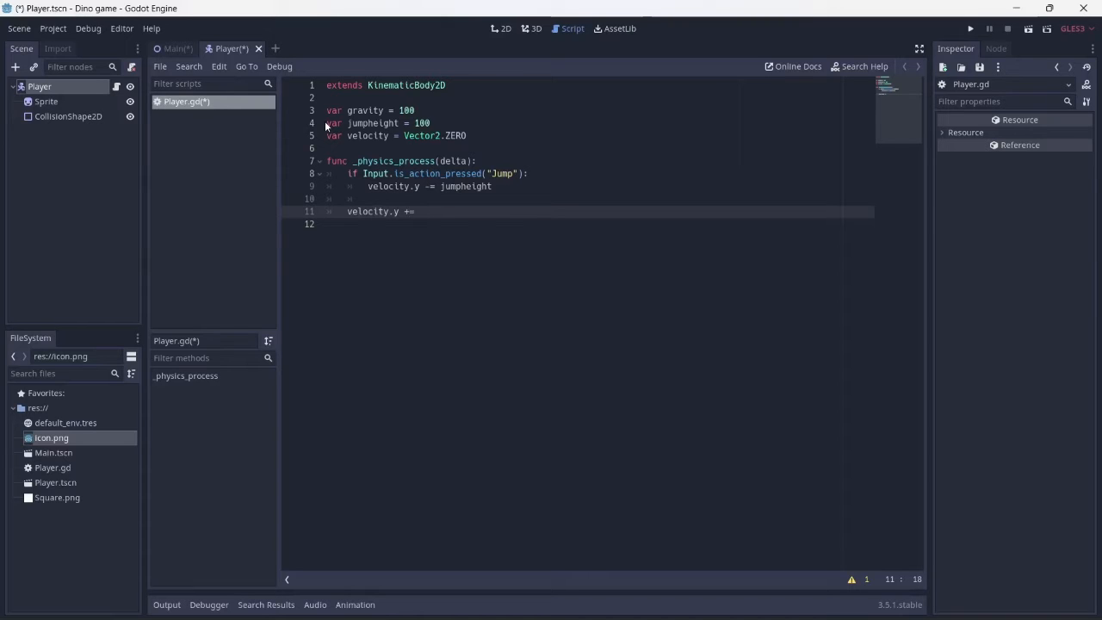
{"action": "type", "text": "gravity"}
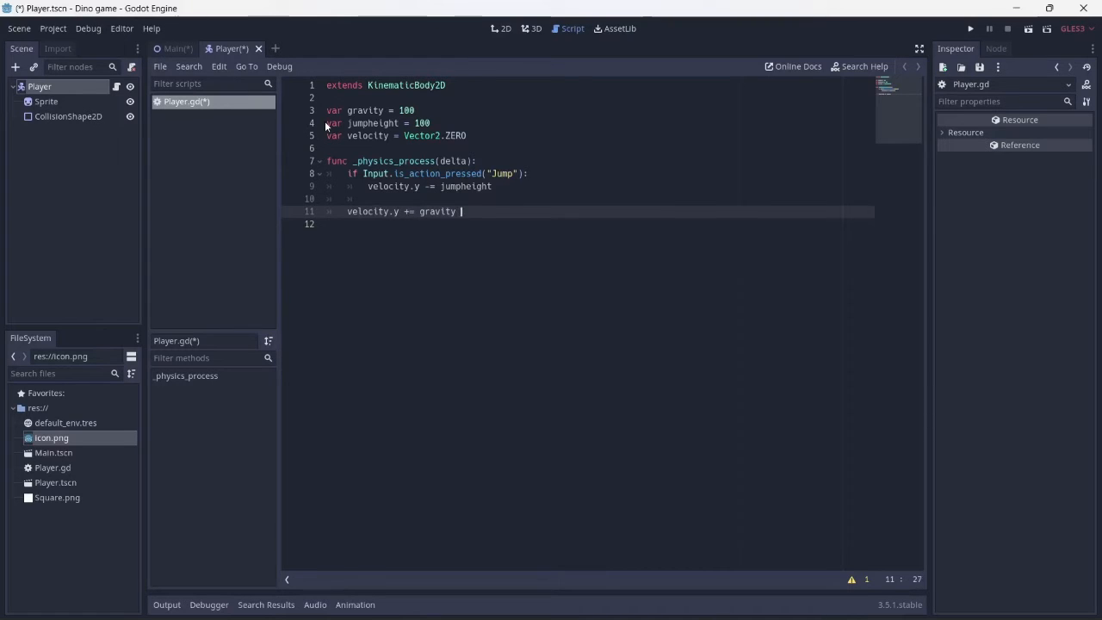
{"action": "type", "text": "* delta"}
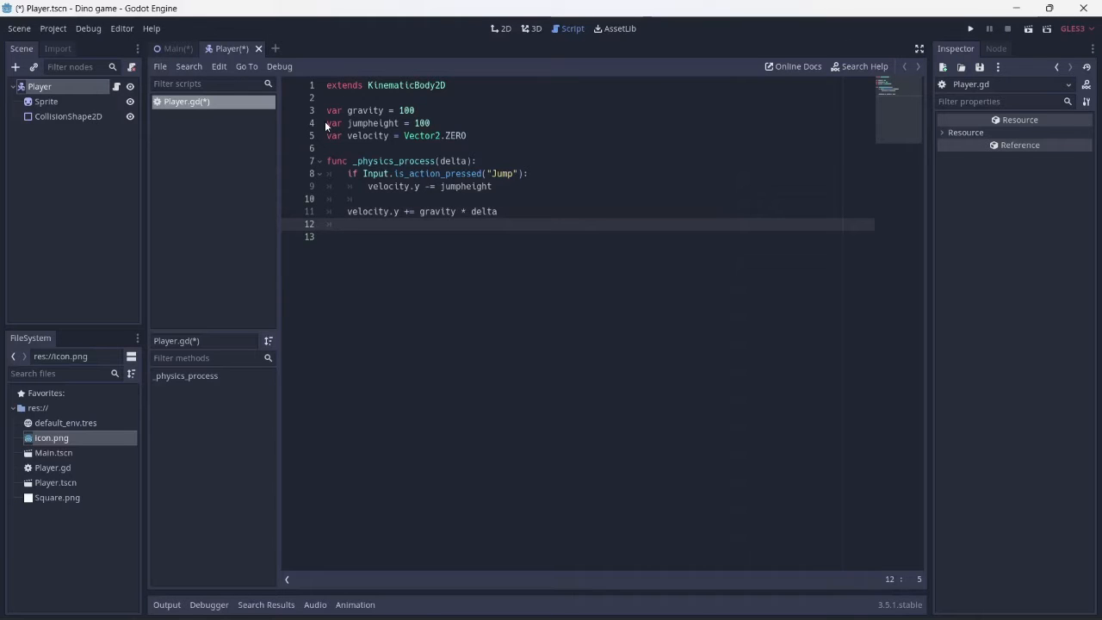
{"action": "type", "text": "velocity"}
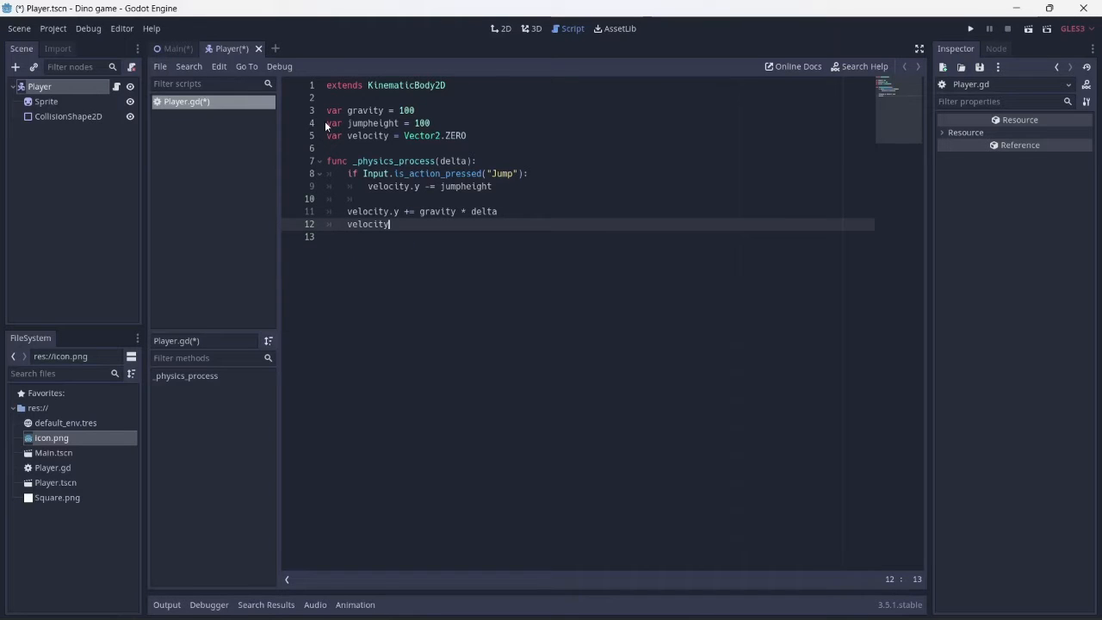
{"action": "type", "text": "= move_and_slide(velocity, Vec"}
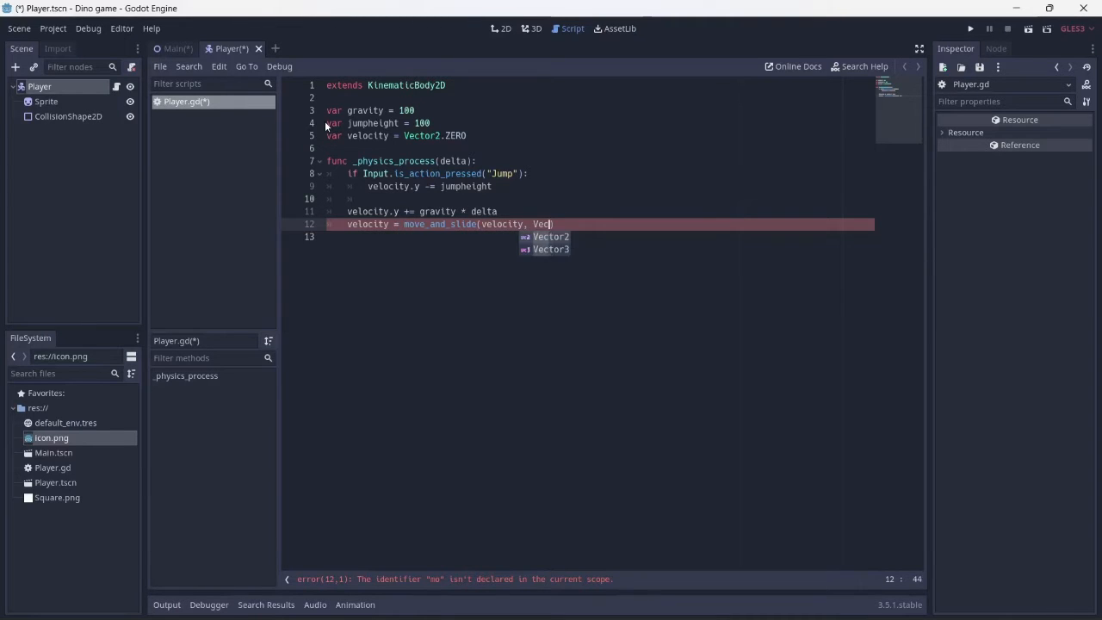
{"action": "type", "text": "tor2.UP"}
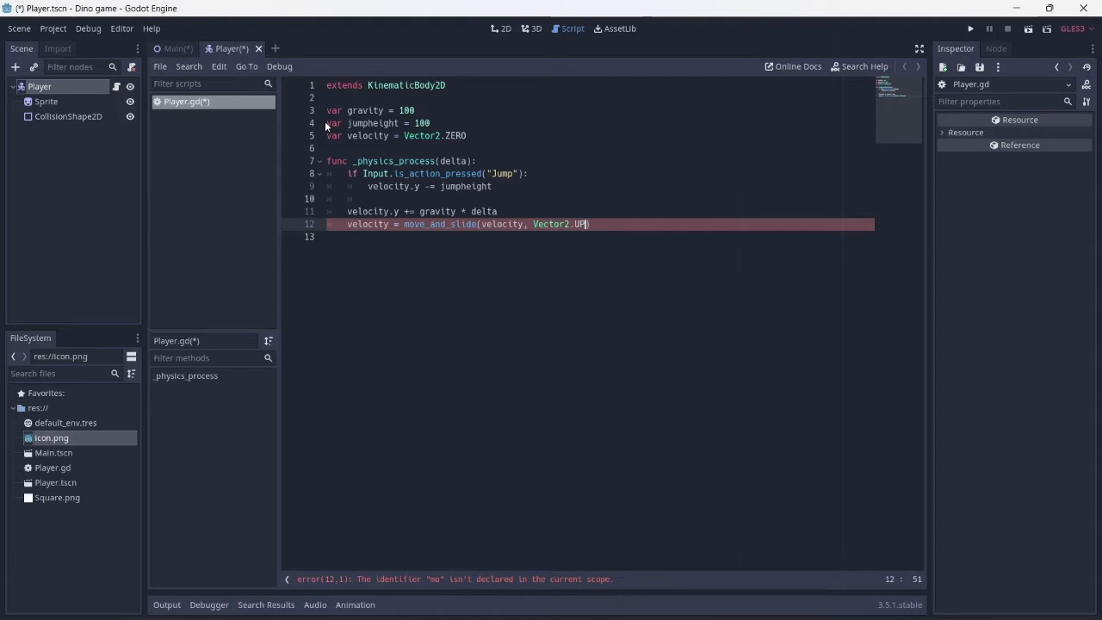
{"action": "key", "text": "ctrl+s"}
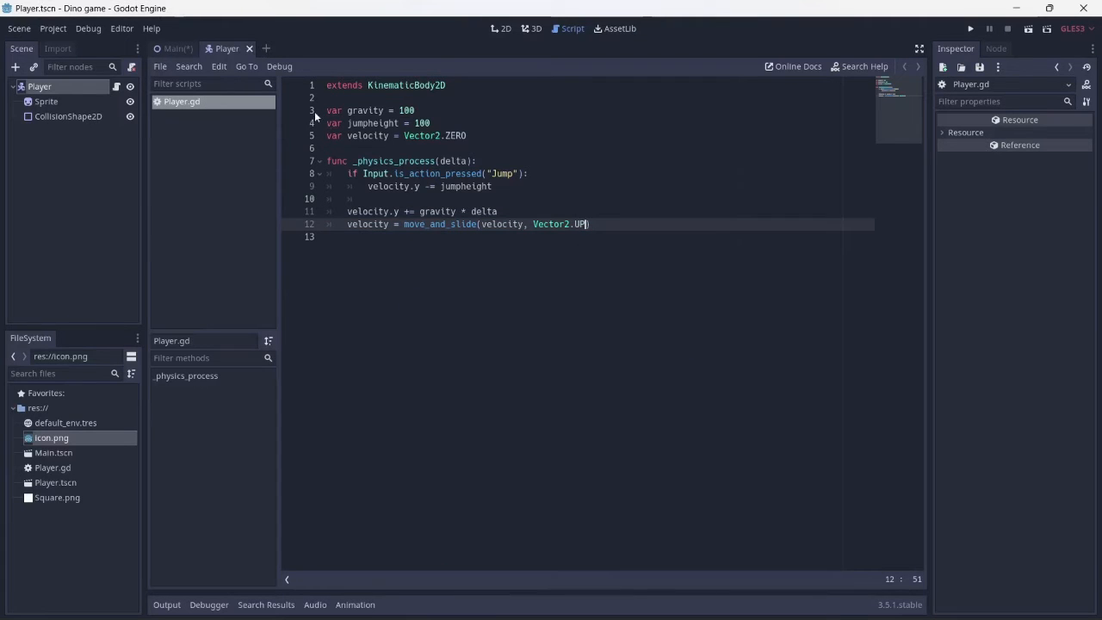
Run the game to test it and close the game window again.
{"action": "left_click", "coordinate": [972, 27]}
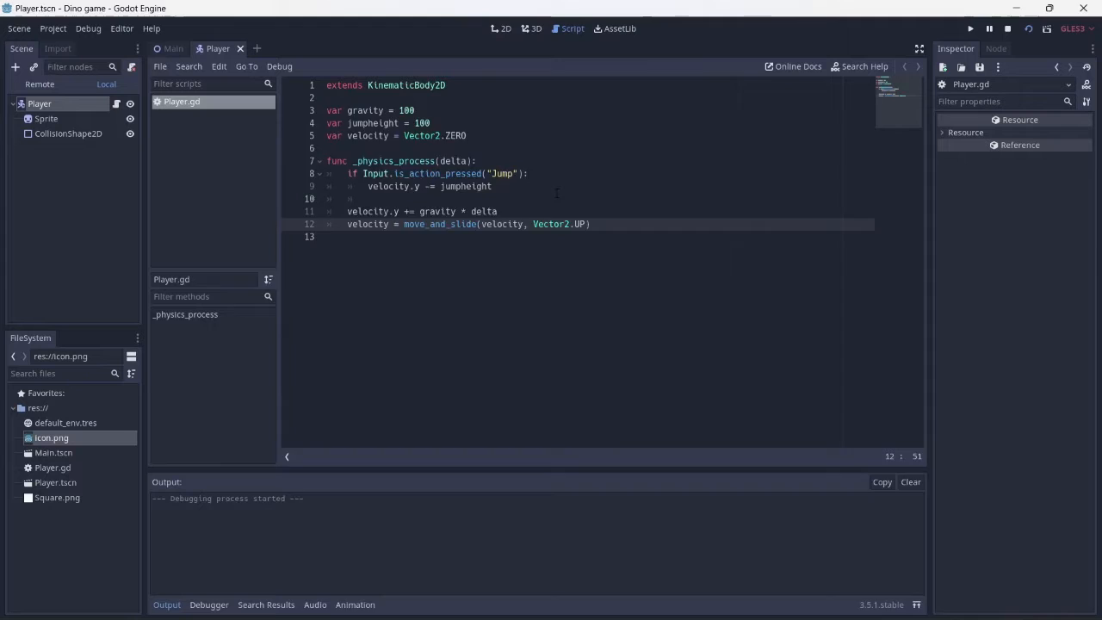
{"action": "left_click", "coordinate": [972, 28]}
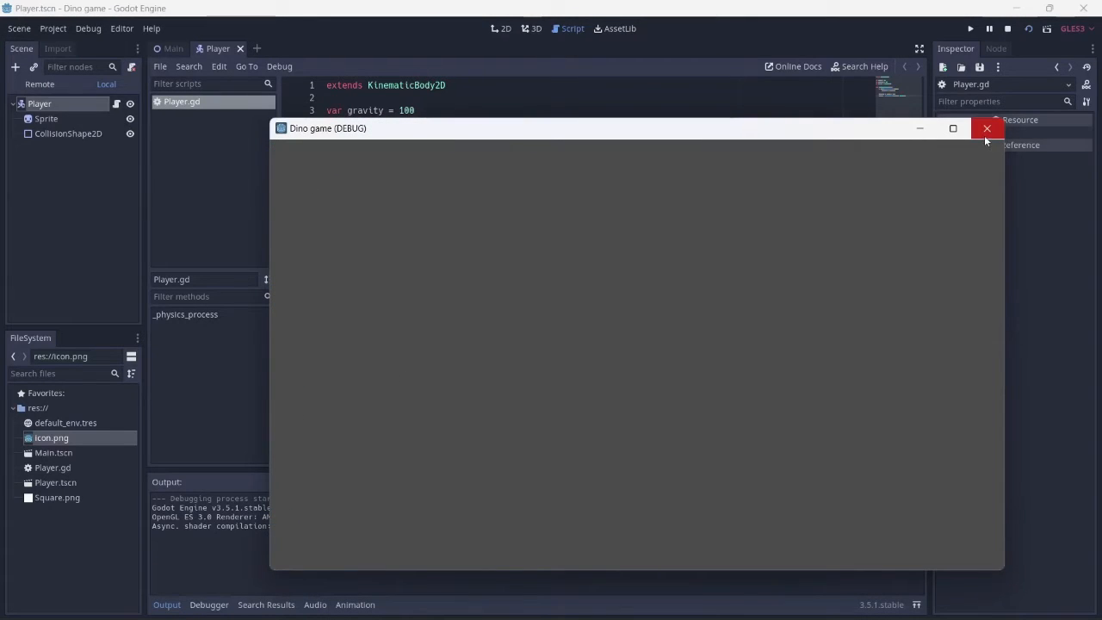
{"action": "left_click", "coordinate": [987, 127]}
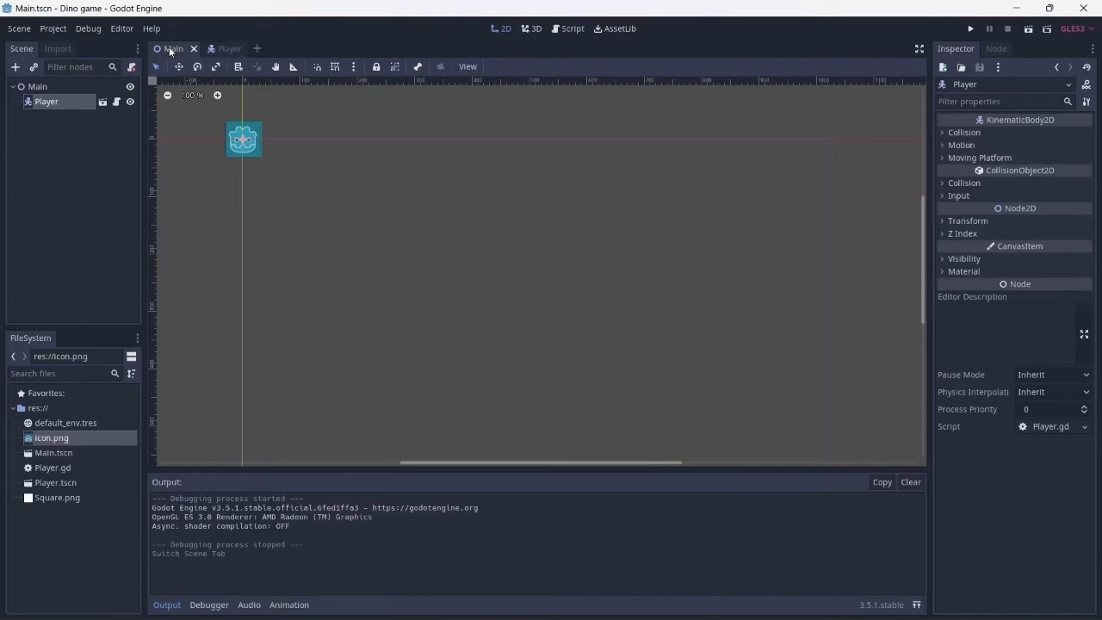
Add a TileMap named Ground with a new TileSet and show its 64-pixel cell settings.
{"action": "left_click", "coordinate": [38, 86]}
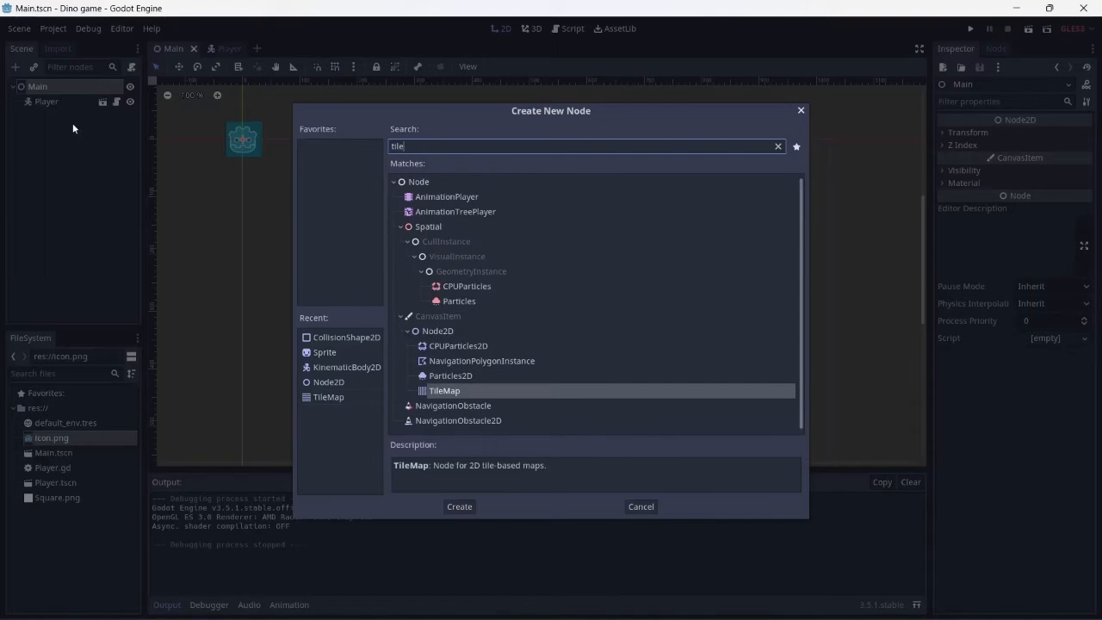
{"action": "left_click", "coordinate": [459, 507]}
{"action": "type", "text": "Groun"}
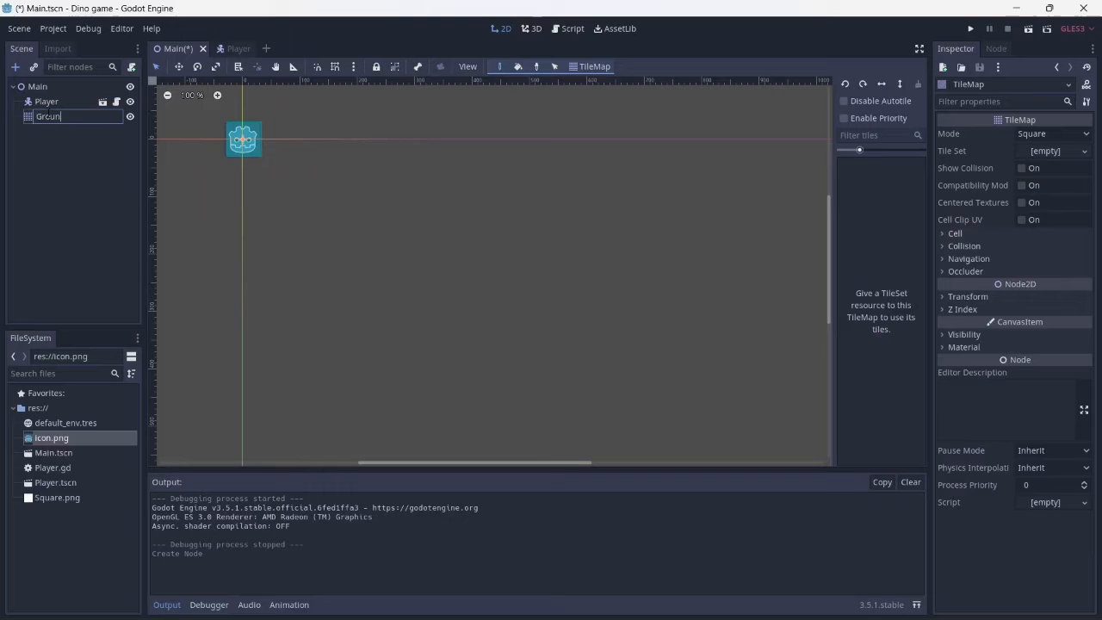
{"action": "key", "text": "Return"}
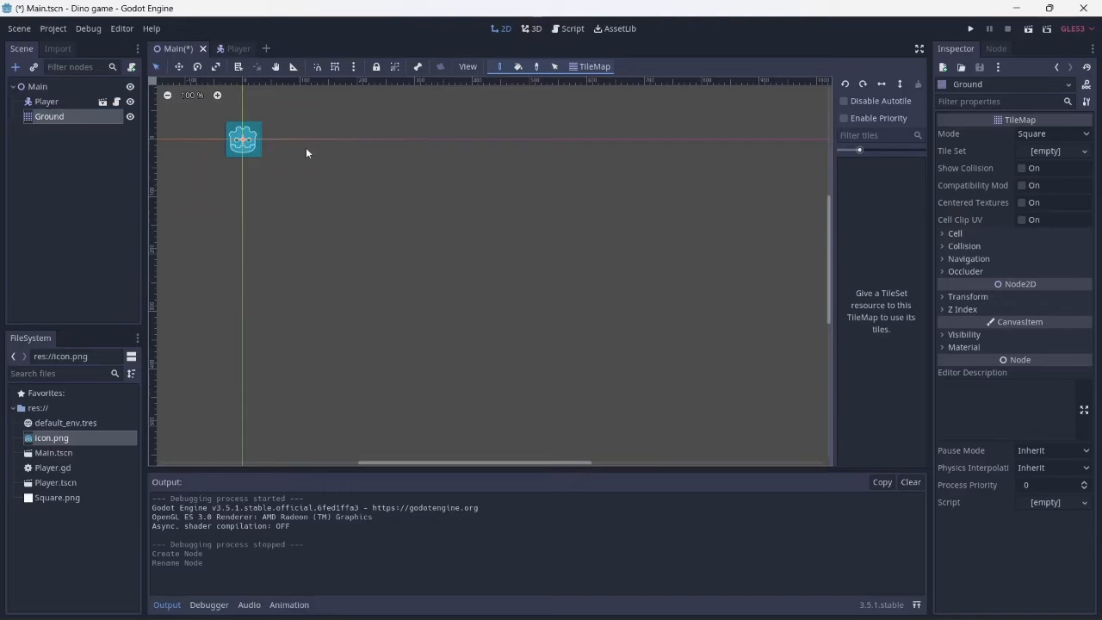
{"action": "left_click", "coordinate": [1054, 152]}
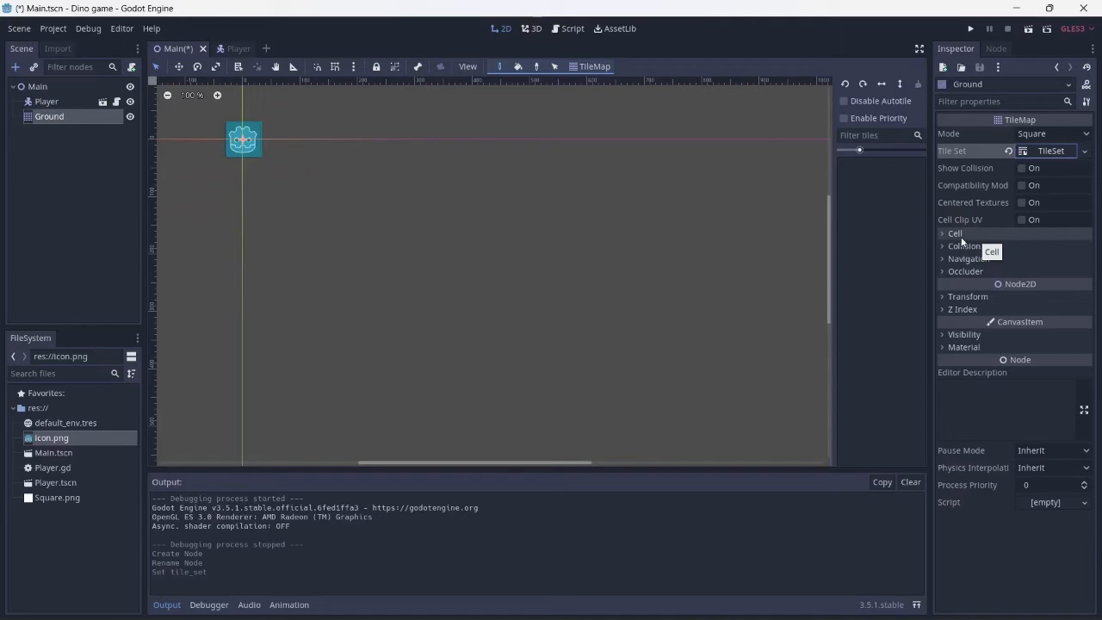
{"action": "left_click", "coordinate": [954, 234]}
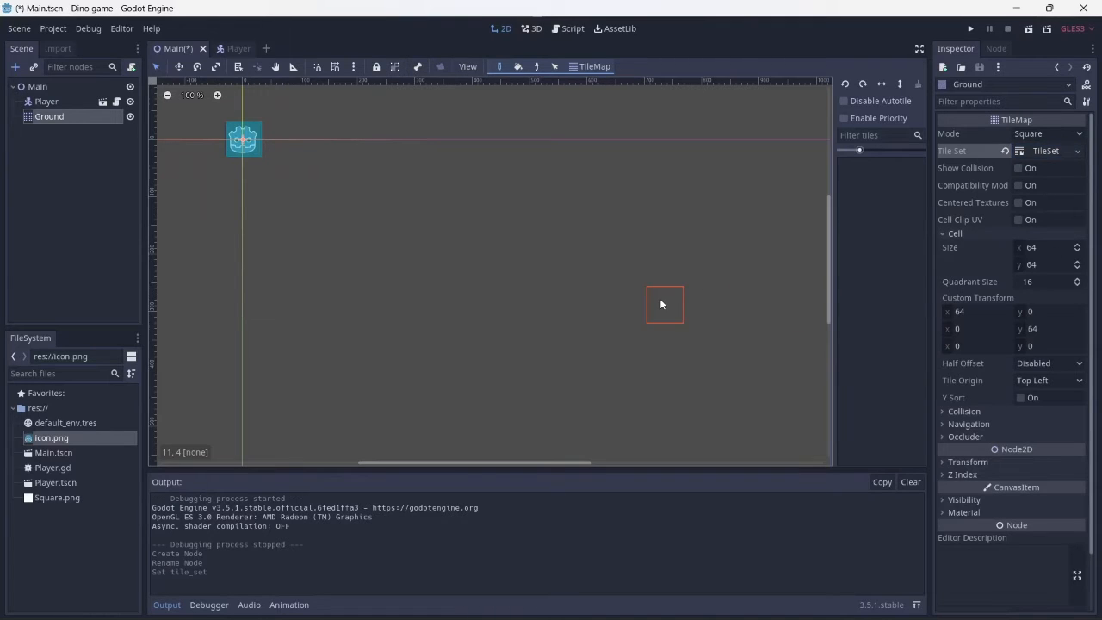
{"action": "scroll", "scroll_direction": "down", "scroll_amount": 3}
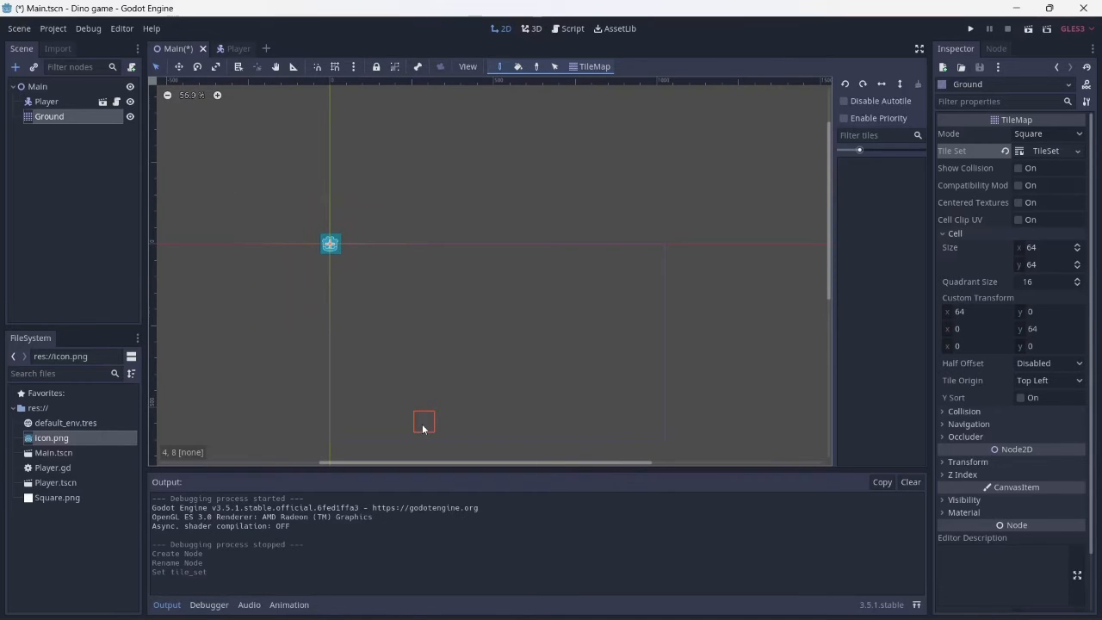
{"action": "mouse_move", "coordinate": [985, 283]}
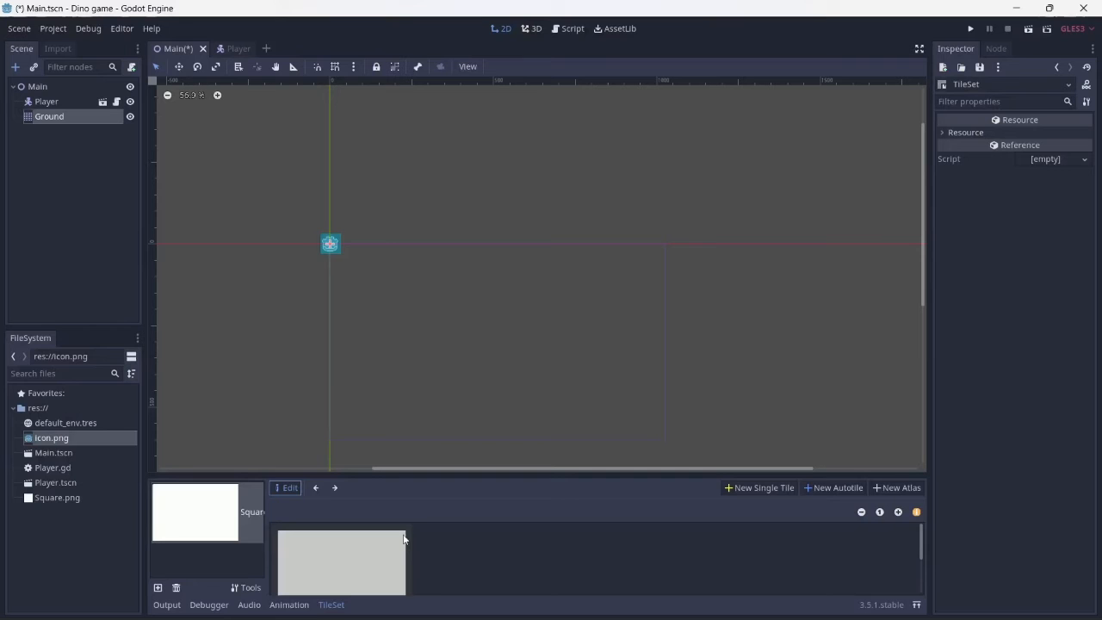
{"action": "mouse_move", "coordinate": [760, 487]}
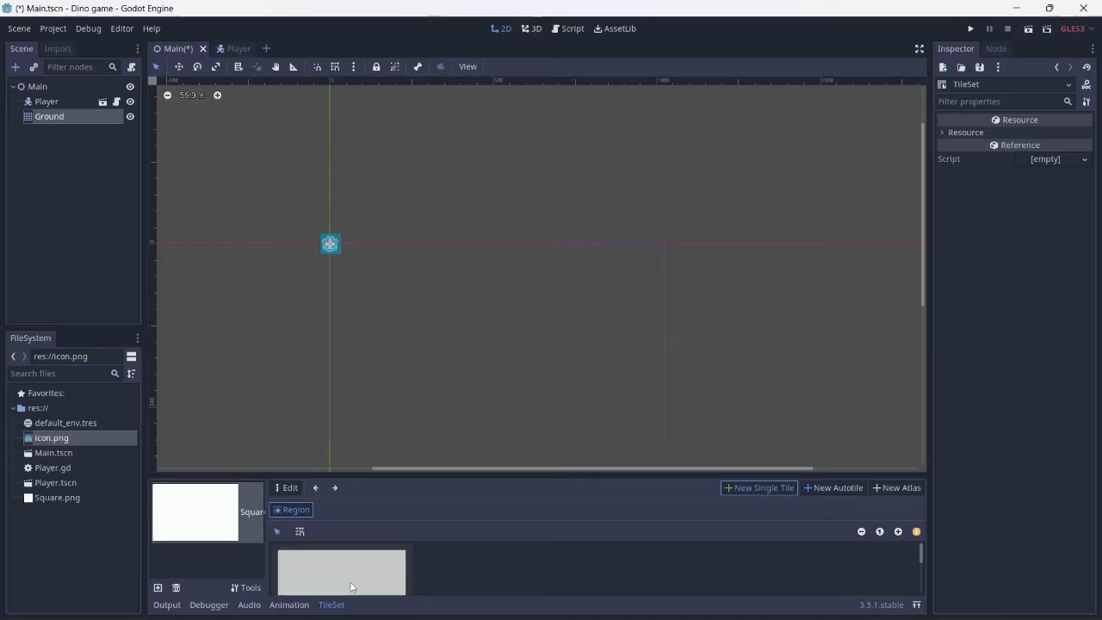
Give the square tile a full-size rectangle collision and set snapping to a 32×32 grid.
{"action": "left_click", "coordinate": [300, 531]}
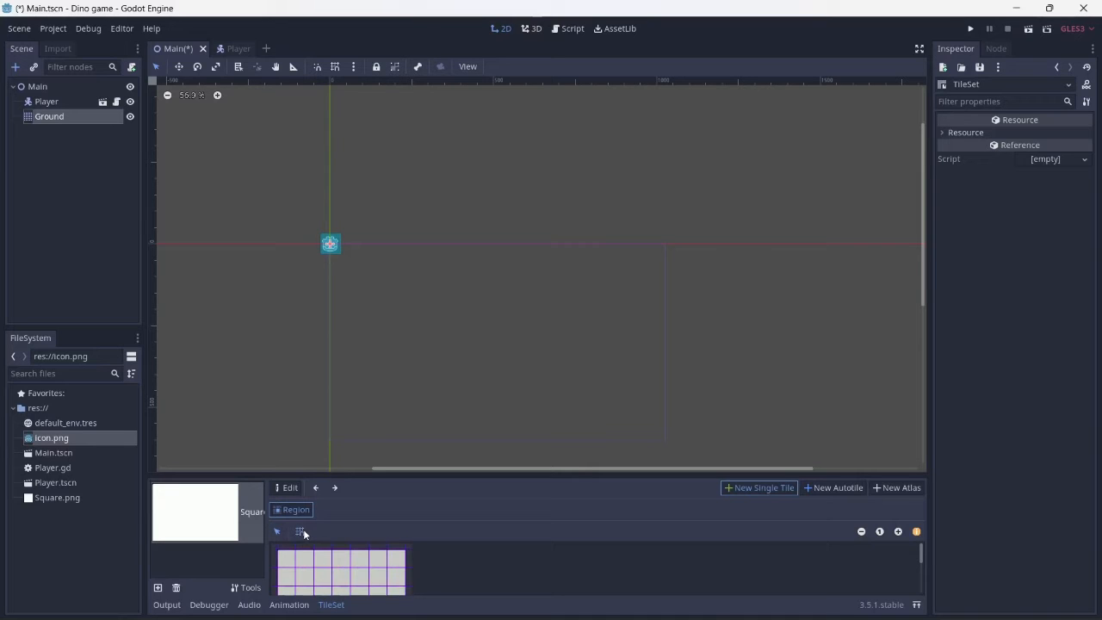
{"action": "left_click", "coordinate": [324, 575]}
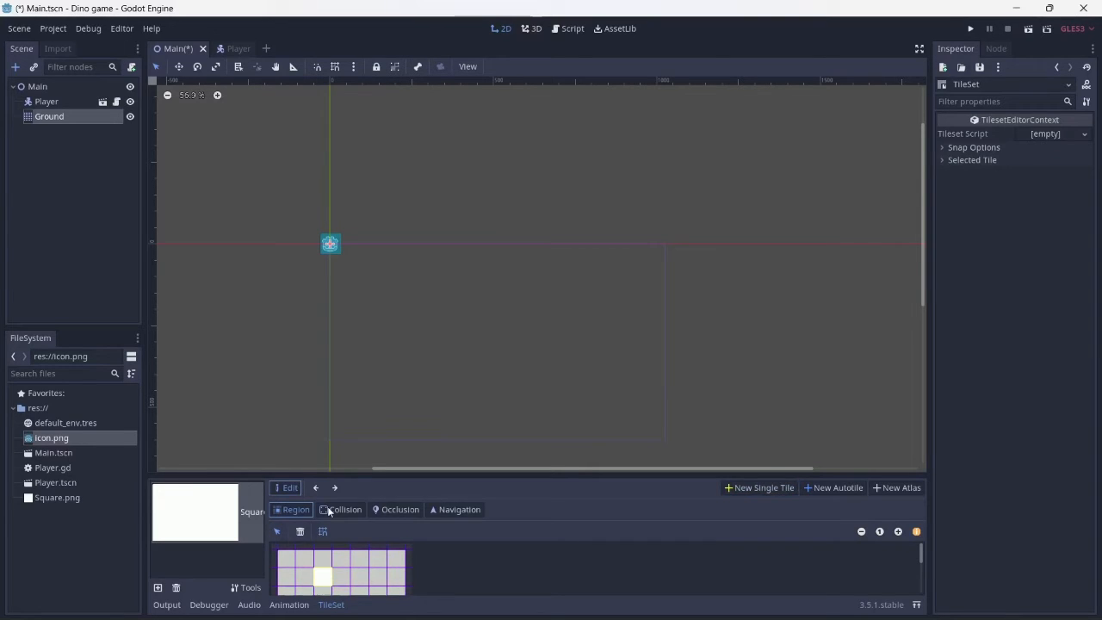
{"action": "left_click", "coordinate": [345, 510]}
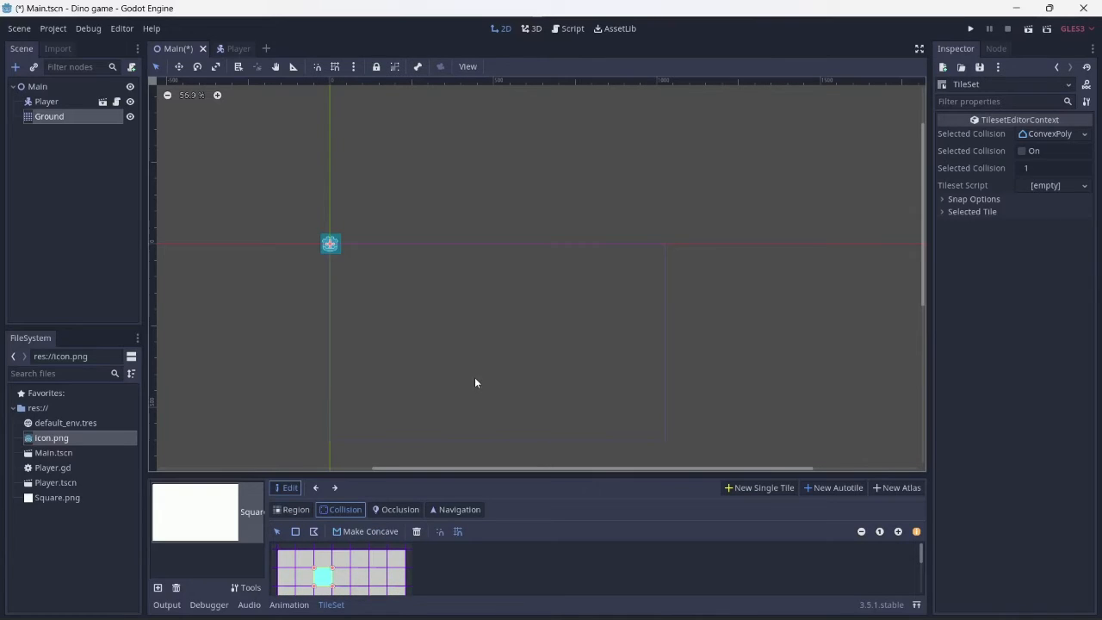
{"action": "left_click", "coordinate": [975, 200]}
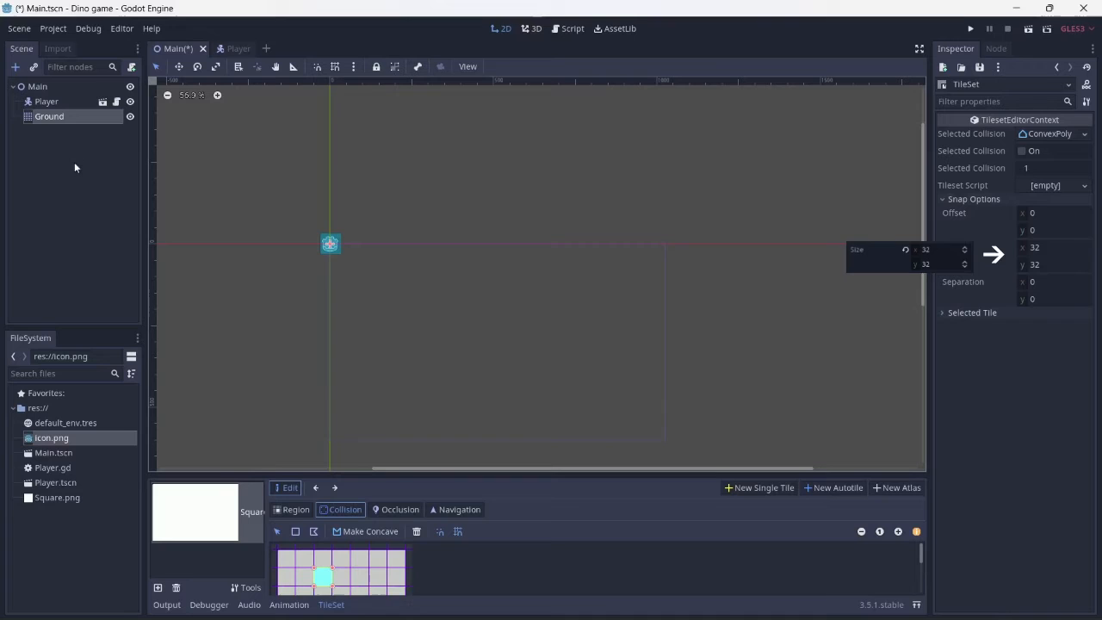
Paint a horizontal row of Square ground tiles below the player.
{"action": "left_click", "coordinate": [48, 117]}
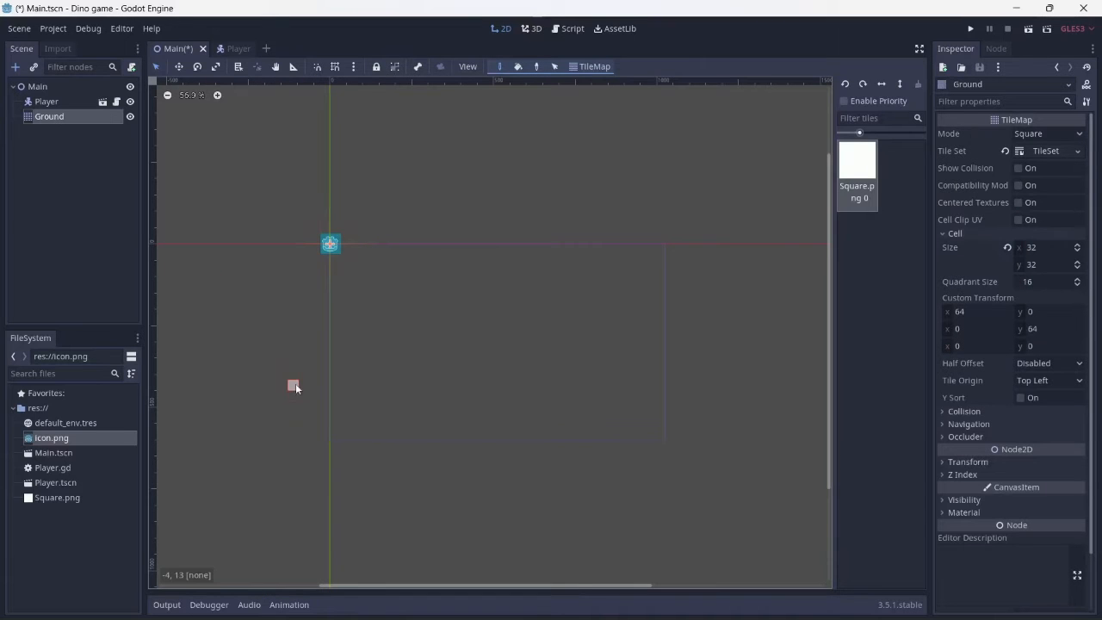
{"action": "mouse_move", "coordinate": [336, 445]}
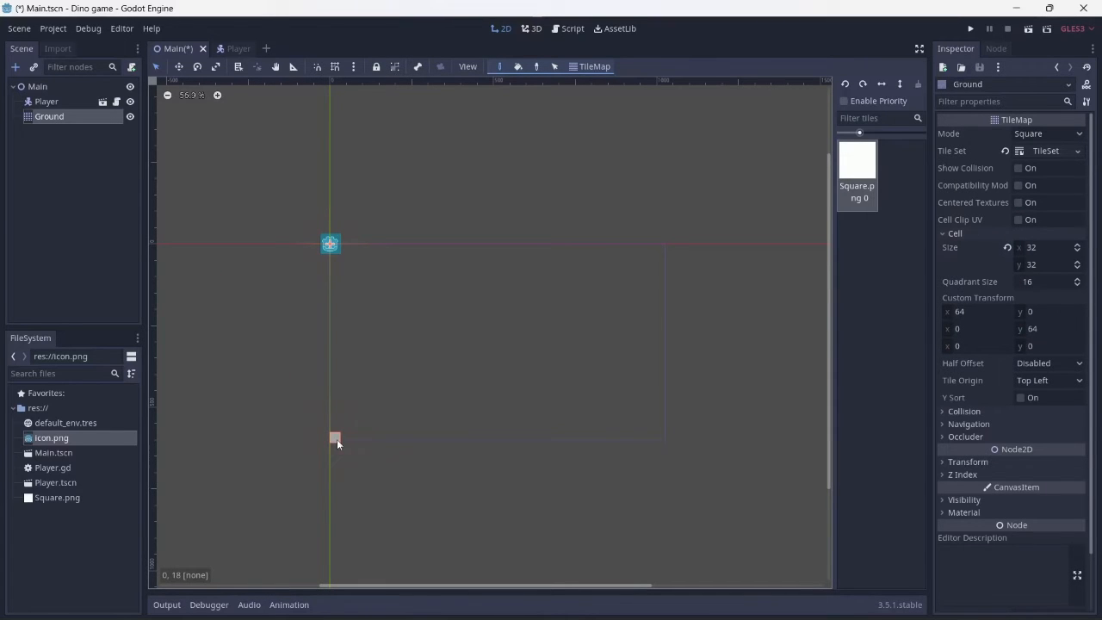
{"action": "left_click_drag", "start_coordinate": [334, 440], "coordinate": [474, 439]}
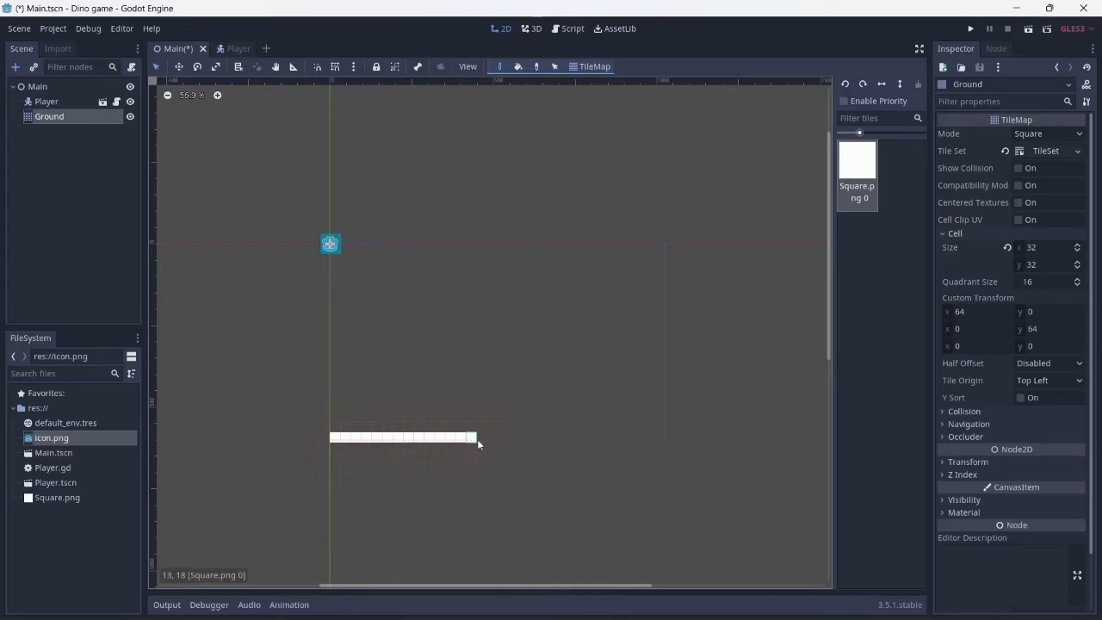
{"action": "left_click_drag", "start_coordinate": [472, 438], "coordinate": [648, 437]}
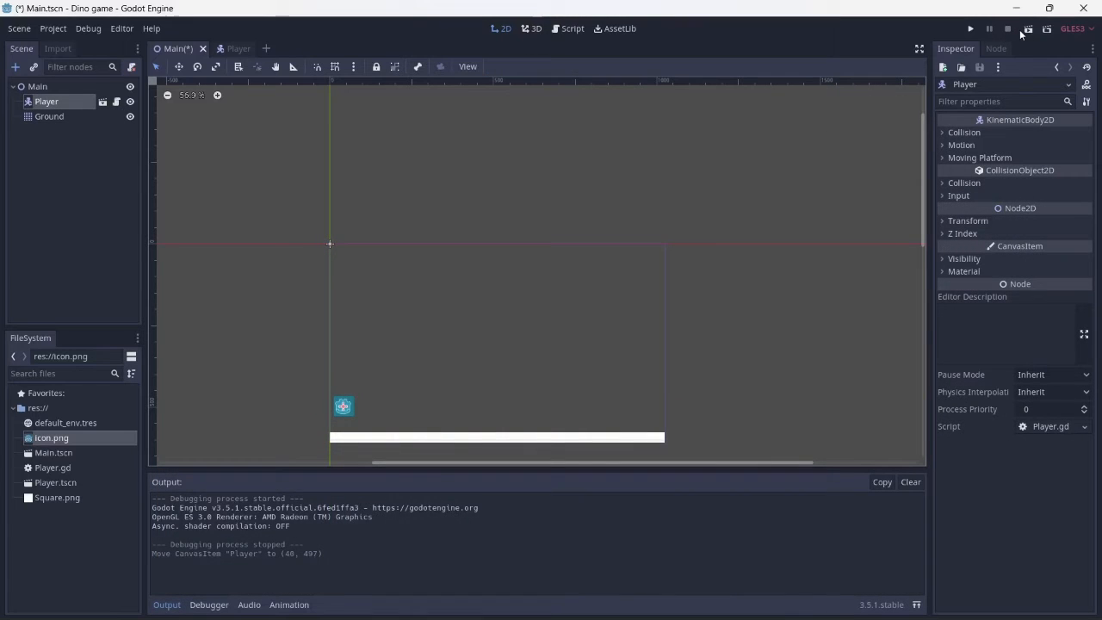
{"action": "left_click", "coordinate": [970, 27]}
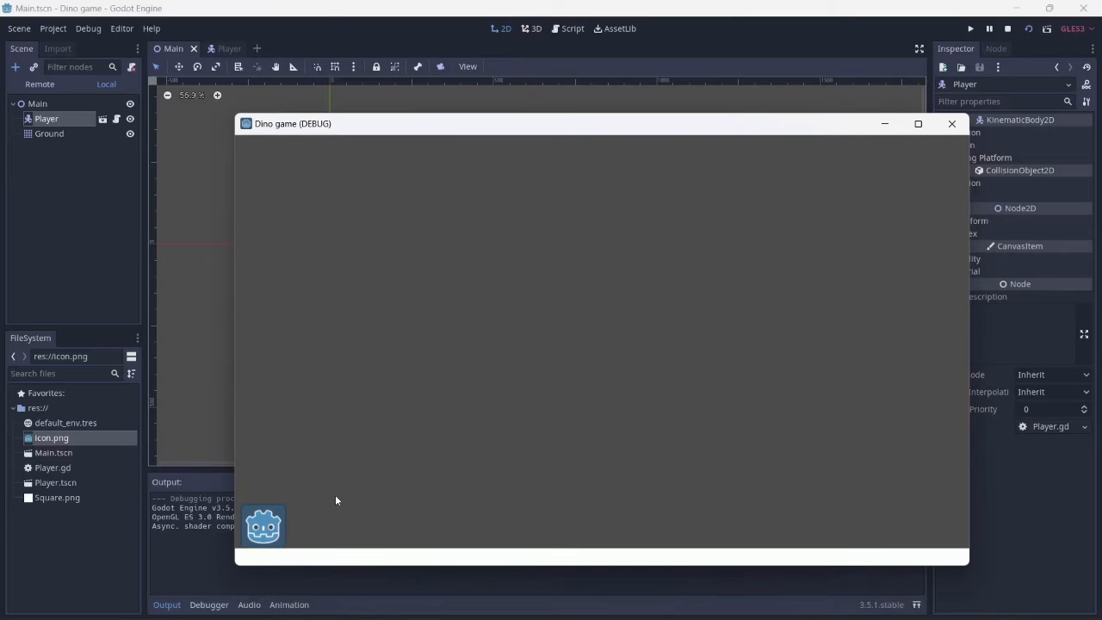
{"action": "left_click", "coordinate": [952, 124]}
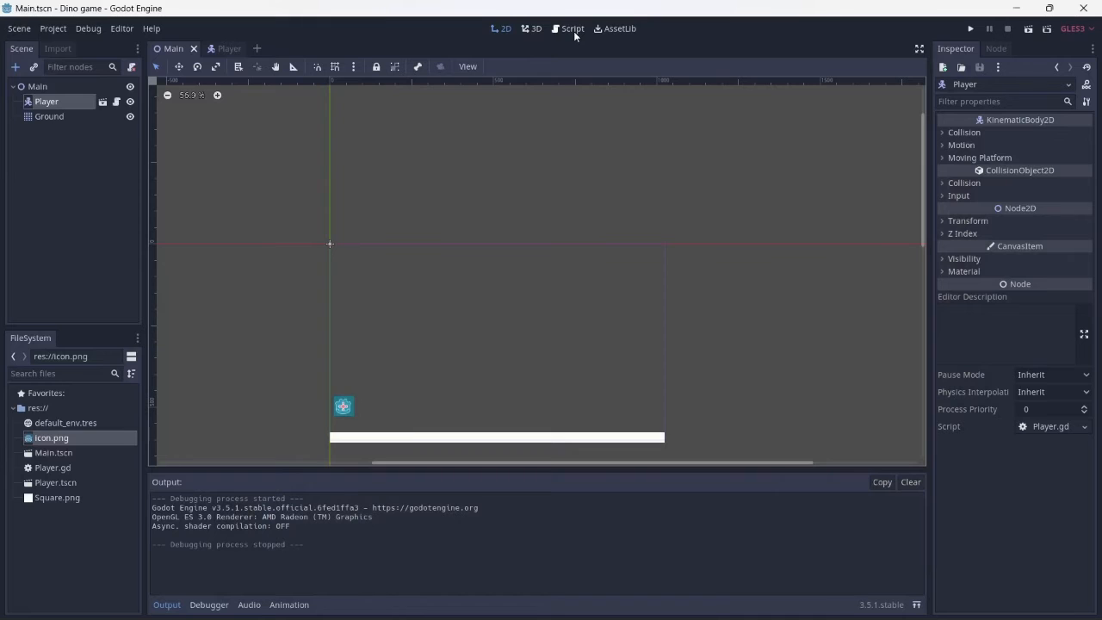
Require is_on_floor() in the Player.gd jump condition and test-run the scene.
{"action": "left_click", "coordinate": [572, 27]}
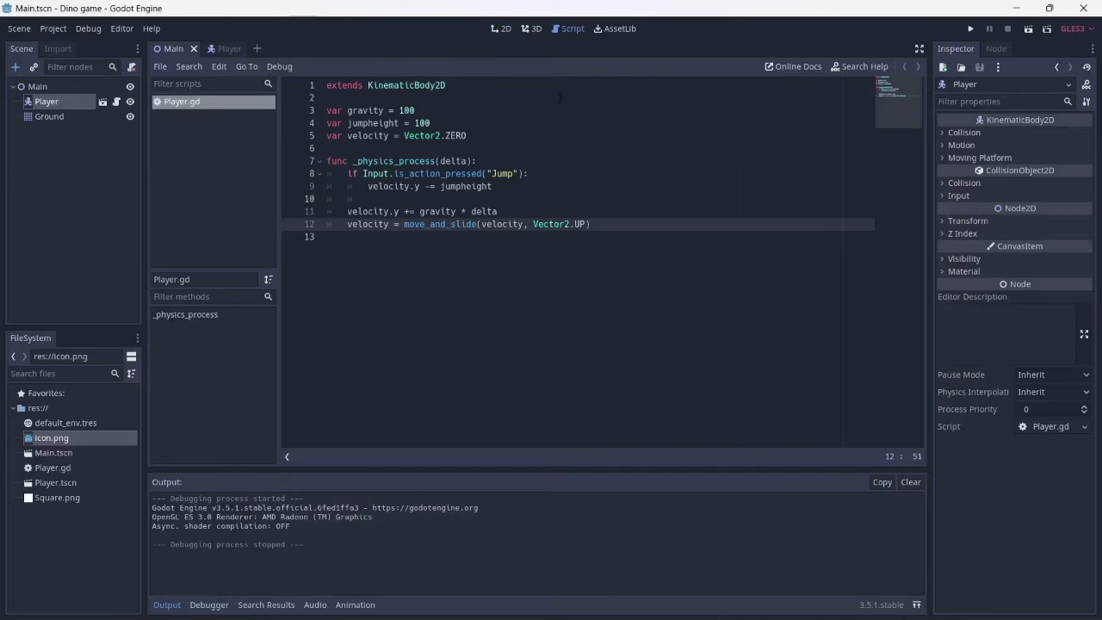
{"action": "type", "text": "and is_on_floor("}
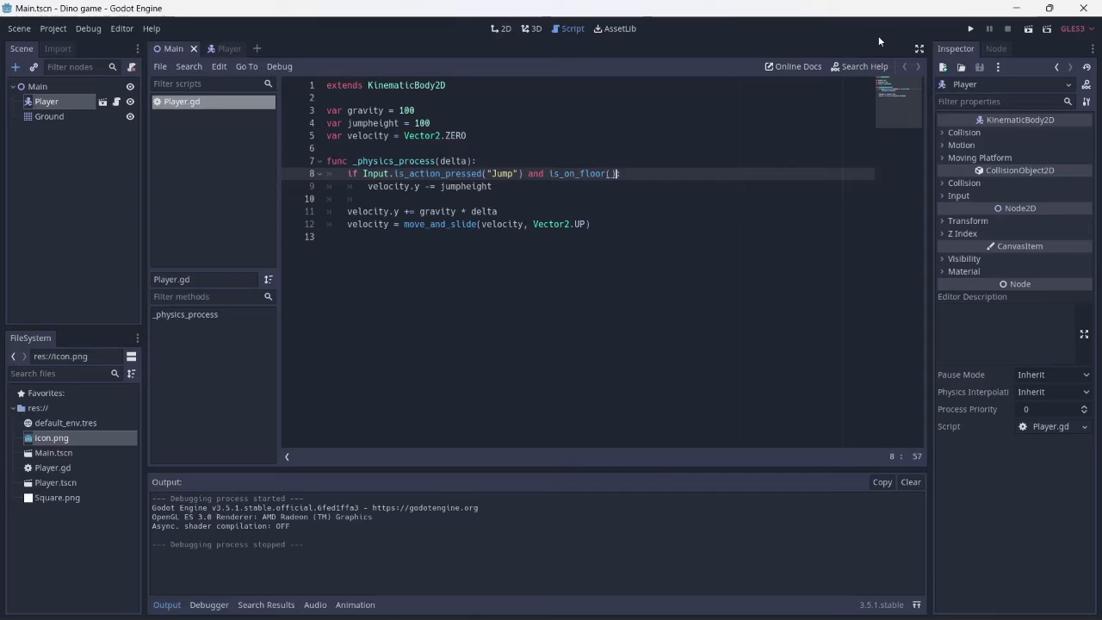
{"action": "left_click", "coordinate": [970, 28]}
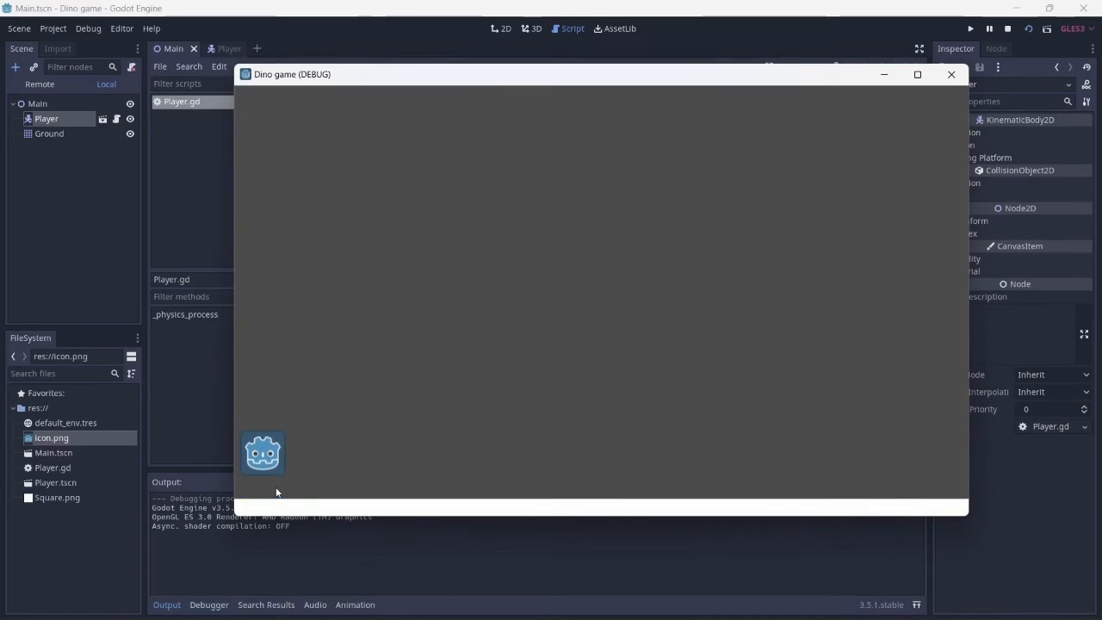
{"action": "left_click", "coordinate": [951, 74]}
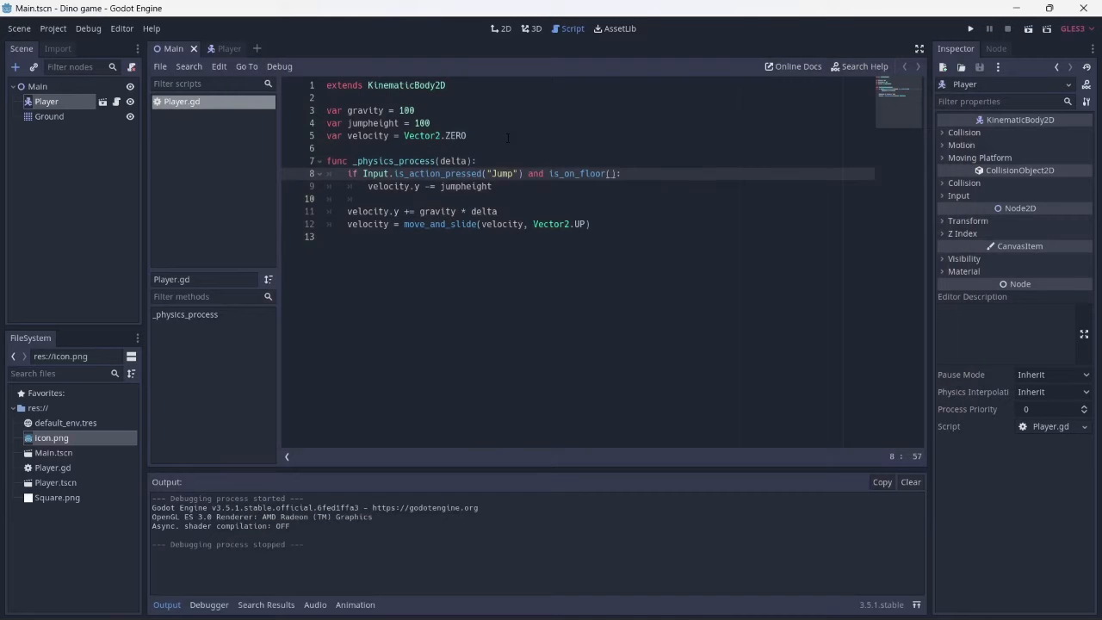
Raise gravity in Player.gd from 100 to 500.
{"action": "left_click", "coordinate": [414, 110]}
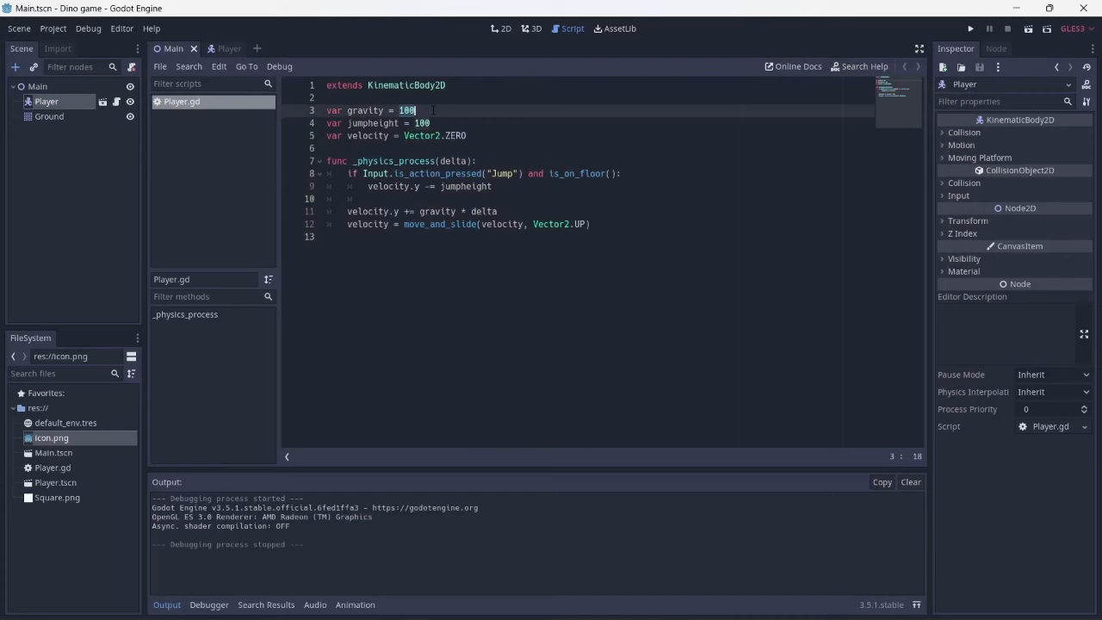
{"action": "type", "text": "500"}
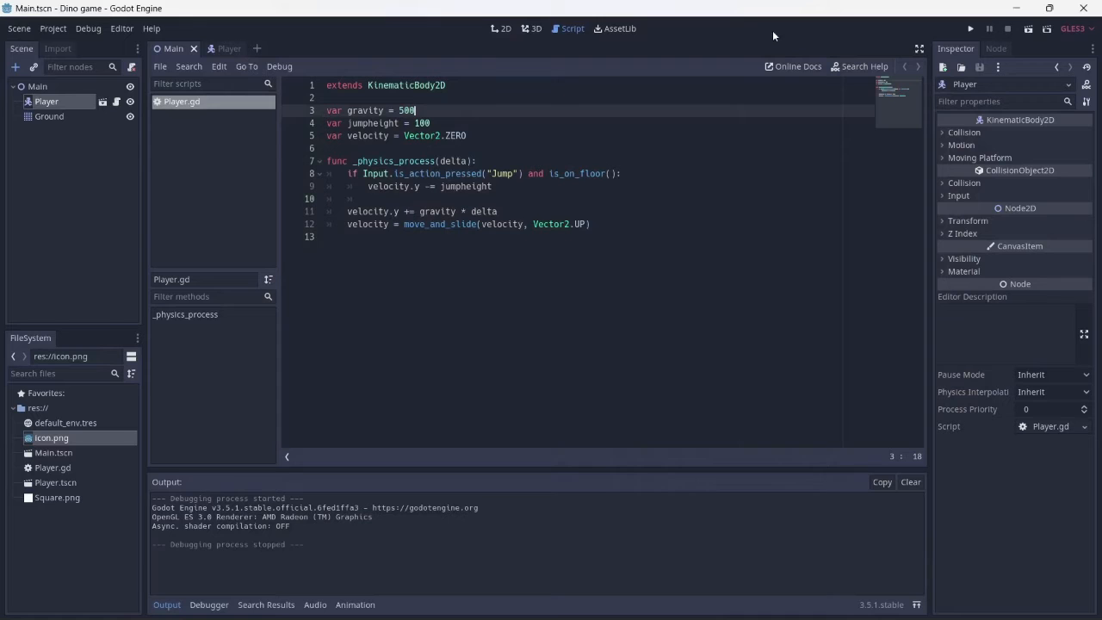
Run the project and set the open scene as its main scene.
{"action": "left_click", "coordinate": [972, 28]}
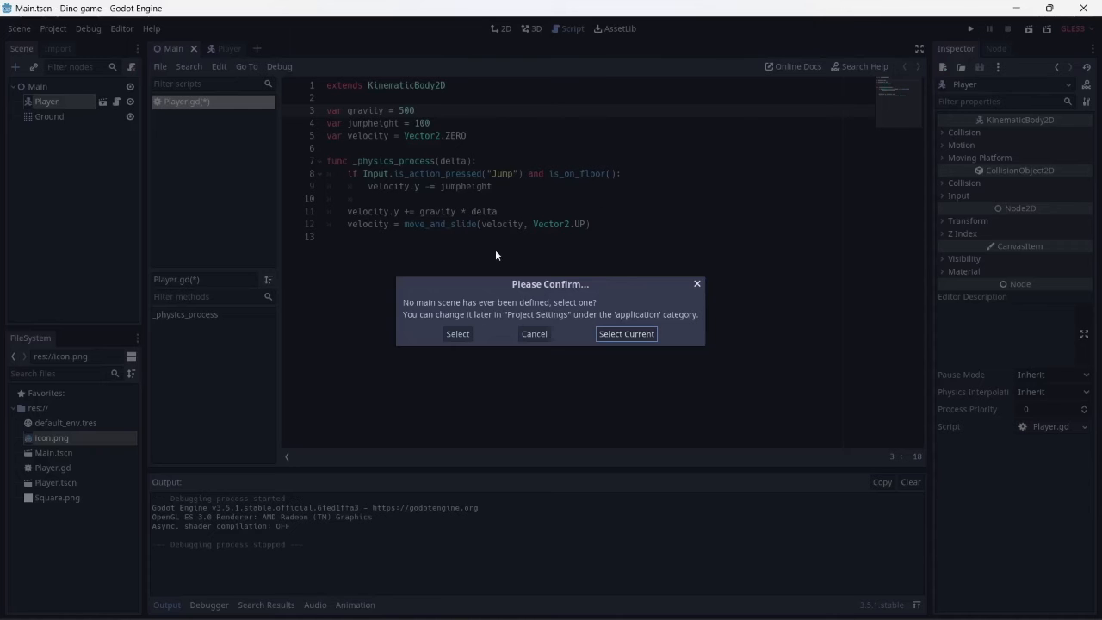
{"action": "left_click", "coordinate": [627, 334]}
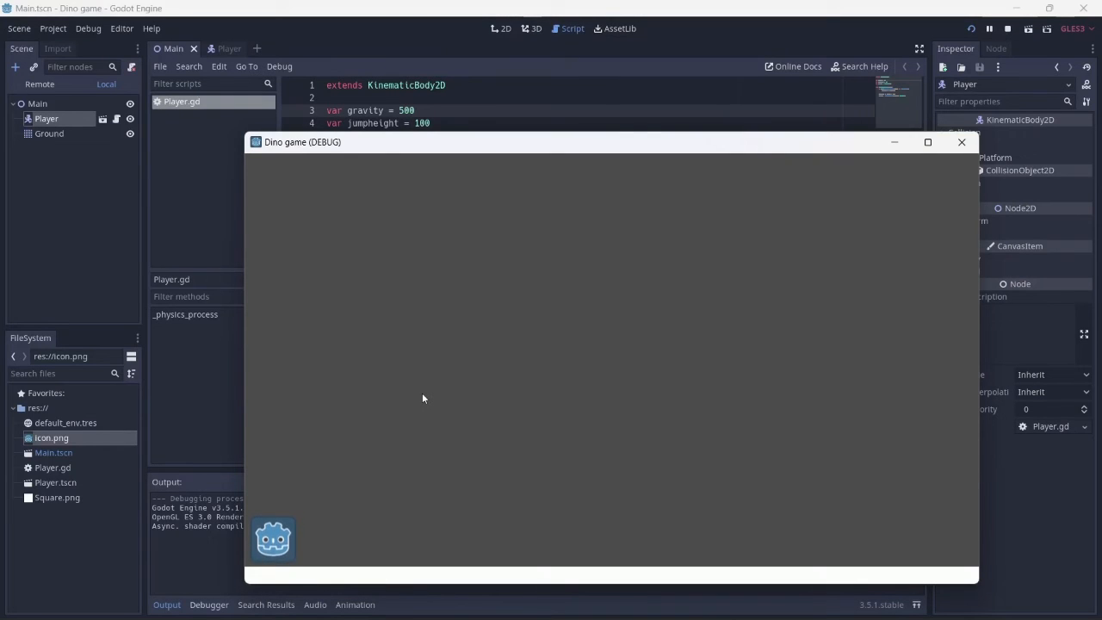
{"action": "mouse_move", "coordinate": [961, 141]}
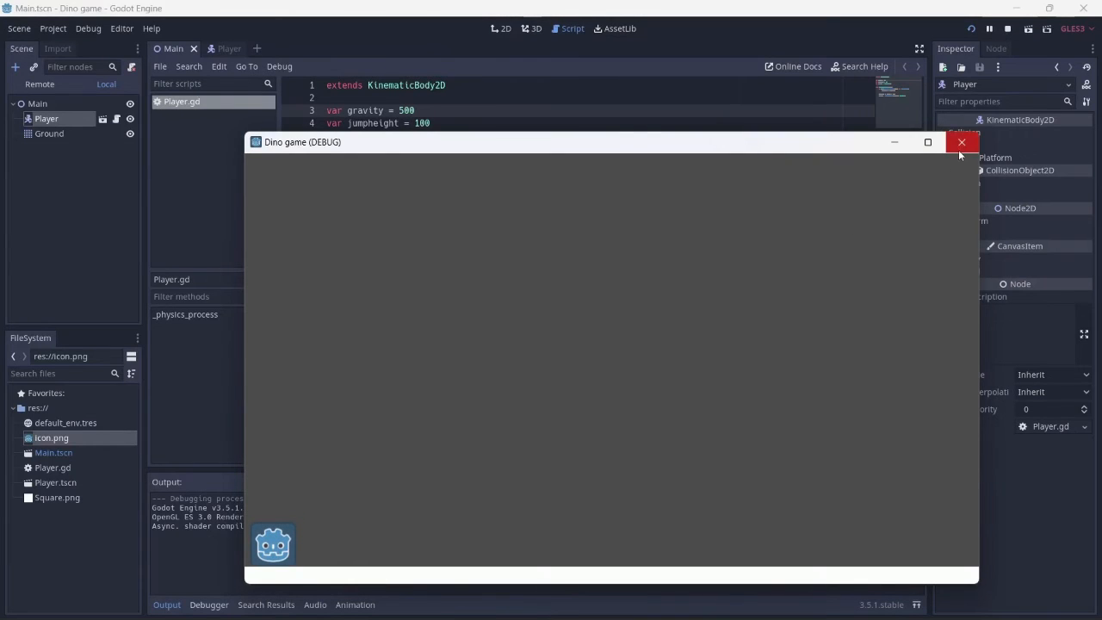
Raise jumpheight in Player.gd to 400 and run the project to test it.
{"action": "left_click", "coordinate": [961, 141]}
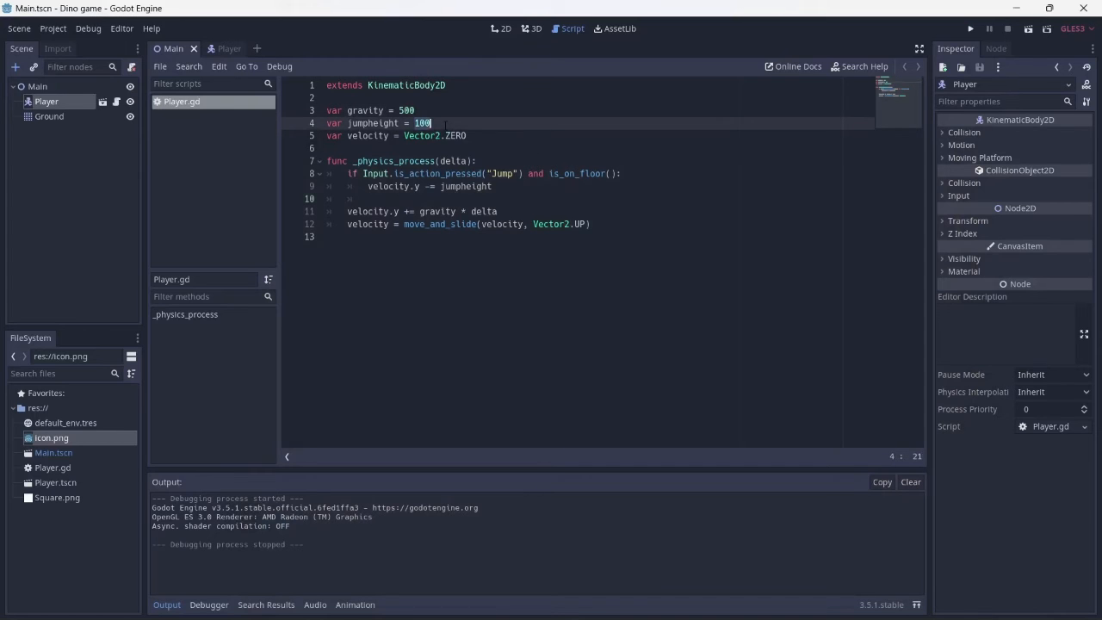
{"action": "type", "text": "400"}
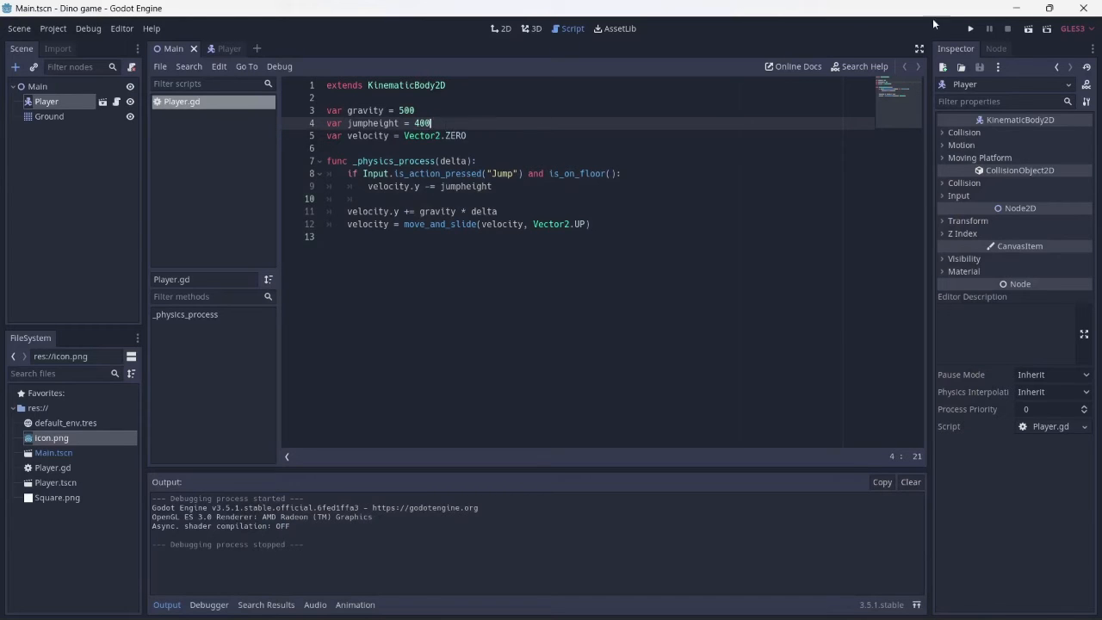
{"action": "left_click", "coordinate": [970, 27]}
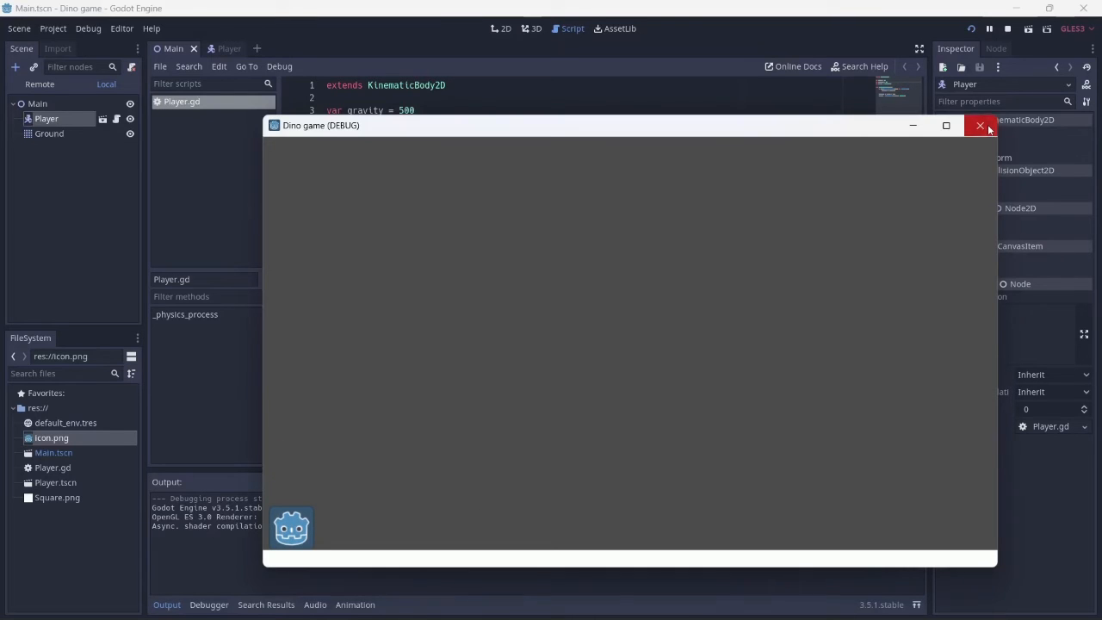
{"action": "left_click", "coordinate": [980, 126]}
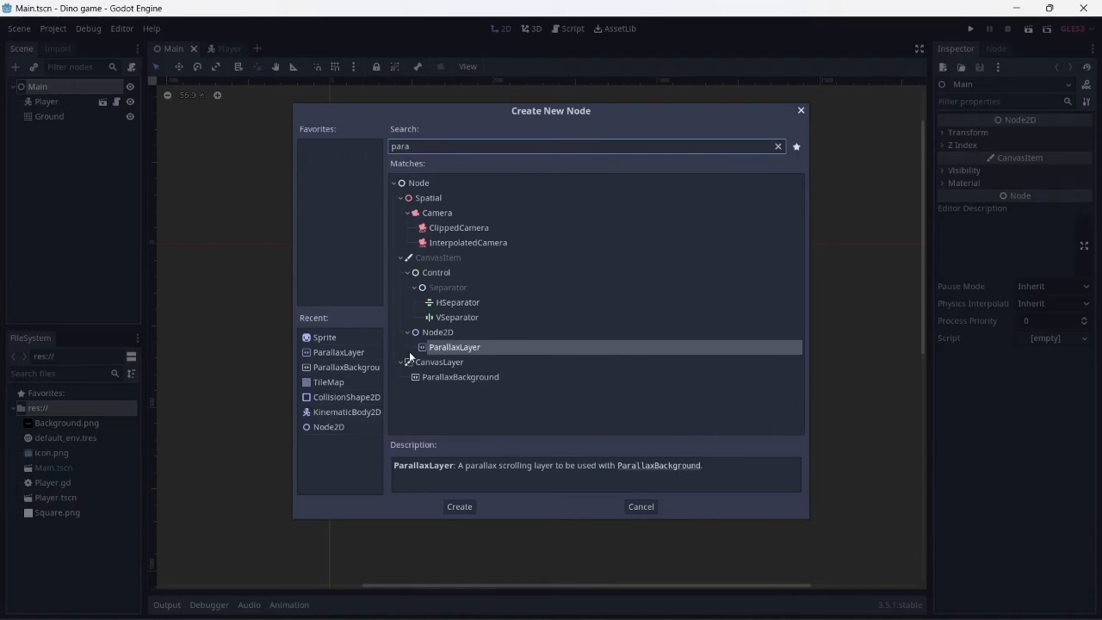
Add a ParallaxBackground with a ParallaxLayer child holding a Sprite.
{"action": "left_click", "coordinate": [458, 506]}
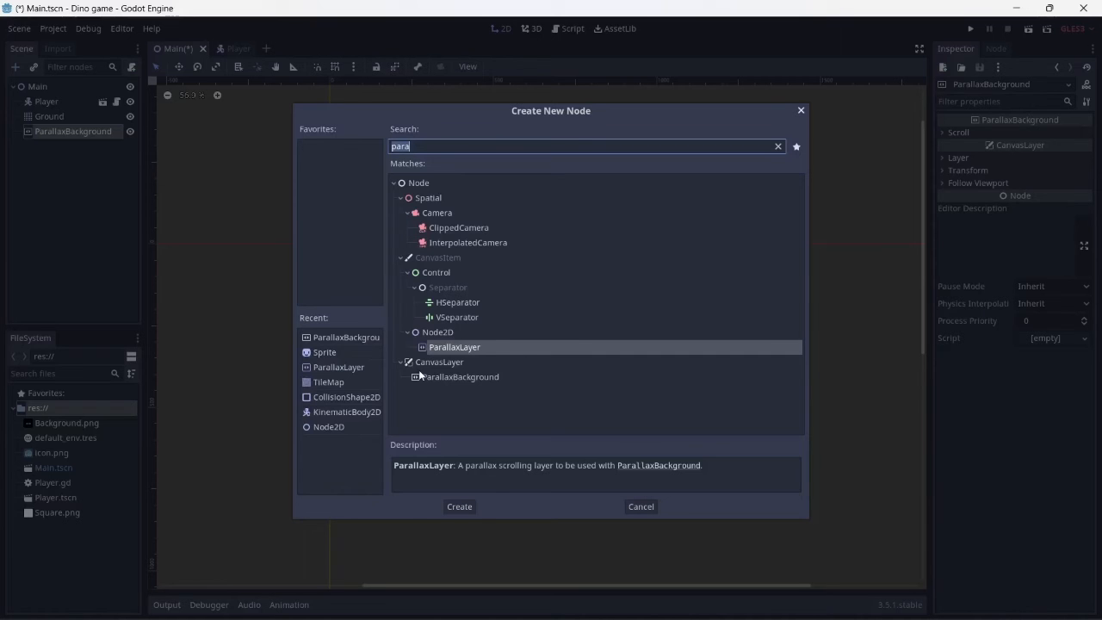
{"action": "left_click", "coordinate": [458, 506]}
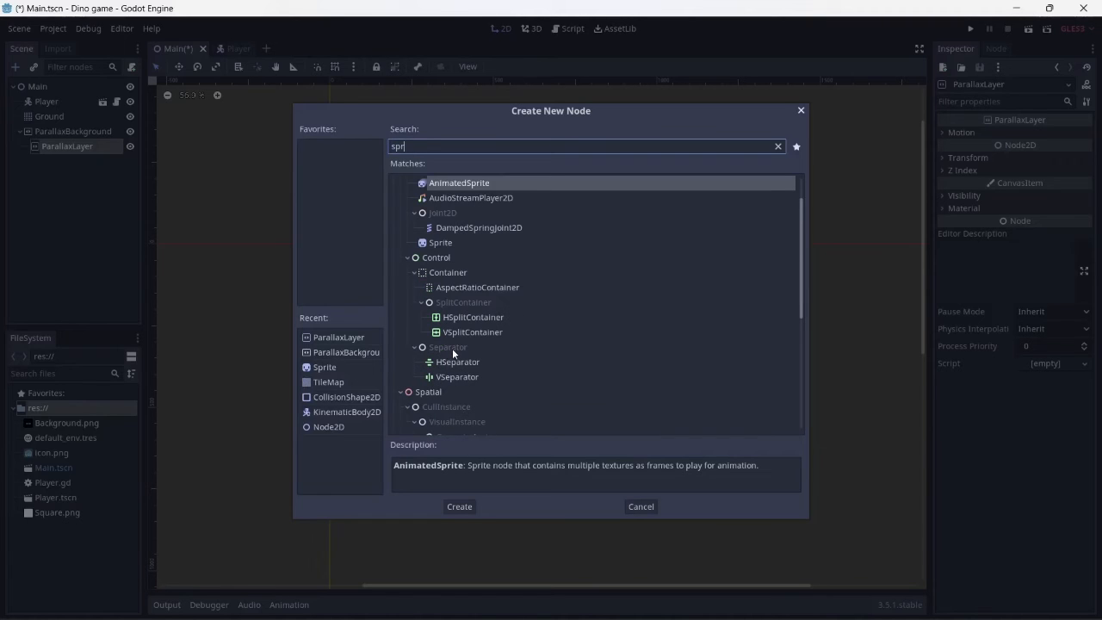
{"action": "left_click", "coordinate": [441, 242]}
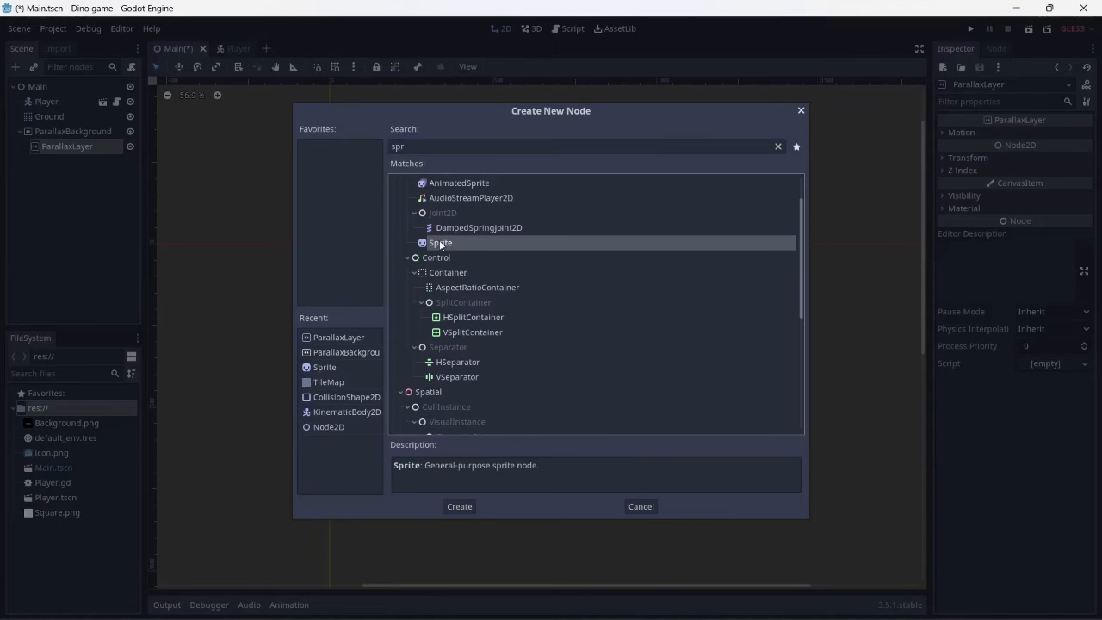
{"action": "left_click", "coordinate": [458, 507]}
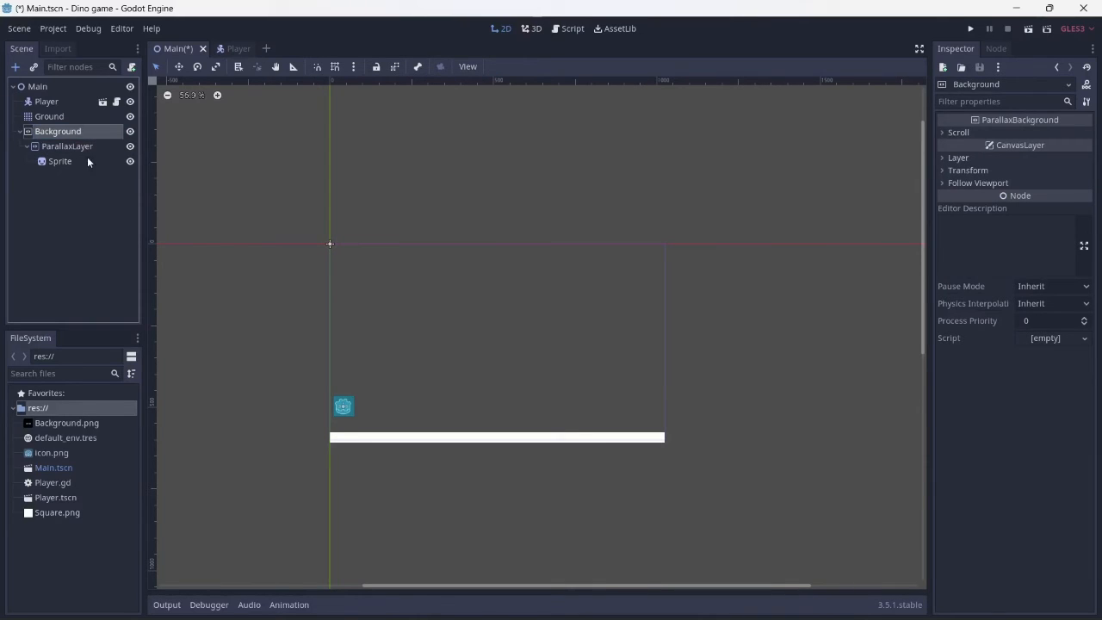
{"action": "mouse_move", "coordinate": [82, 174]}
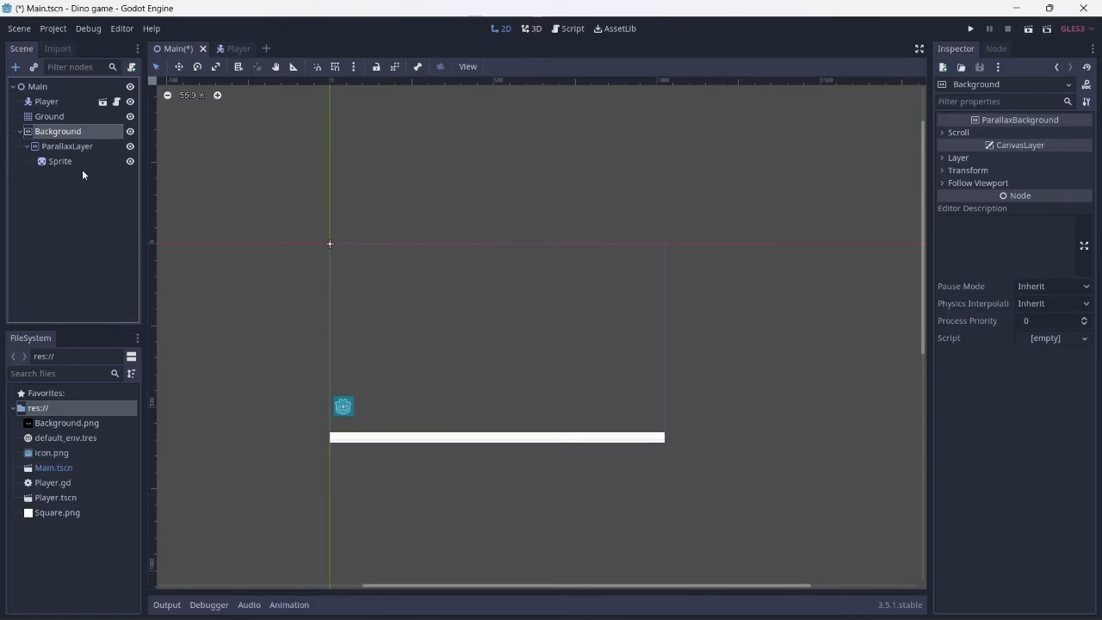
Stretch the Background.png sprite over the play area and select the Background node.
{"action": "left_click", "coordinate": [61, 162]}
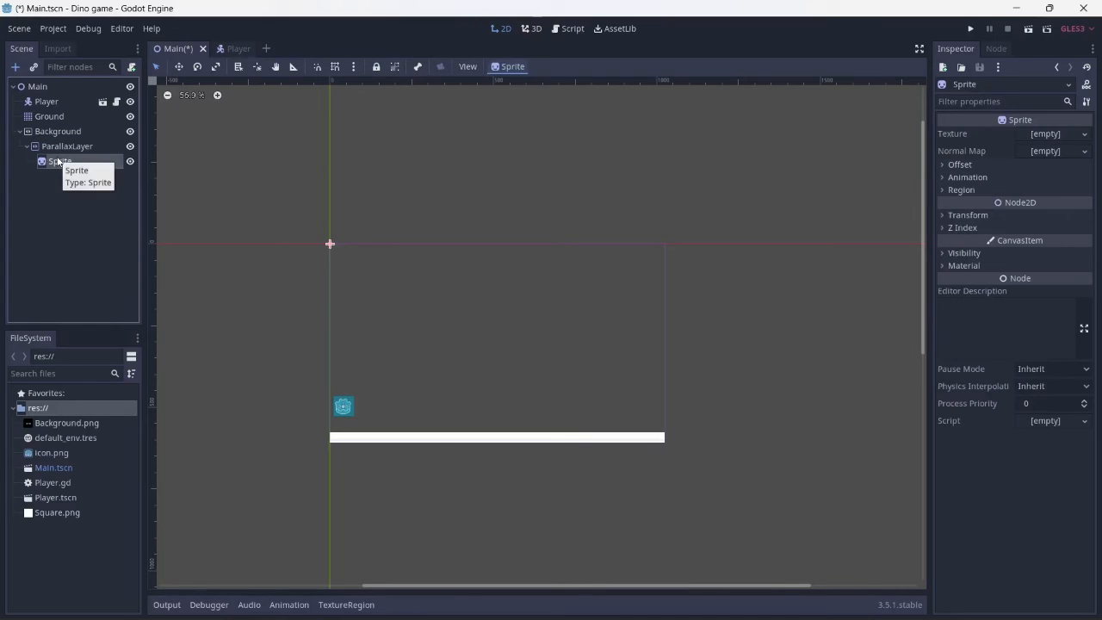
{"action": "left_click", "coordinate": [65, 424]}
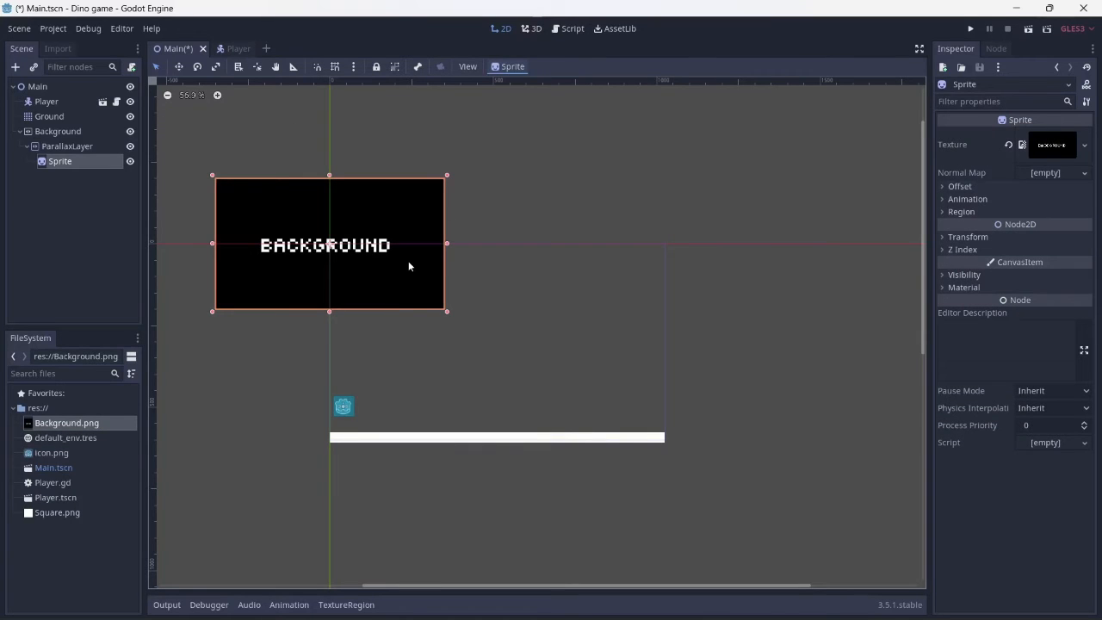
{"action": "left_click_drag", "start_coordinate": [331, 242], "coordinate": [444, 309]}
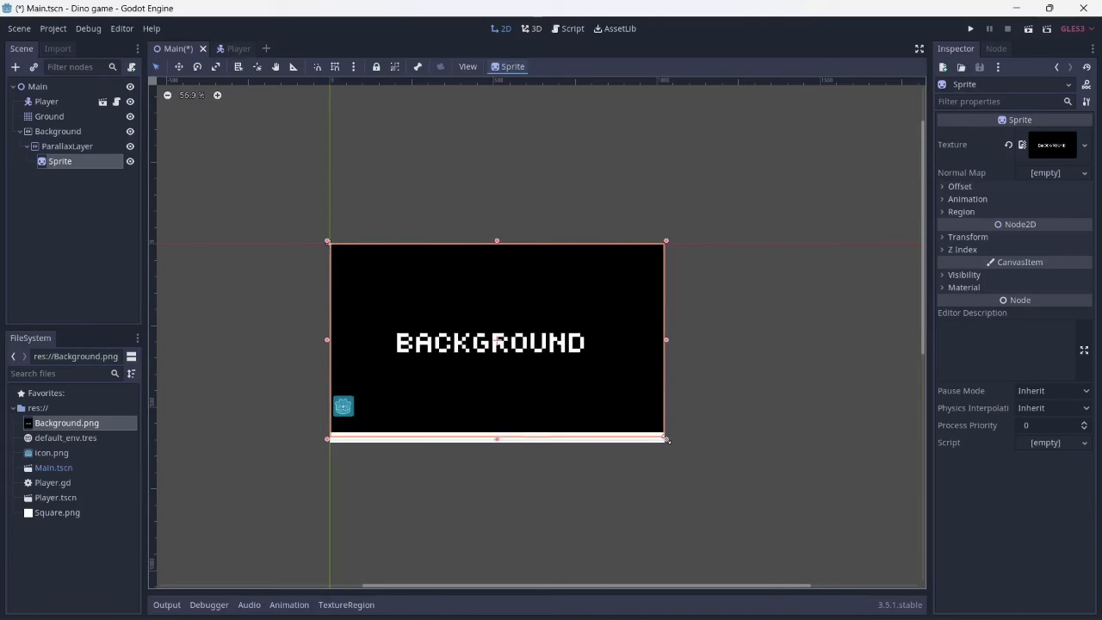
{"action": "left_click", "coordinate": [270, 336]}
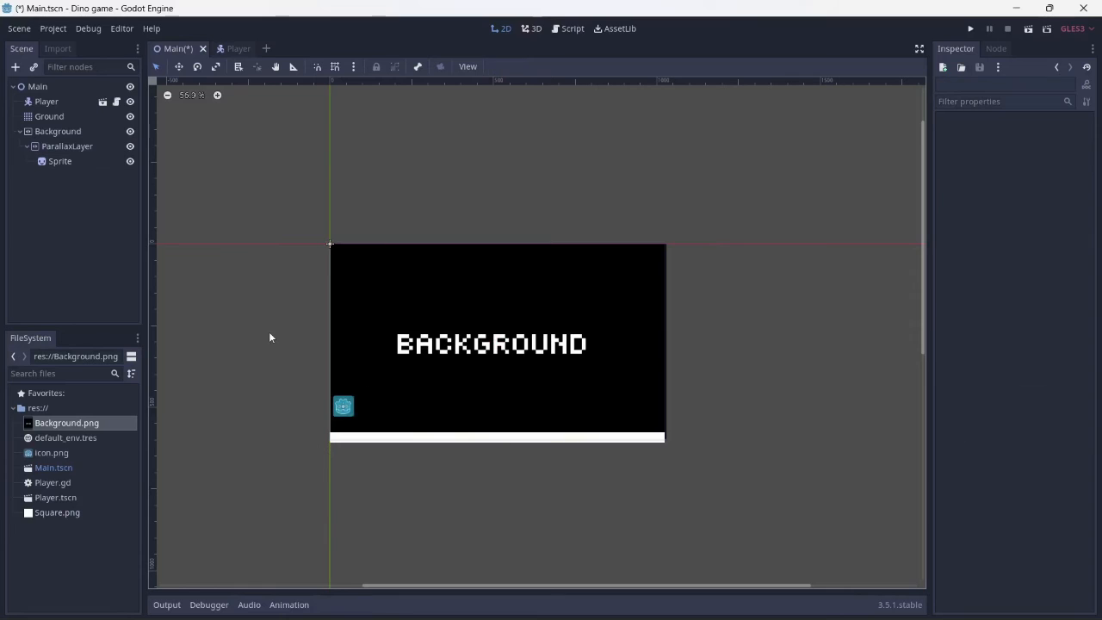
{"action": "left_click", "coordinate": [60, 162]}
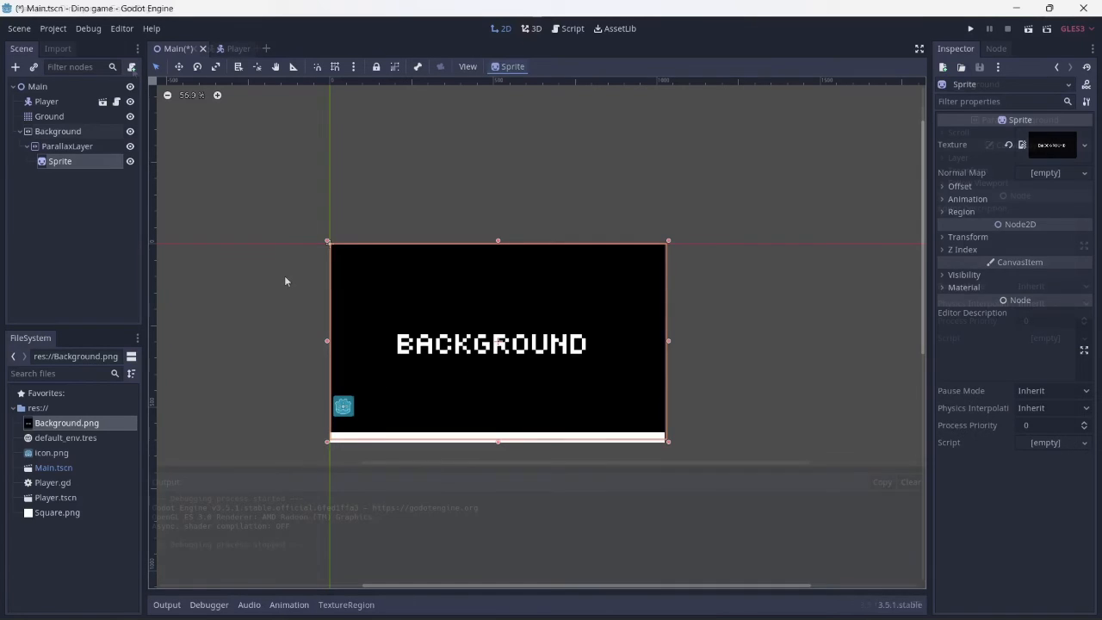
{"action": "left_click", "coordinate": [59, 131]}
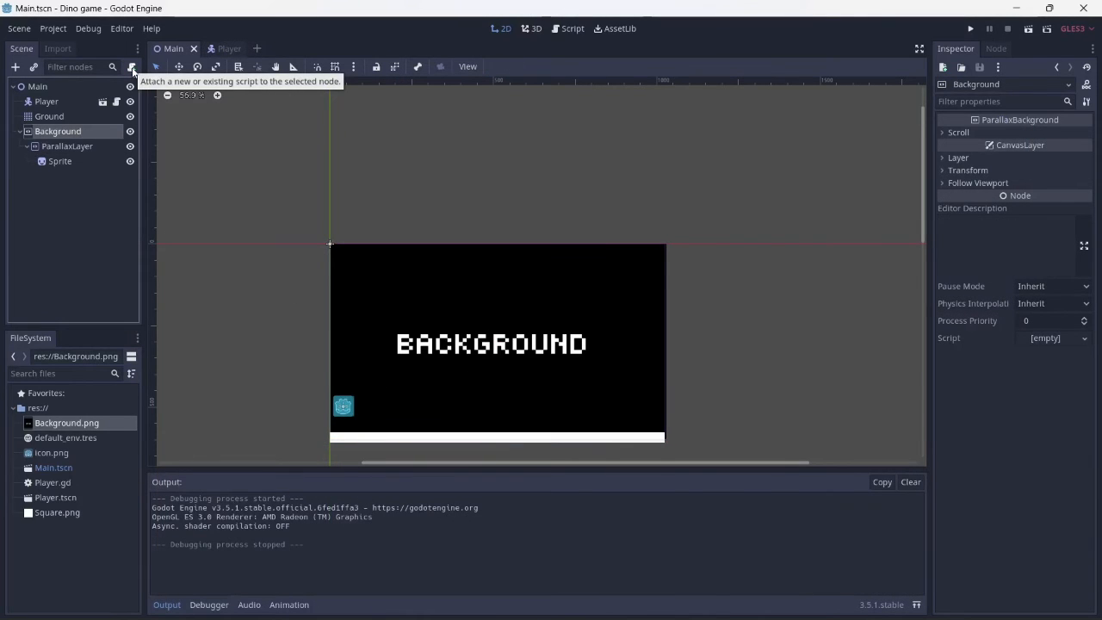
Attach a new Background.gd script and start a _physics_process(delta) function.
{"action": "left_click", "coordinate": [132, 65]}
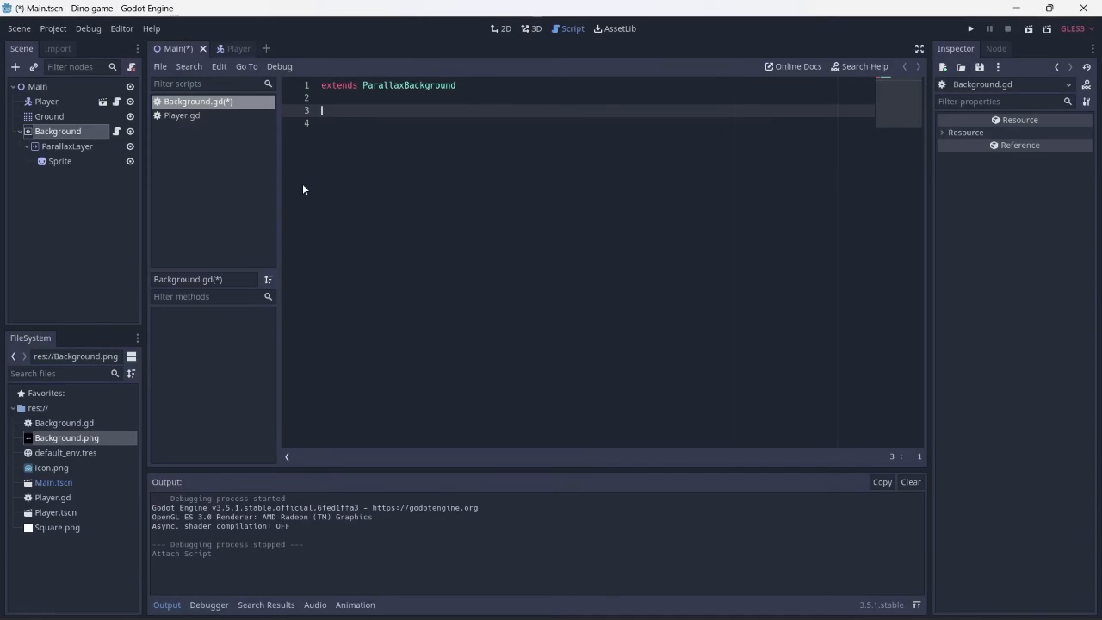
{"action": "type", "text": "func"}
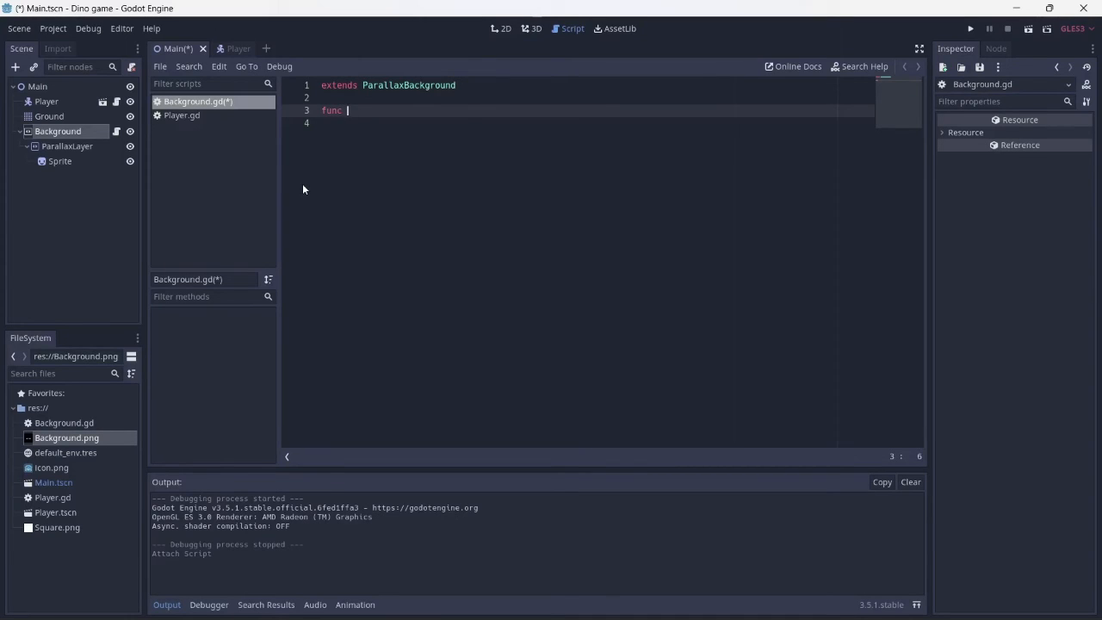
{"action": "type", "text": "_physics_process(delta):"}
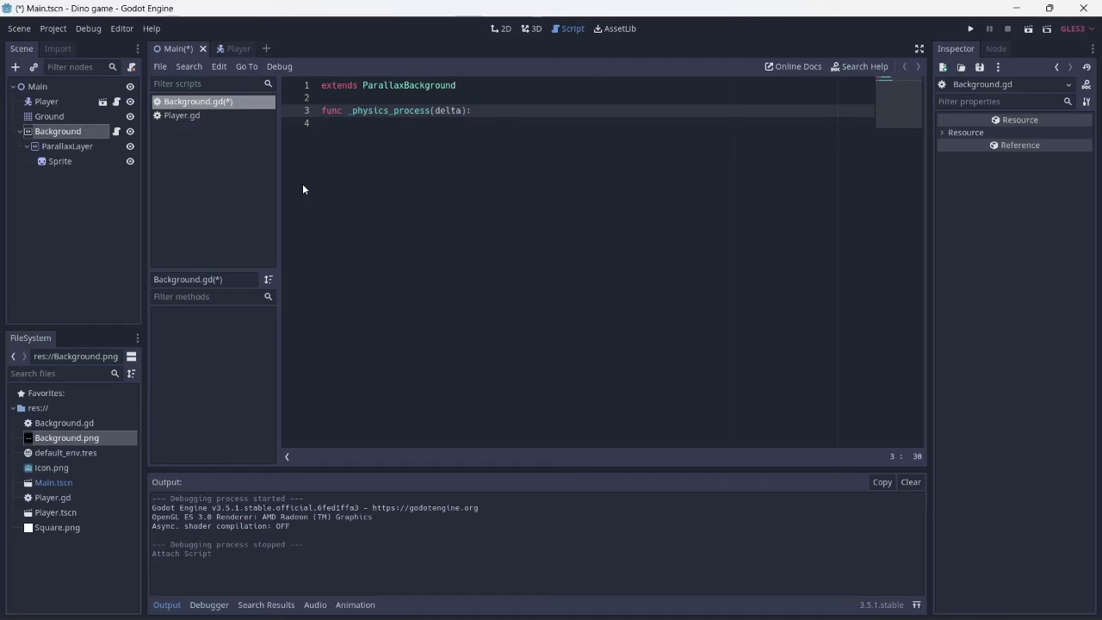
{"action": "key", "text": "Return"}
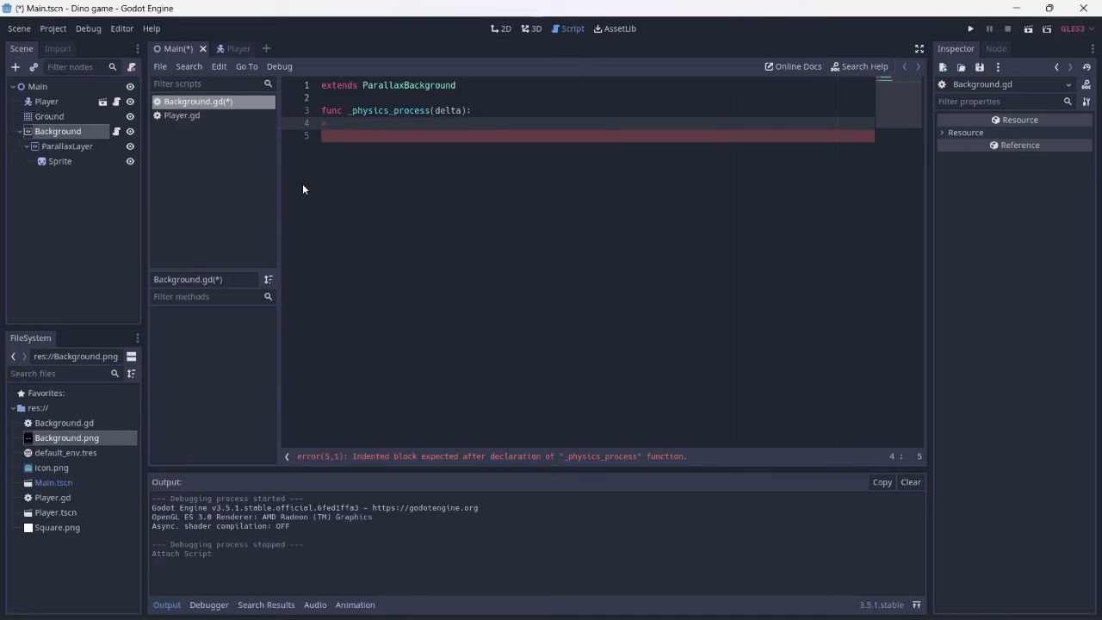
Set scroll_base_offset to Vector2(-60, 0) * delta each physics frame and return to 2D.
{"action": "type", "text": "scroll_base_offset = Vector2("}
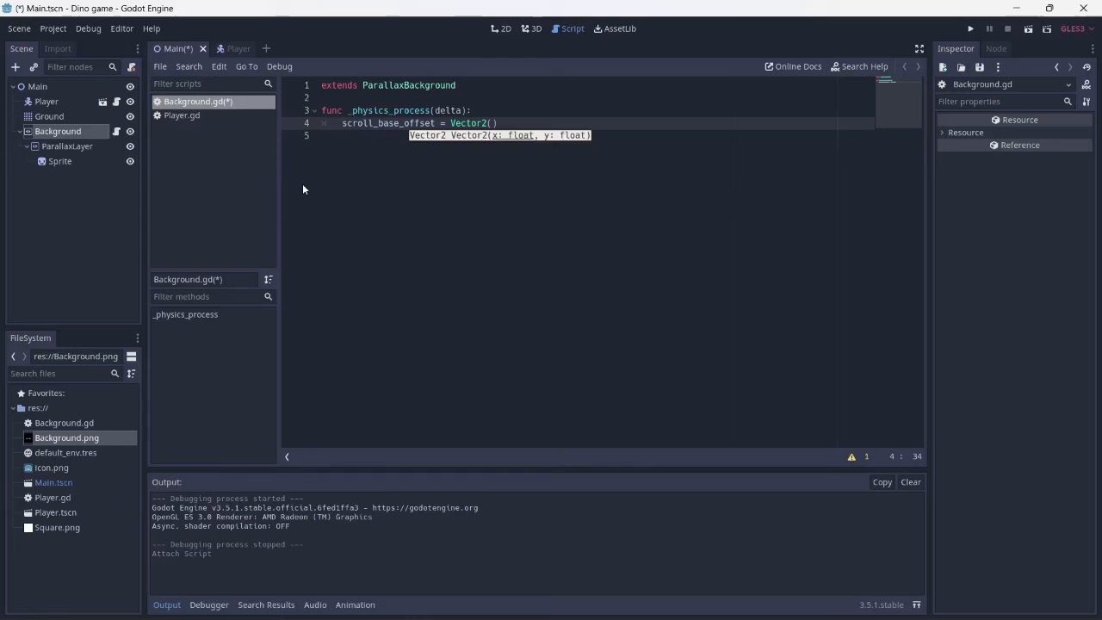
{"action": "type", "text": "60,"}
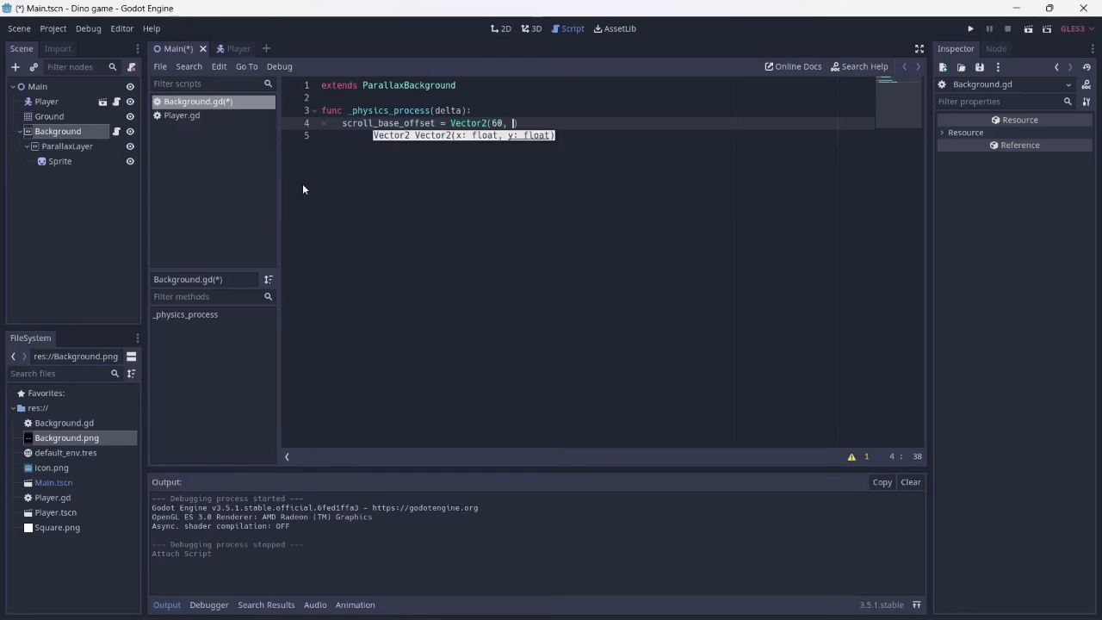
{"action": "type", "text": "0)"}
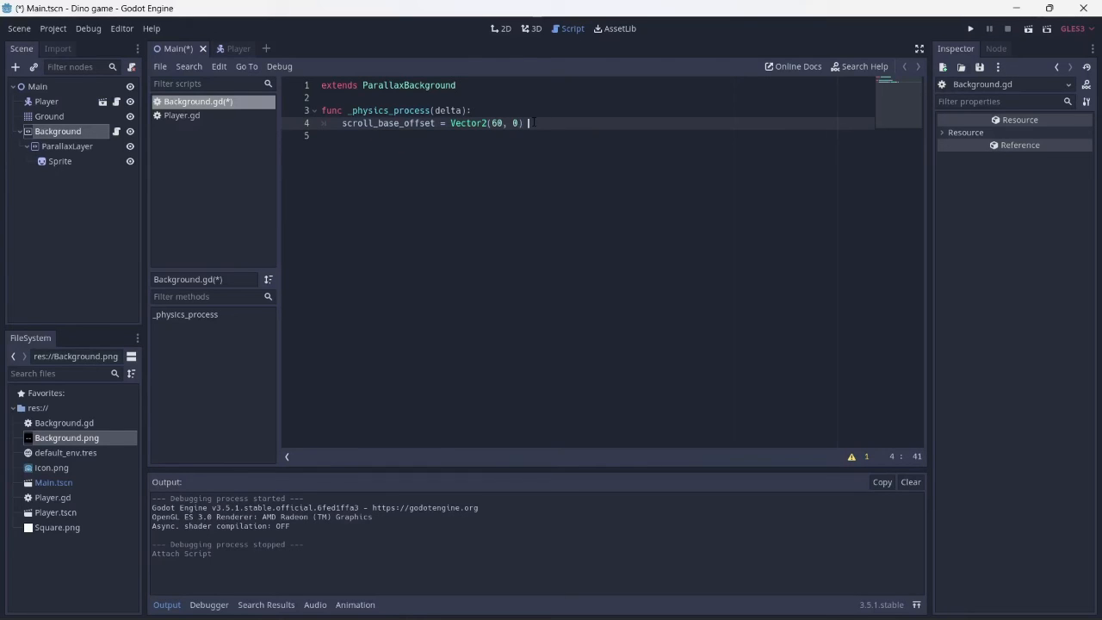
{"action": "type", "text": "* delta"}
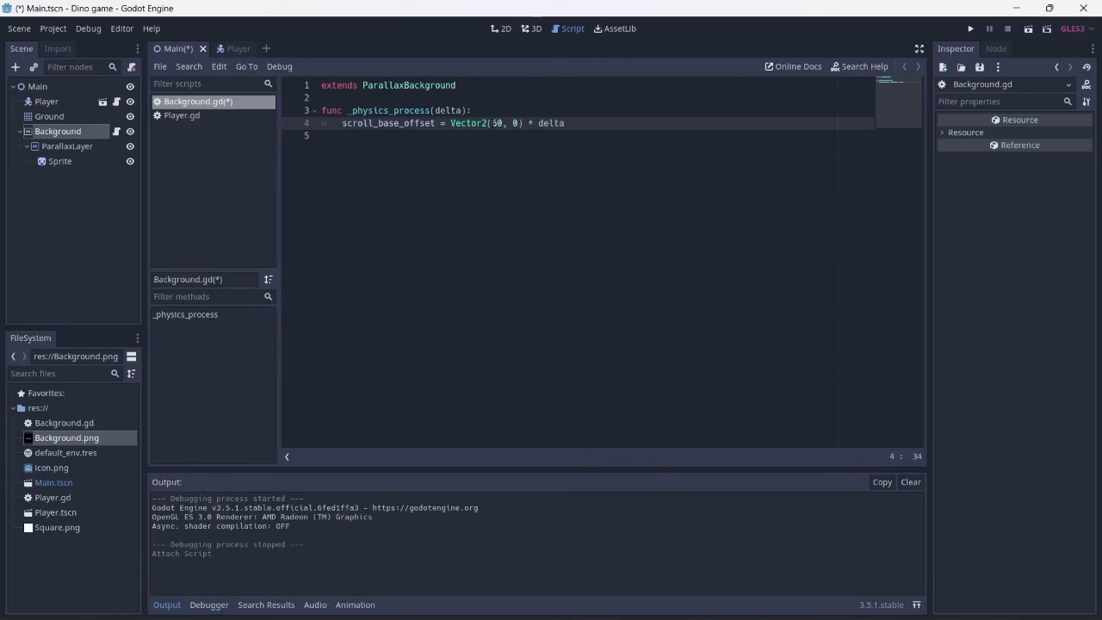
{"action": "type", "text": "-"}
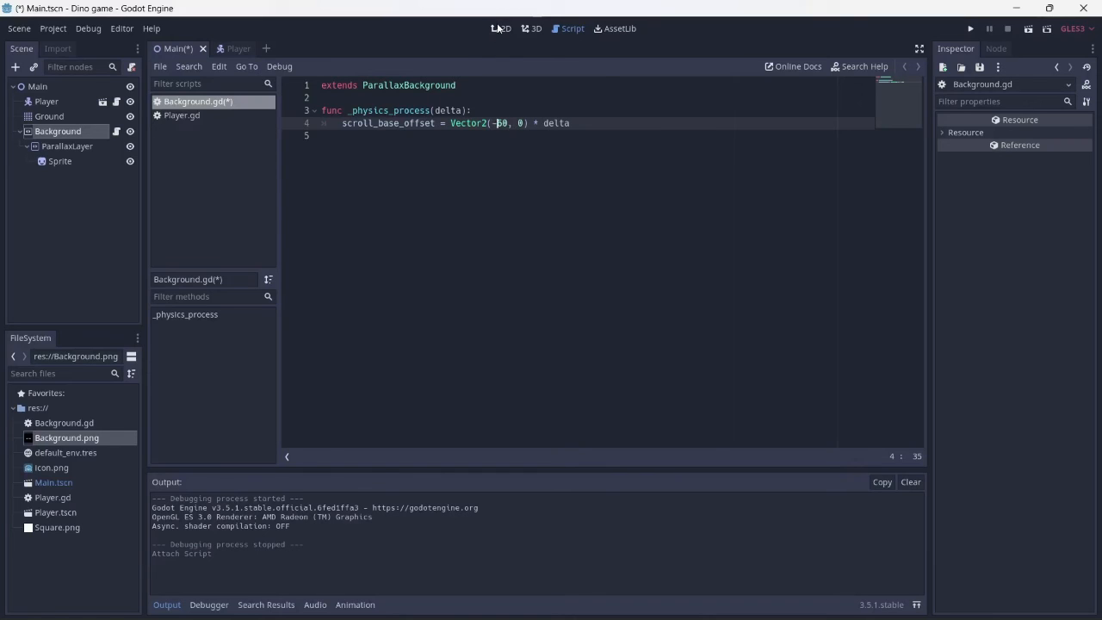
{"action": "left_click", "coordinate": [506, 27]}
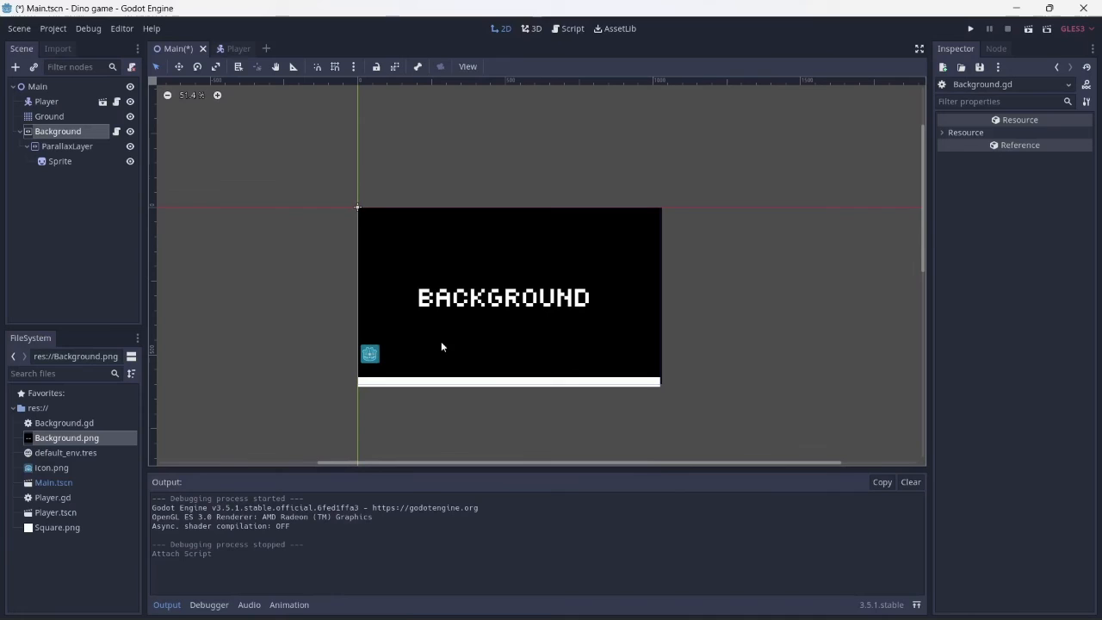
Set the ParallaxLayer's horizontal motion mirroring to 1920 pixels.
{"action": "left_click", "coordinate": [65, 145]}
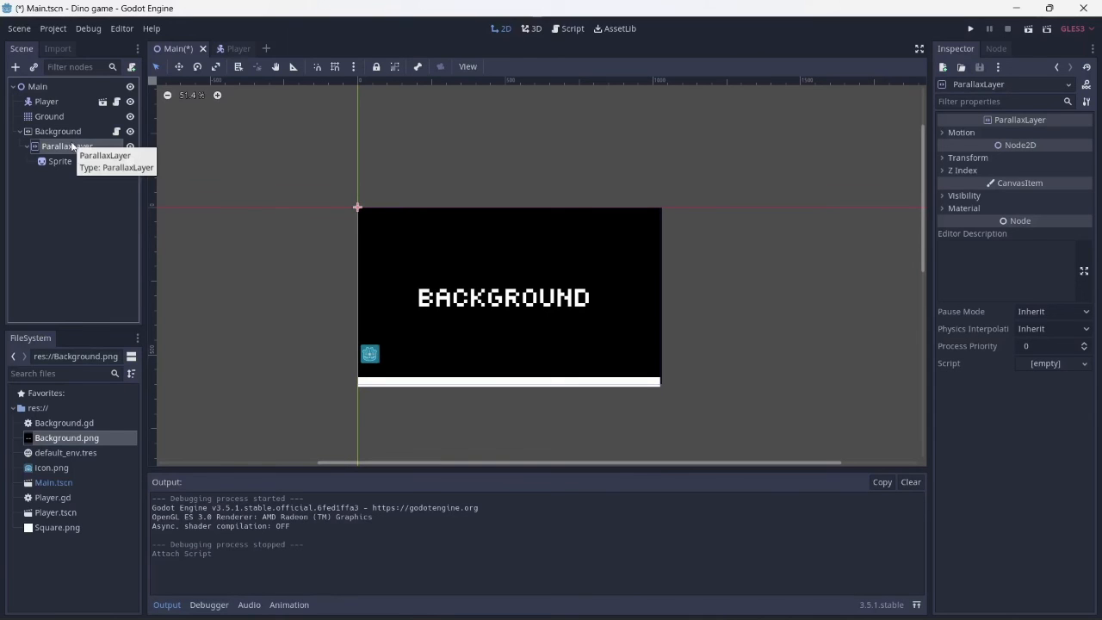
{"action": "left_click", "coordinate": [962, 131]}
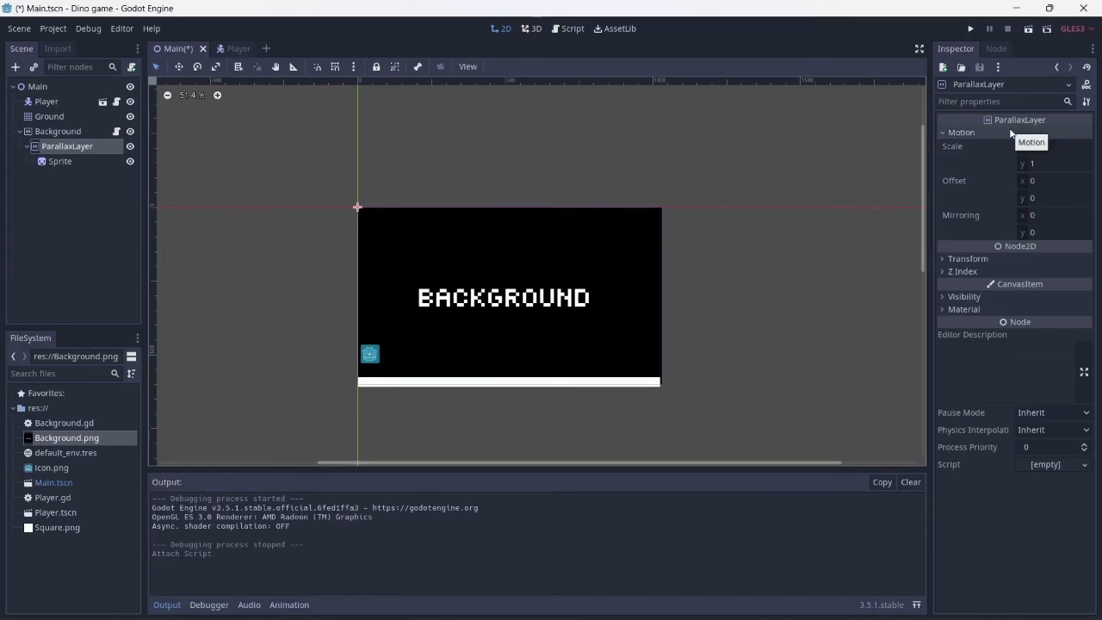
{"action": "left_click", "coordinate": [1055, 216]}
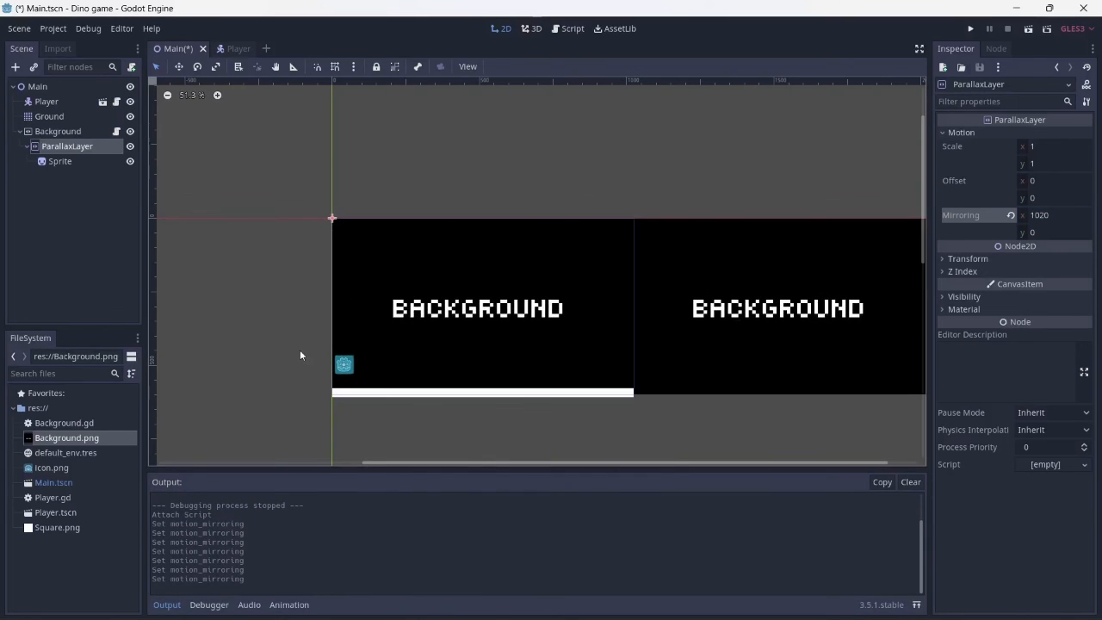
{"action": "left_click", "coordinate": [59, 131]}
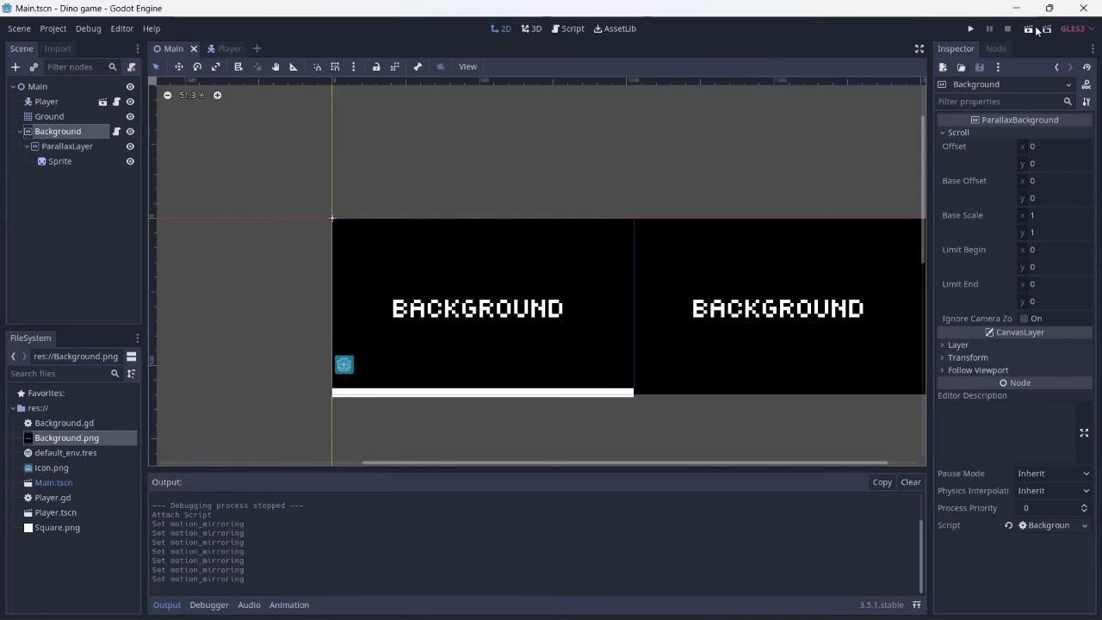
Change the line to scroll_base_offset -= Vector2(60, 0) * delta and run the game.
{"action": "left_click", "coordinate": [972, 28]}
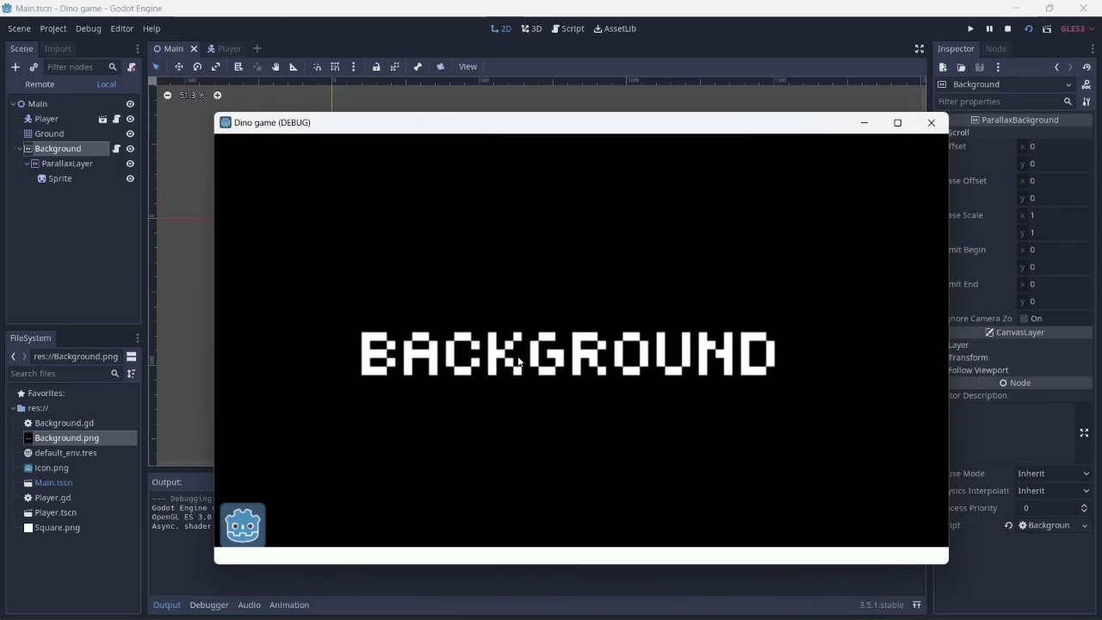
{"action": "mouse_move", "coordinate": [924, 141]}
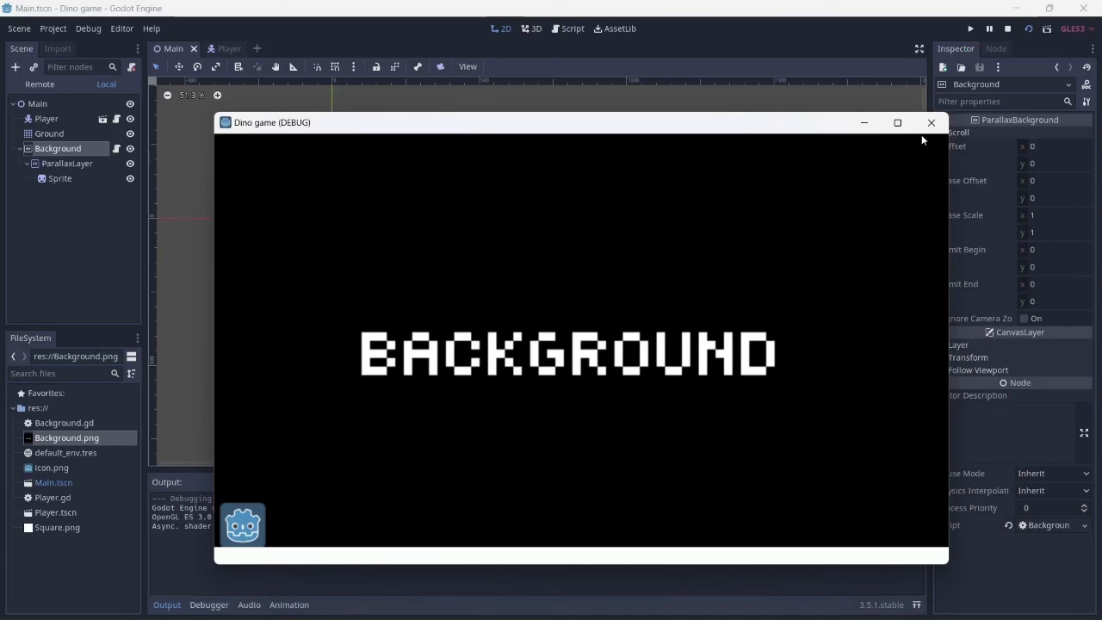
{"action": "left_click", "coordinate": [572, 28]}
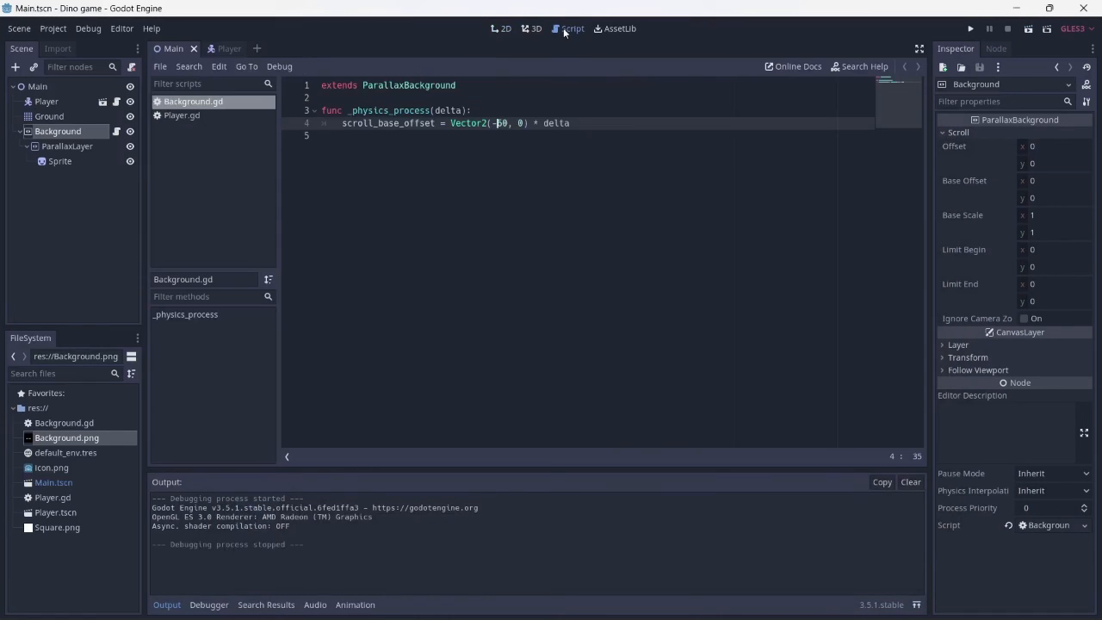
{"action": "left_click", "coordinate": [439, 122]}
{"action": "type", "text": "-"}
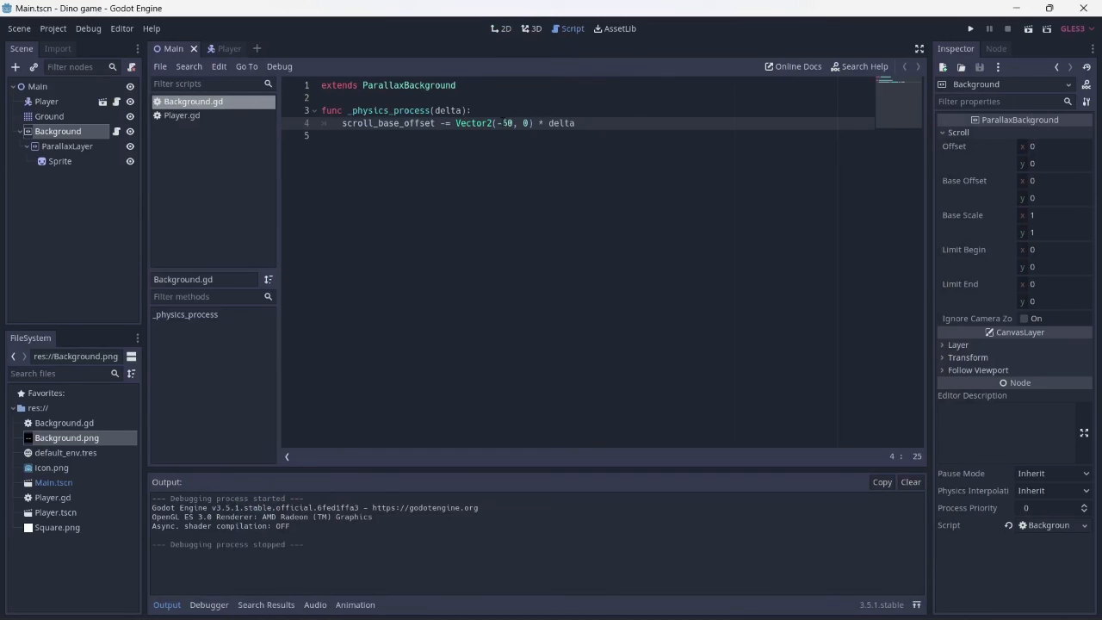
{"action": "type", "text": "60"}
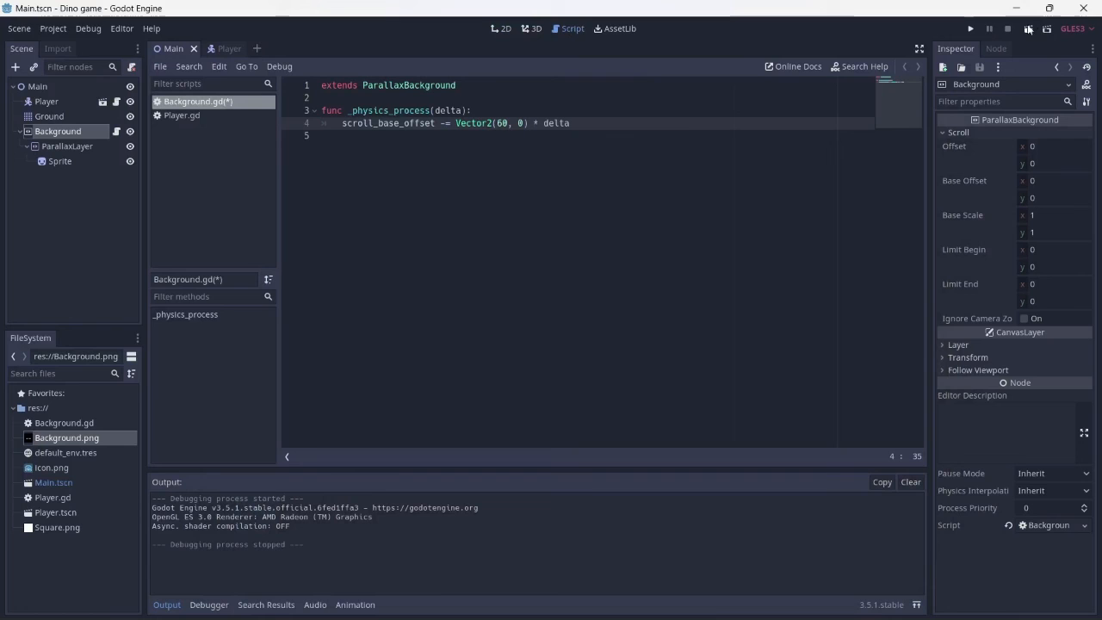
{"action": "left_click", "coordinate": [972, 27]}
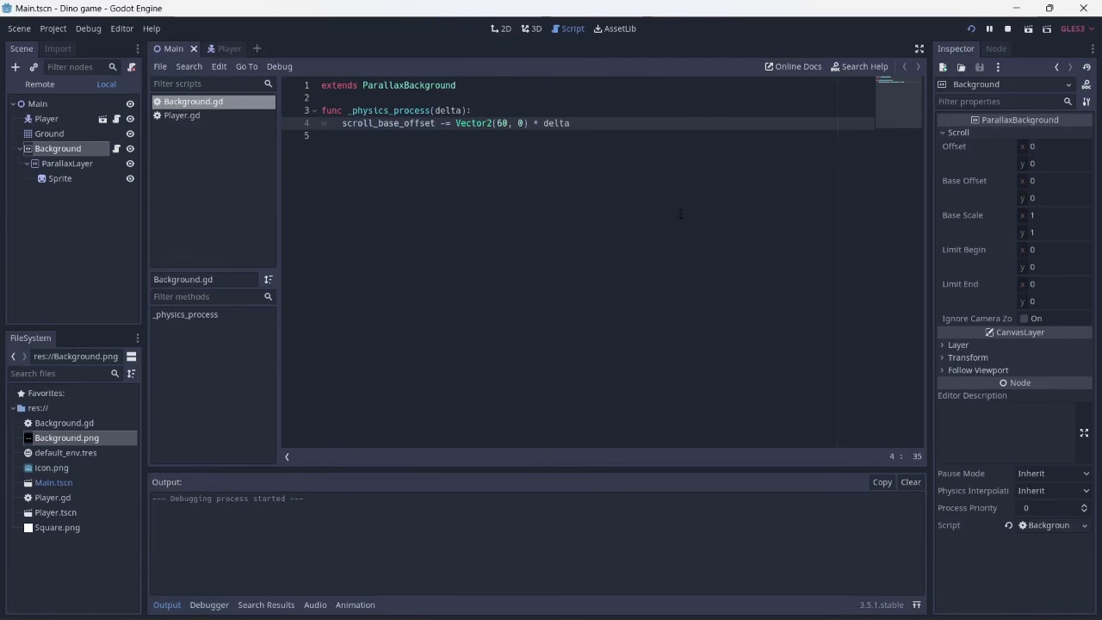
{"action": "left_click", "coordinate": [988, 27]}
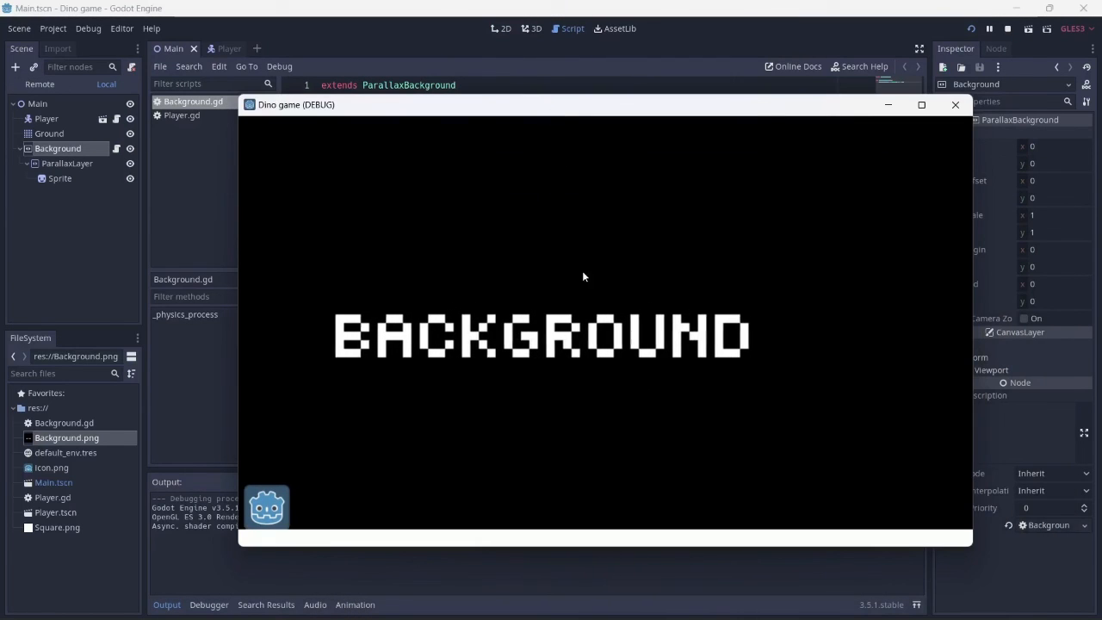